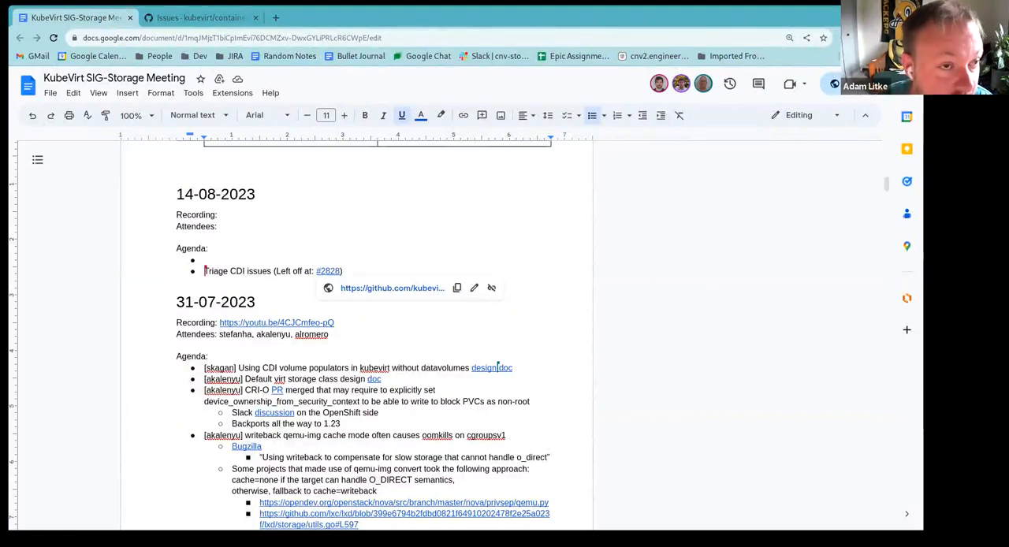
From the repository's open issues list, bring up issue #2828 about the slow WFFC ceph lane.
{"action": "left_click", "coordinate": [202, 18]}
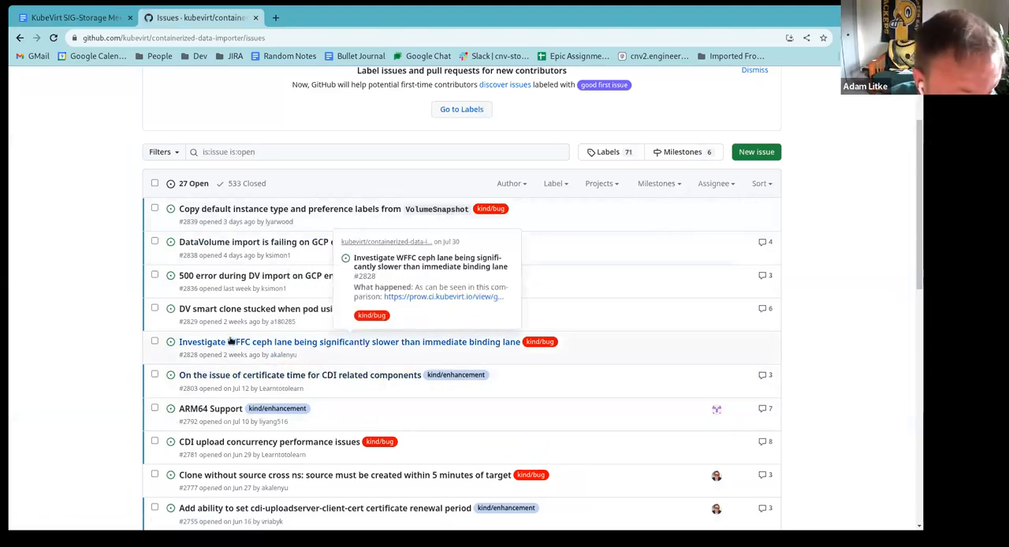
{"action": "left_click", "coordinate": [348, 341]}
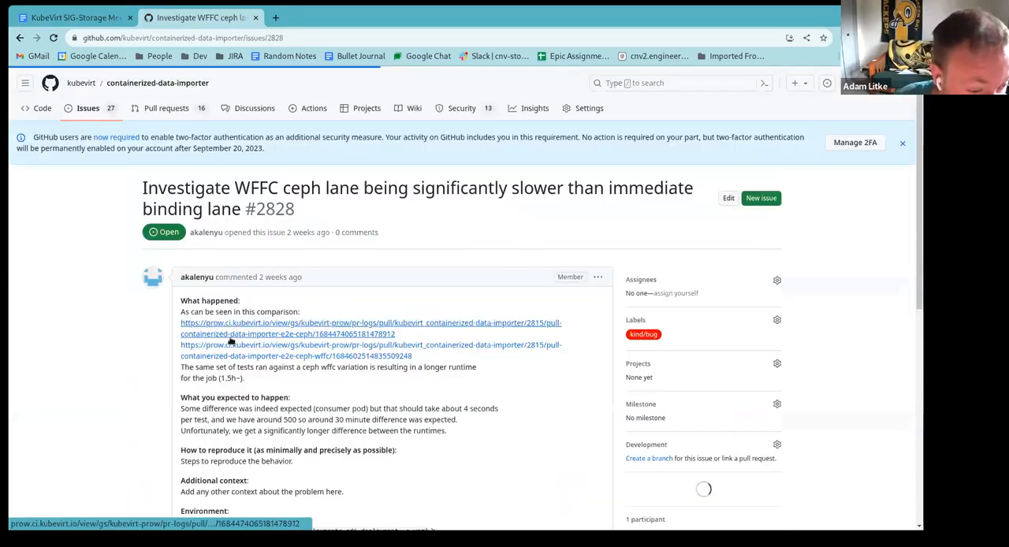
{"action": "scroll", "scroll_direction": "down", "scroll_amount": 3}
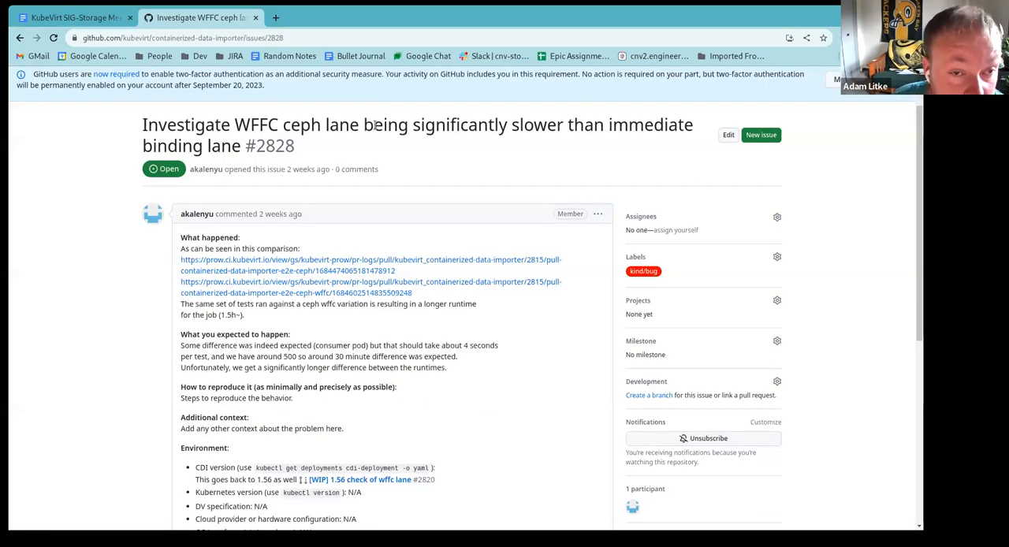
{"action": "mouse_move", "coordinate": [385, 214]}
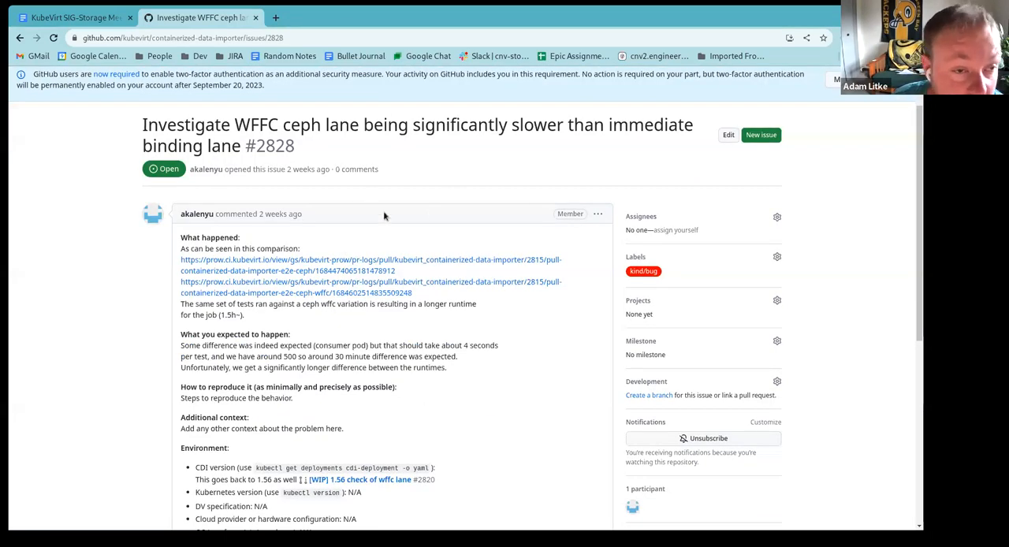
{"action": "mouse_move", "coordinate": [686, 149]}
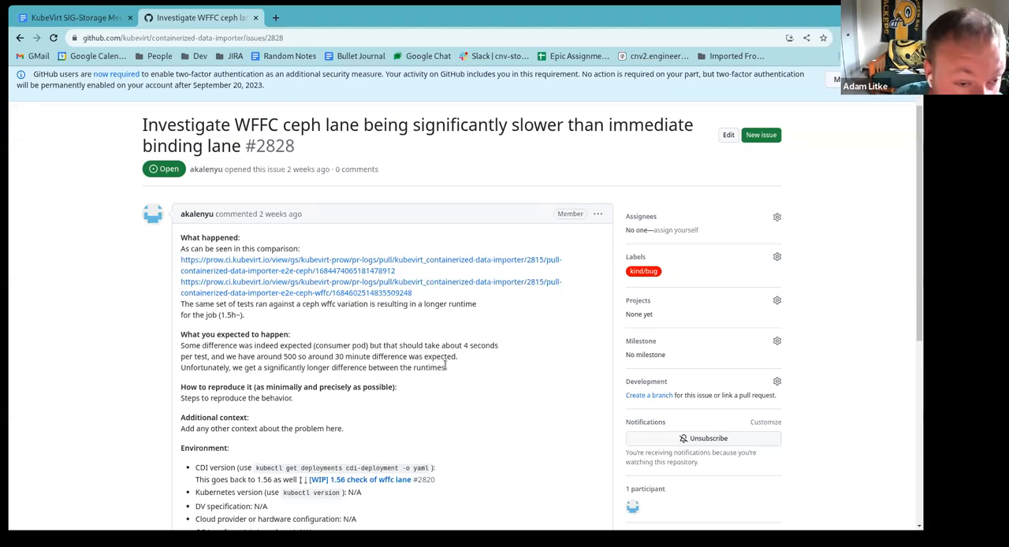
{"action": "mouse_move", "coordinate": [451, 369]}
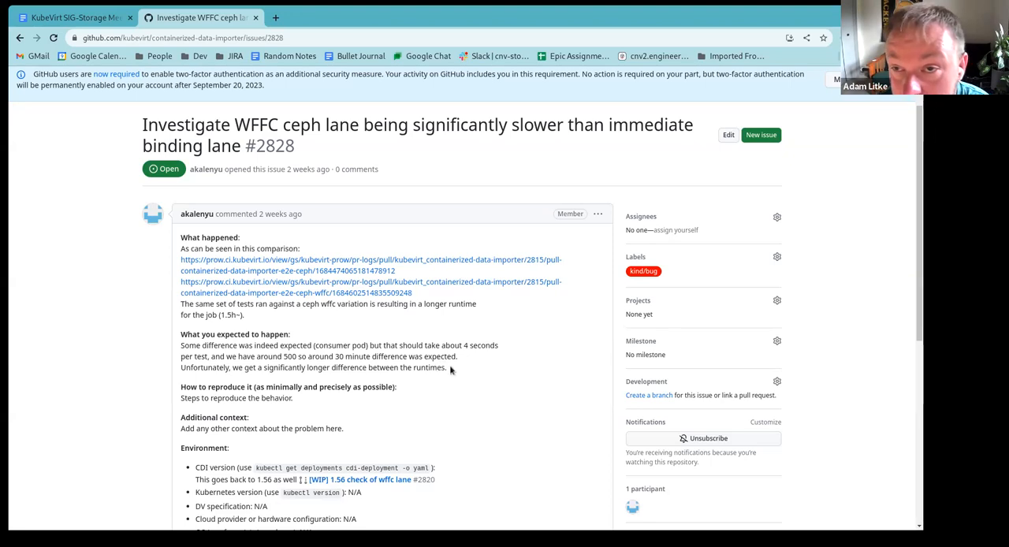
{"action": "scroll", "scroll_direction": "down", "scroll_amount": 3}
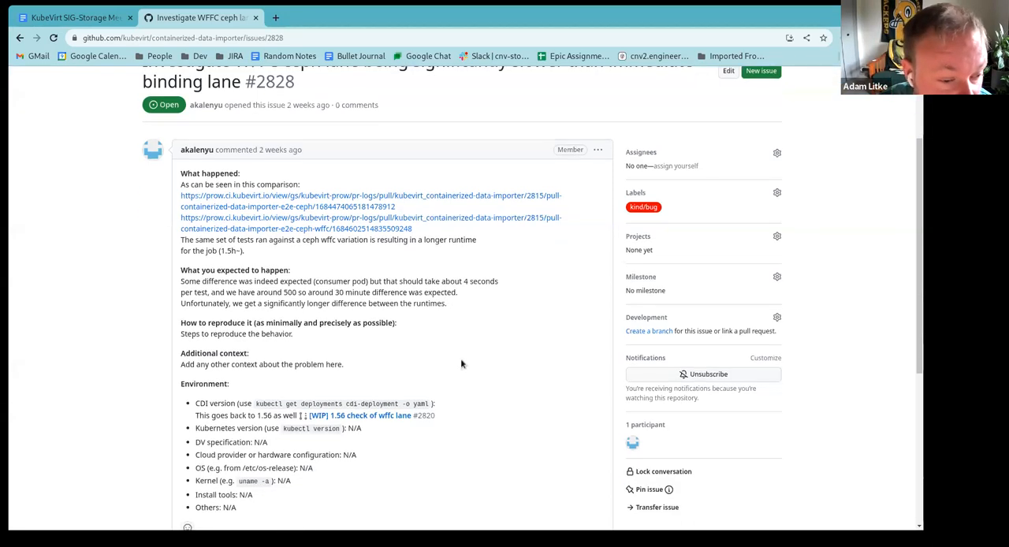
{"action": "scroll", "scroll_direction": "down", "scroll_amount": 3}
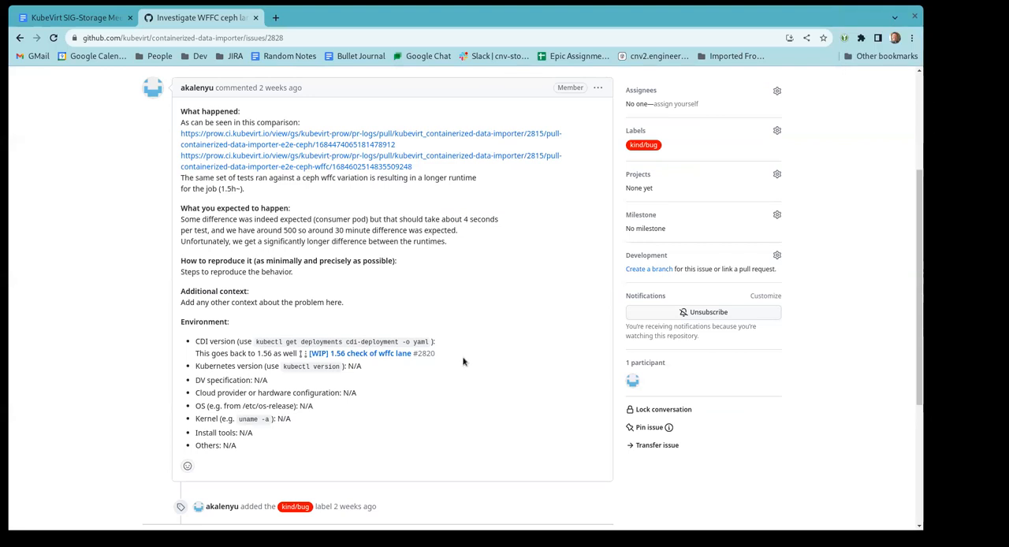
{"action": "mouse_move", "coordinate": [469, 356]}
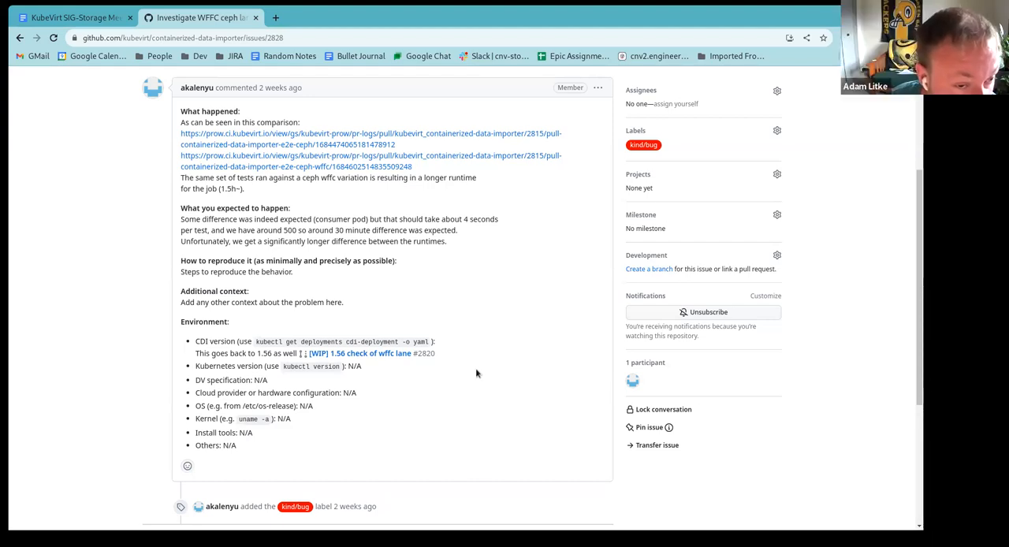
{"action": "scroll", "scroll_direction": "down", "scroll_amount": 3}
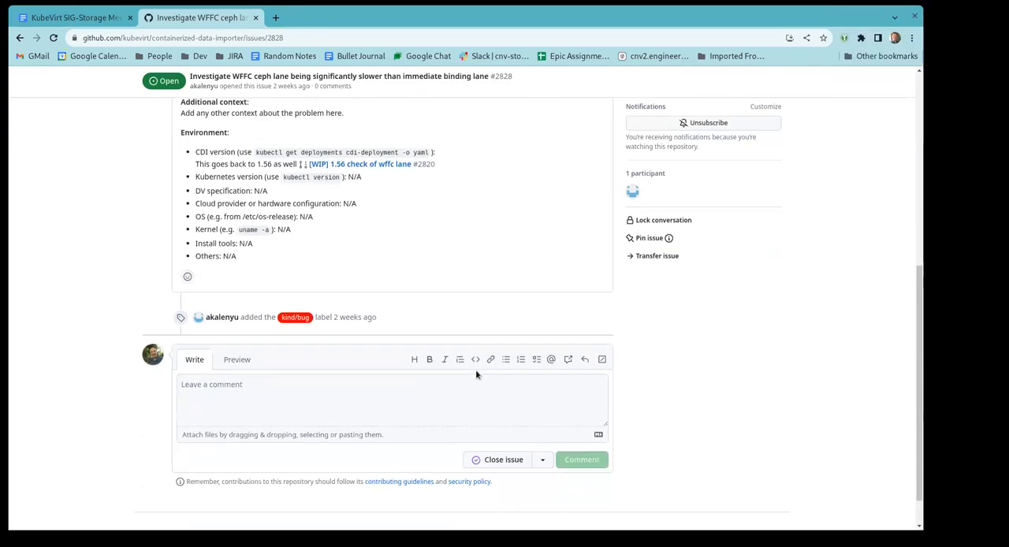
{"action": "scroll", "scroll_direction": "up", "scroll_amount": 3}
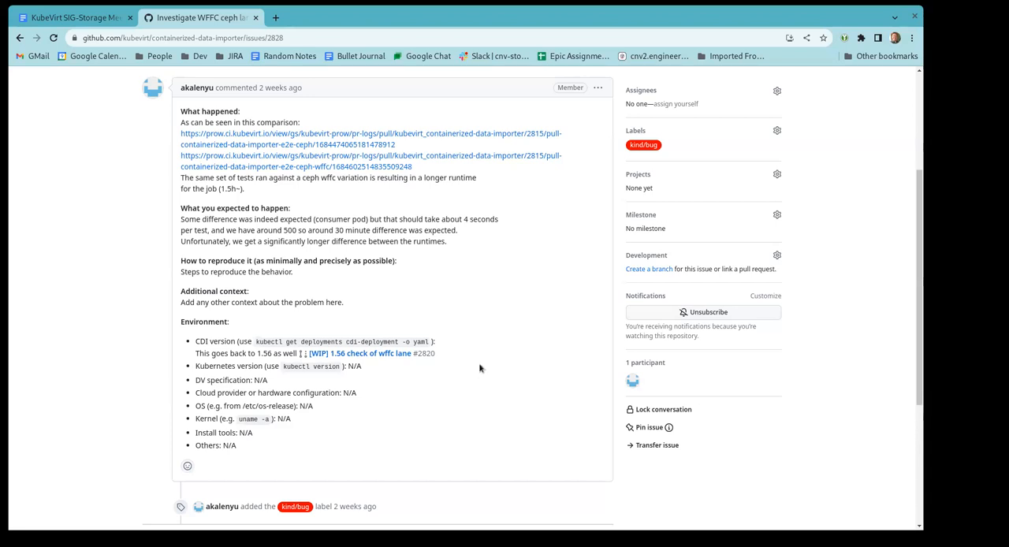
{"action": "mouse_move", "coordinate": [467, 388]}
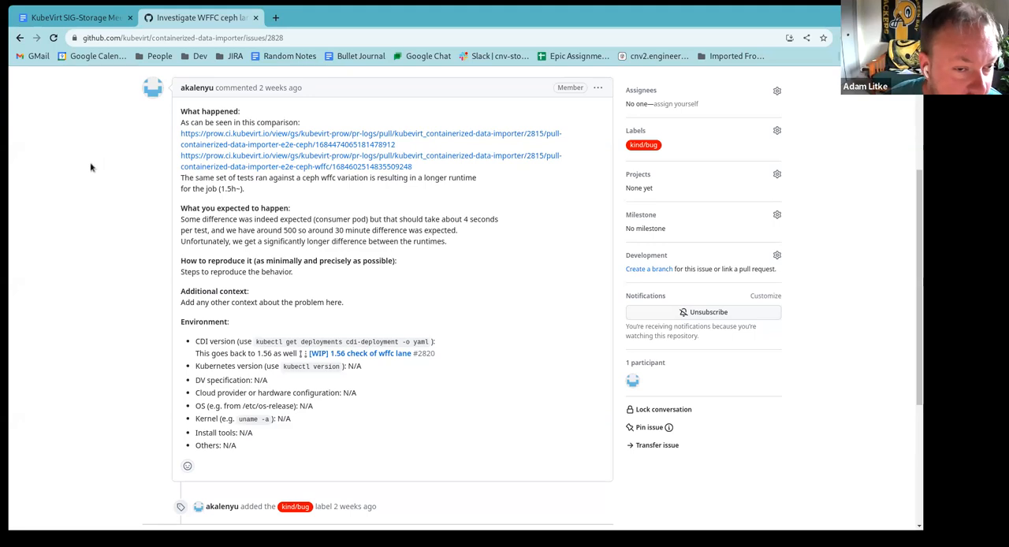
{"action": "mouse_move", "coordinate": [97, 168]}
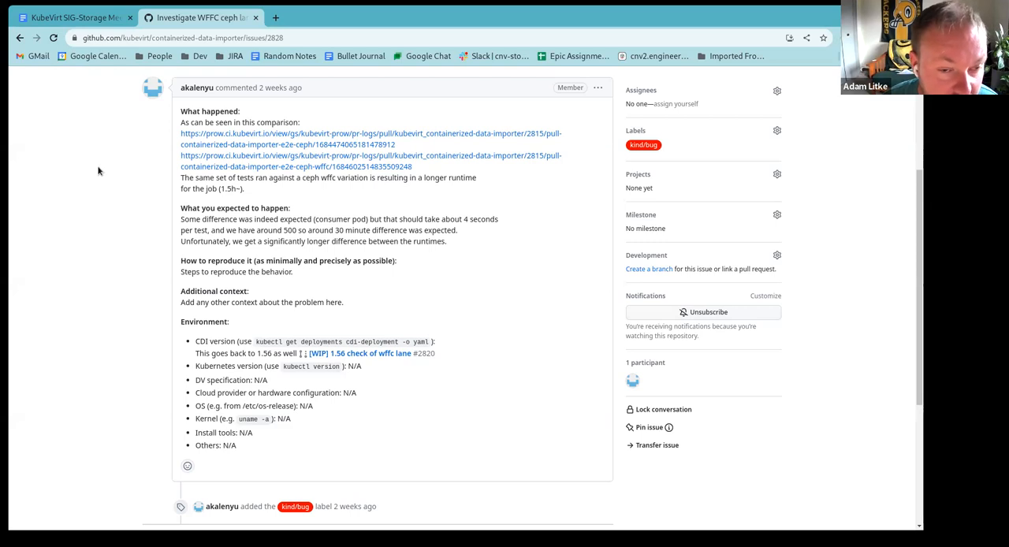
{"action": "mouse_move", "coordinate": [460, 284]}
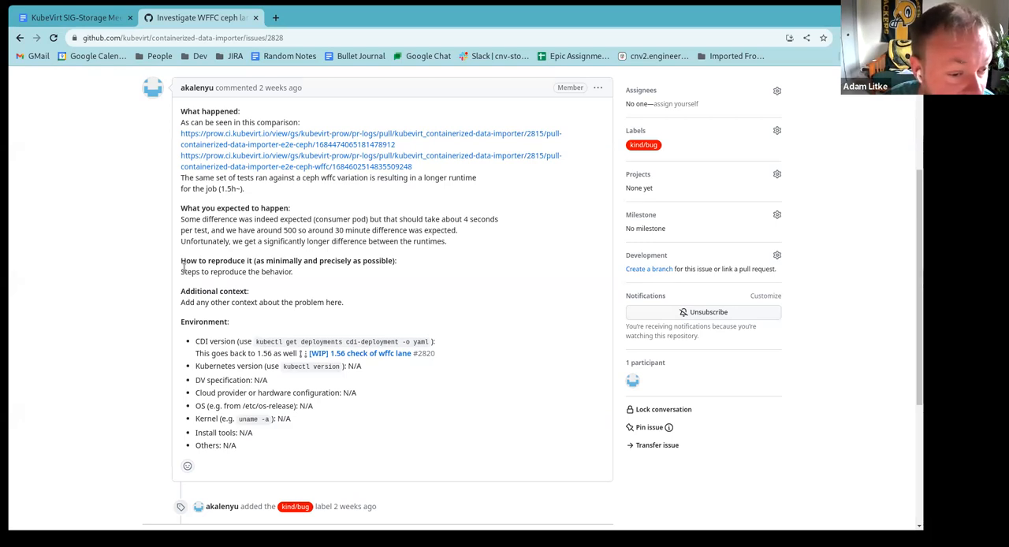
{"action": "mouse_move", "coordinate": [322, 375]}
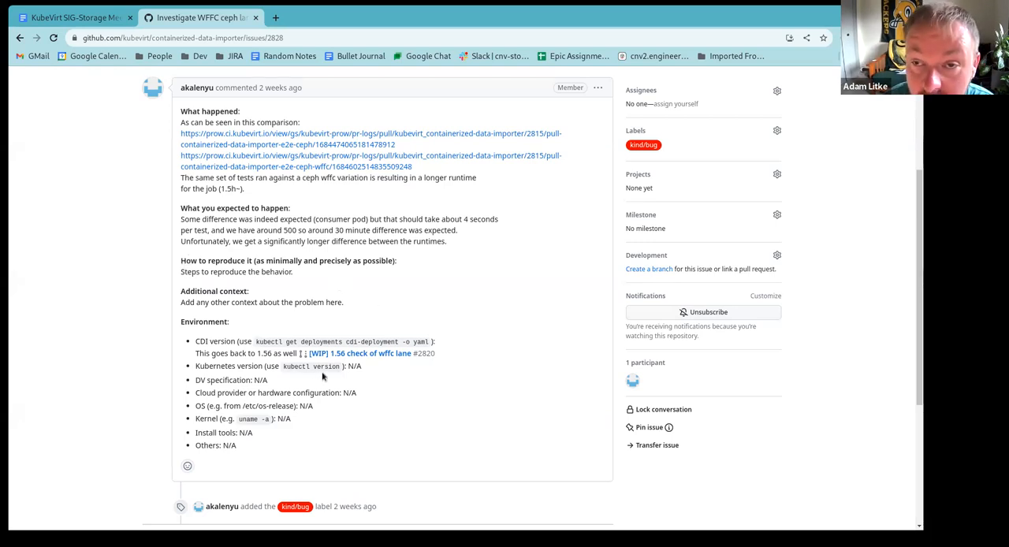
{"action": "mouse_move", "coordinate": [262, 308]}
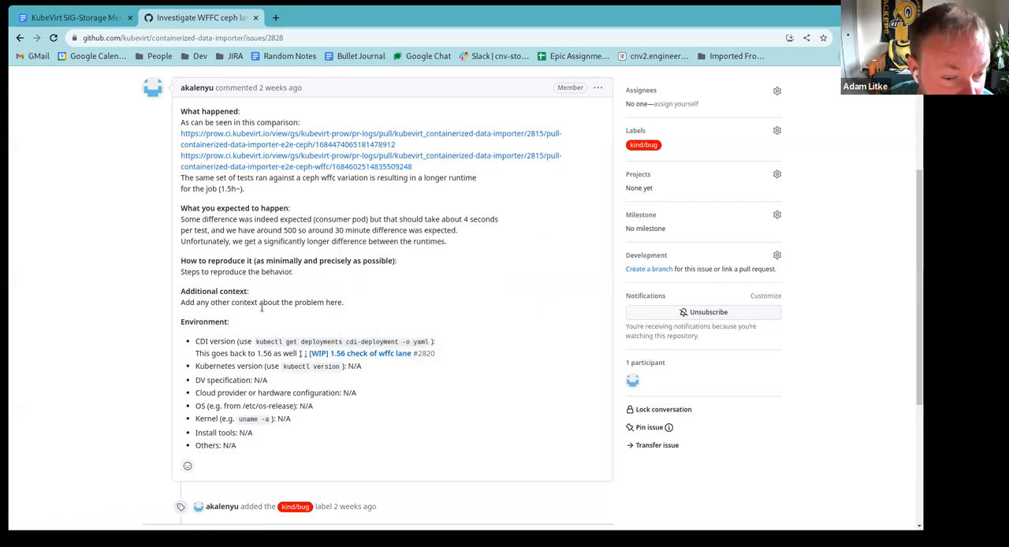
{"action": "mouse_move", "coordinate": [520, 347]}
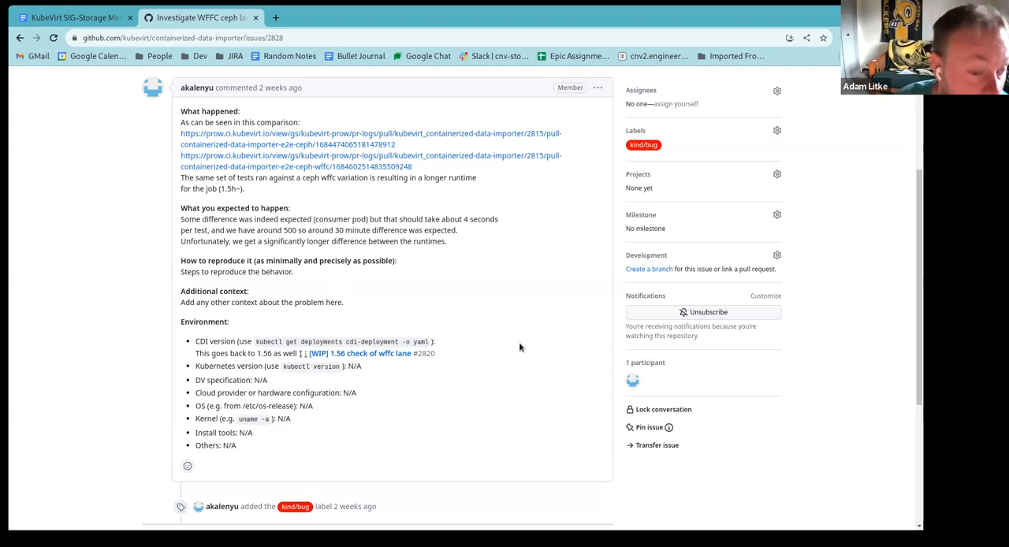
{"action": "scroll", "scroll_direction": "up", "scroll_amount": 3}
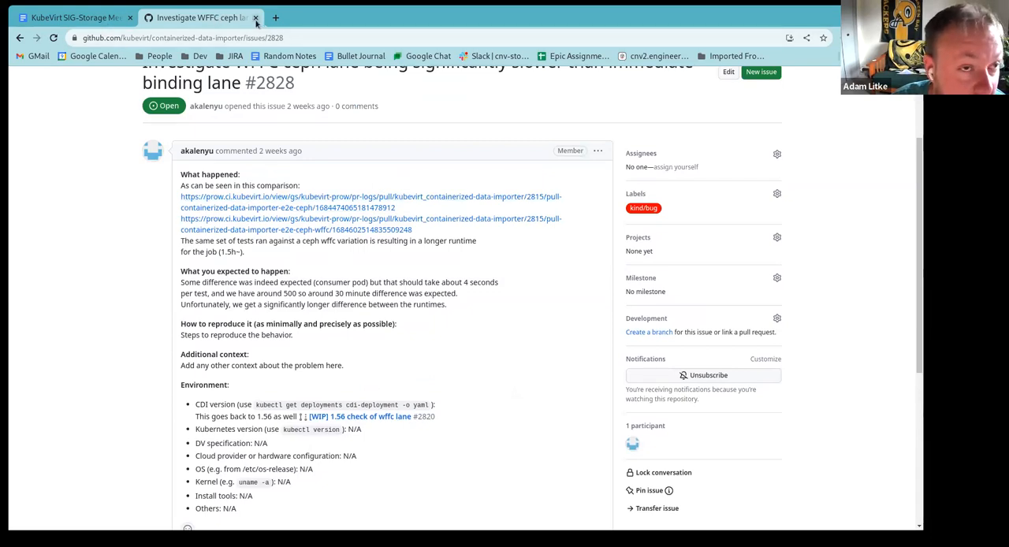
Check the meeting notes, return to the open issues list and put issue #2829 (stuck DV smart clone) in a new tab.
{"action": "left_click", "coordinate": [76, 17]}
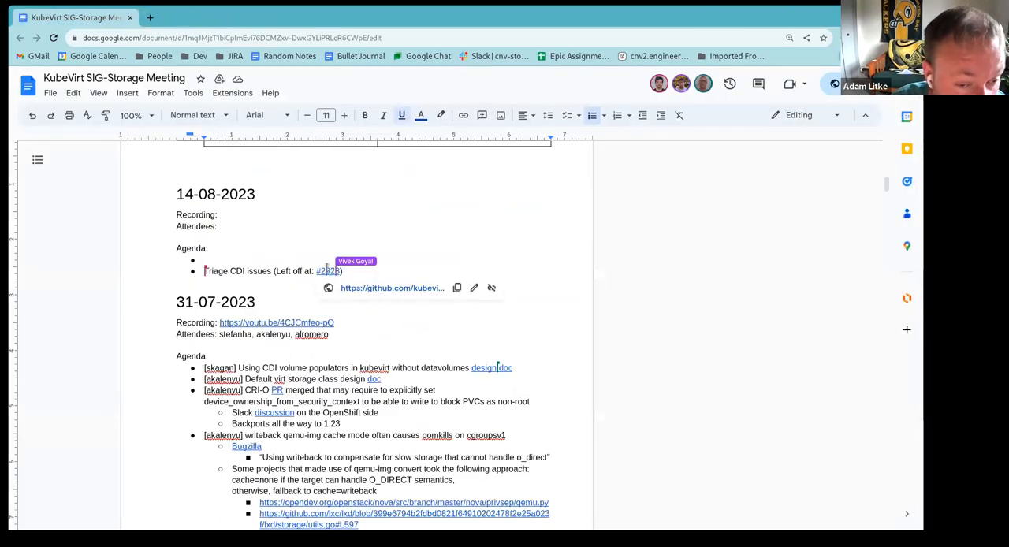
{"action": "left_click", "coordinate": [328, 272]}
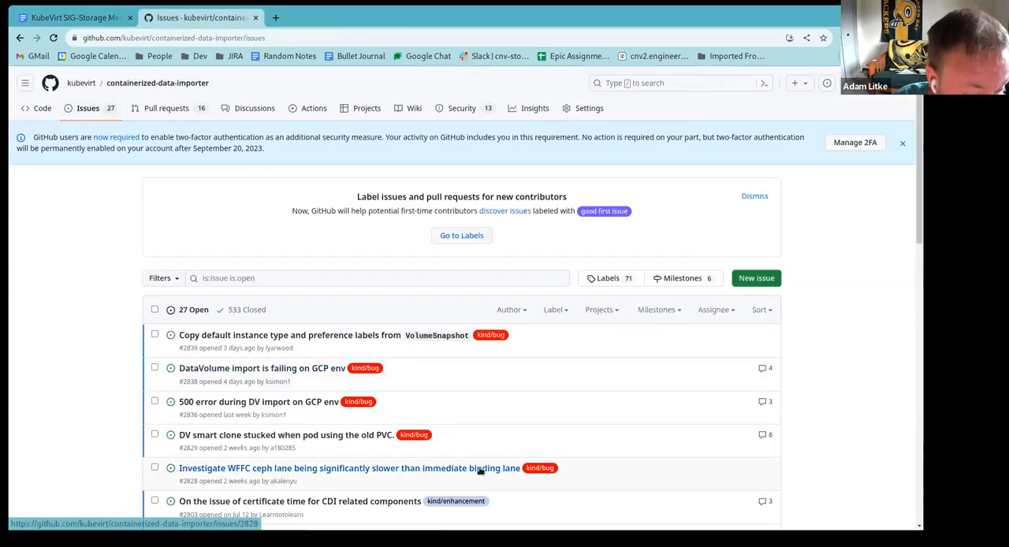
{"action": "scroll", "scroll_direction": "down", "scroll_amount": 3}
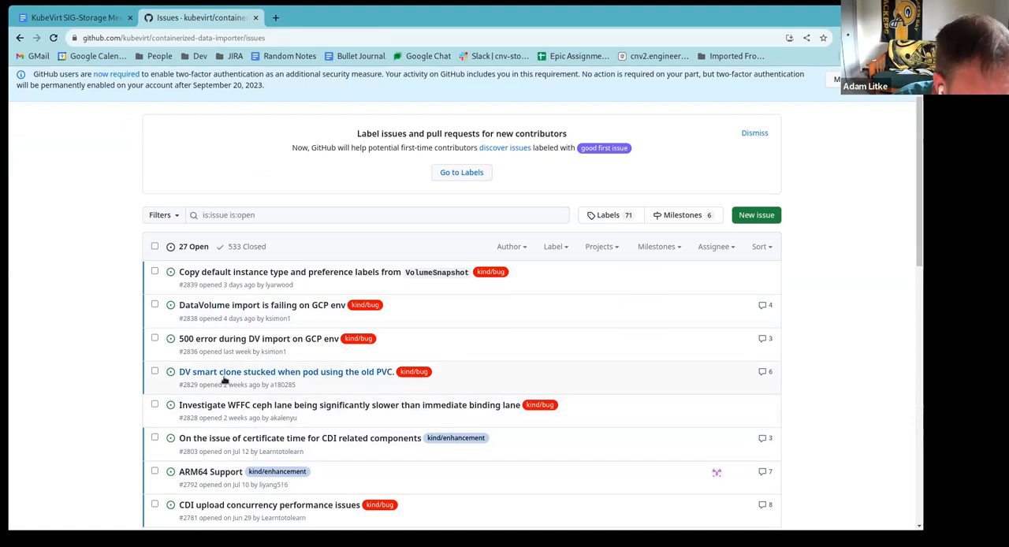
{"action": "mouse_move", "coordinate": [229, 372]}
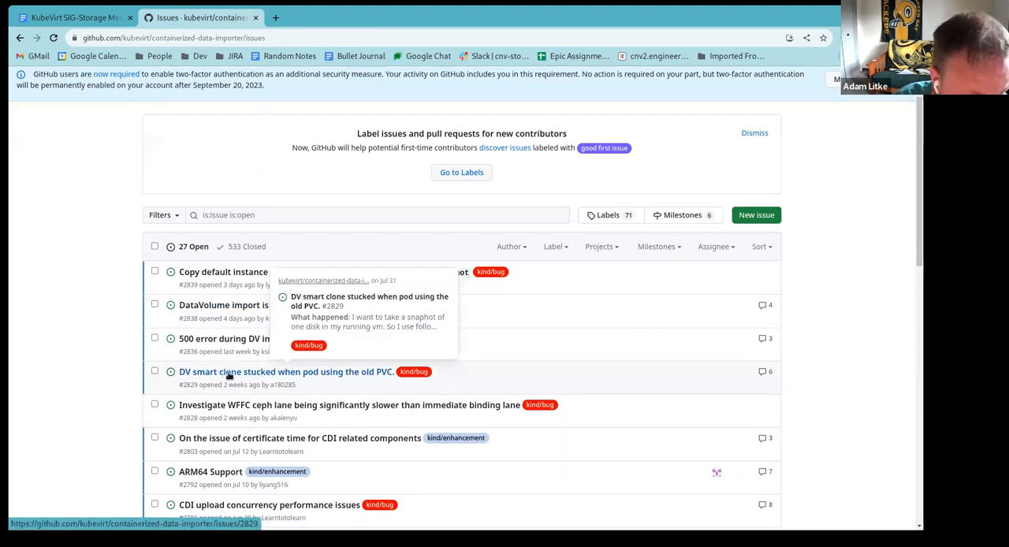
{"action": "middle_click", "coordinate": [284, 372]}
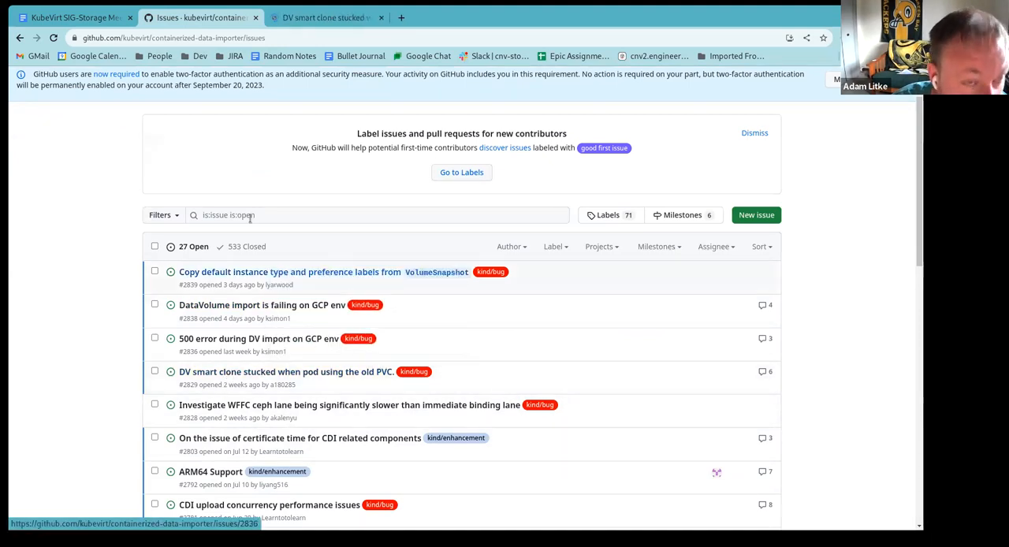
Read issue #2829's description, DataVolume YAML spec and expected behavior.
{"action": "left_click", "coordinate": [286, 372]}
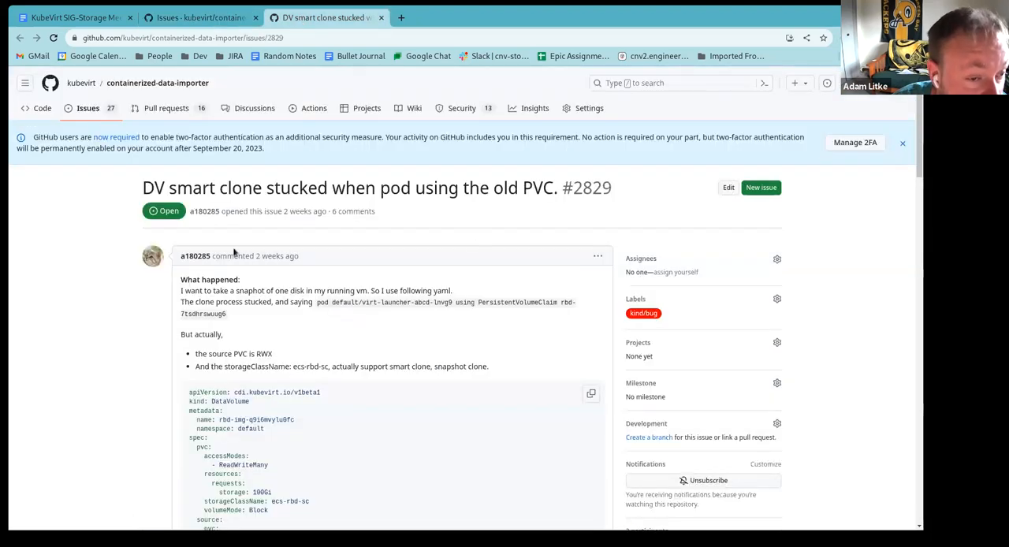
{"action": "mouse_move", "coordinate": [91, 327]}
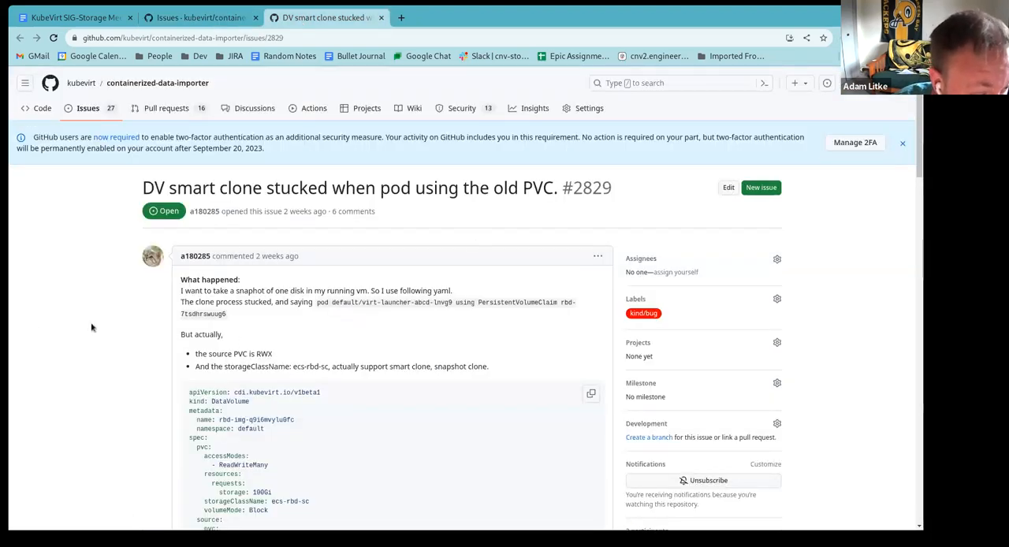
{"action": "scroll", "scroll_direction": "down", "scroll_amount": 3}
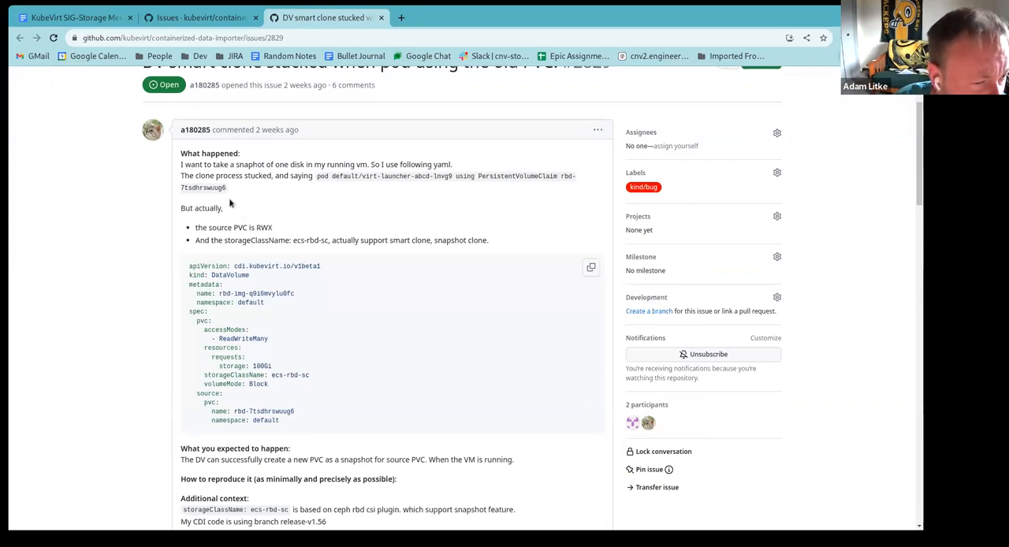
{"action": "mouse_move", "coordinate": [247, 205]}
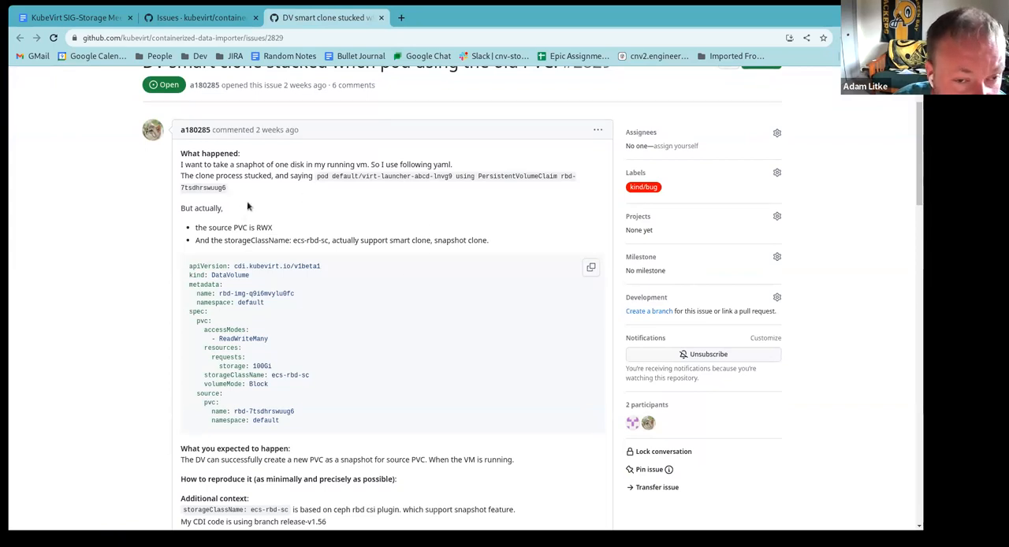
{"action": "mouse_move", "coordinate": [523, 211]}
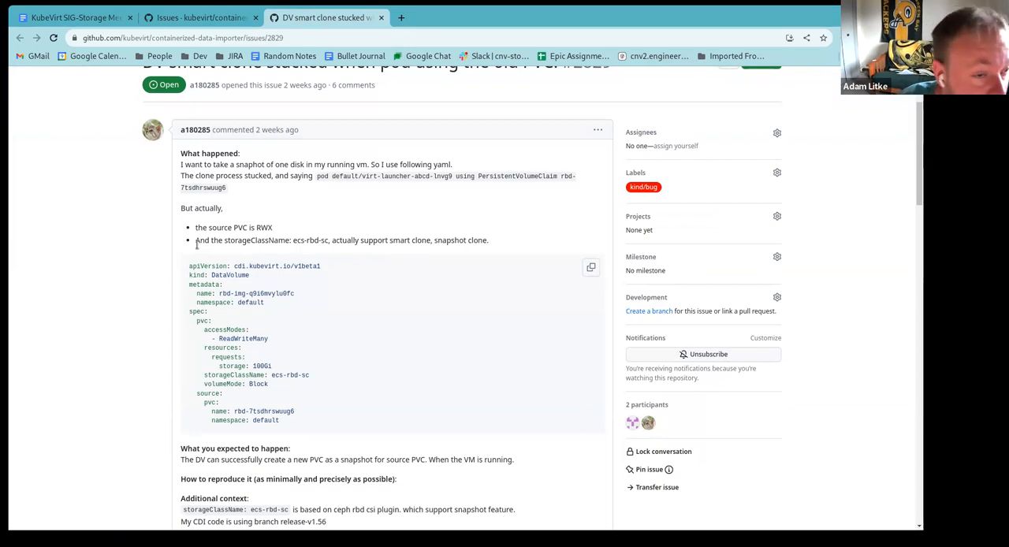
{"action": "scroll", "scroll_direction": "down", "scroll_amount": 3}
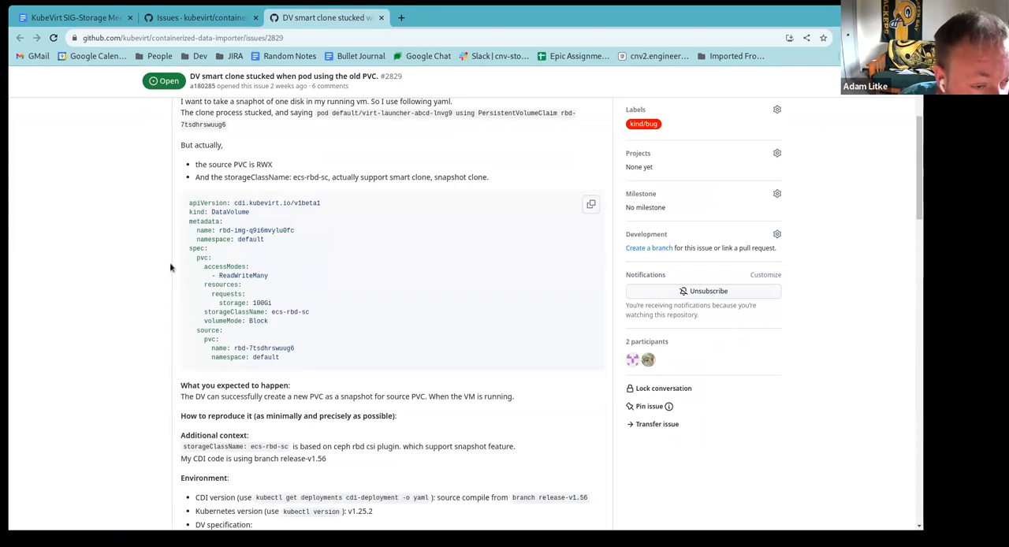
{"action": "mouse_move", "coordinate": [550, 341]}
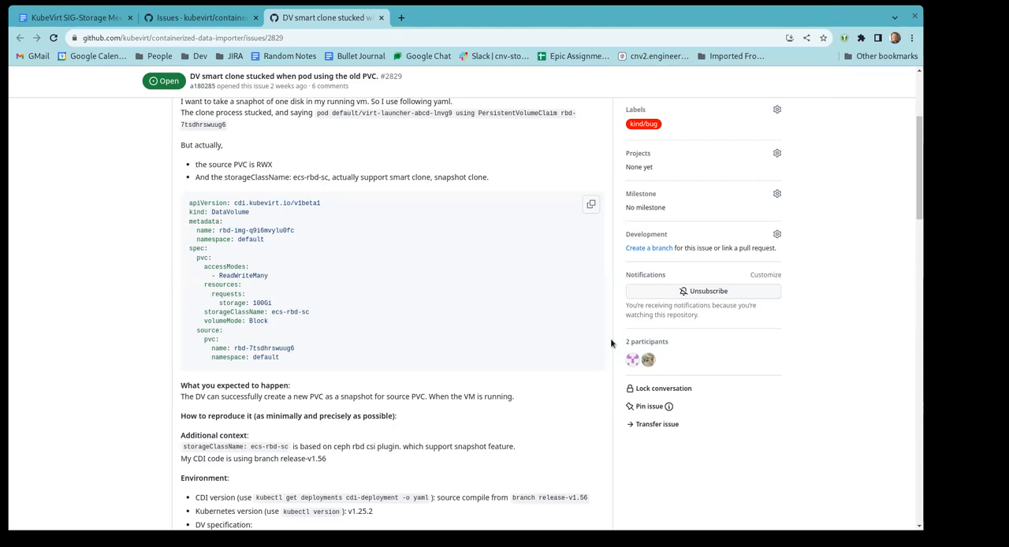
{"action": "scroll", "scroll_direction": "up", "scroll_amount": 3}
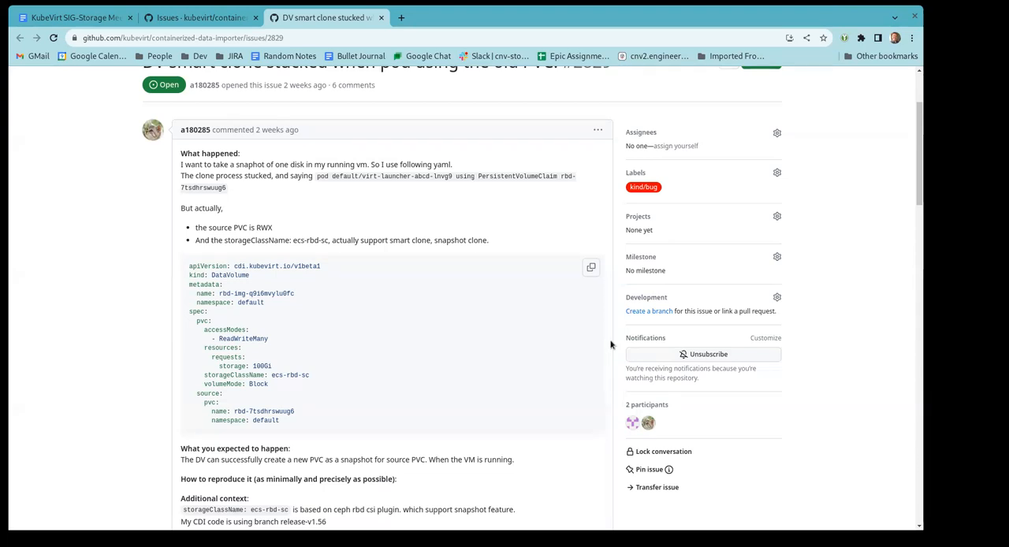
{"action": "scroll", "scroll_direction": "up", "scroll_amount": 3}
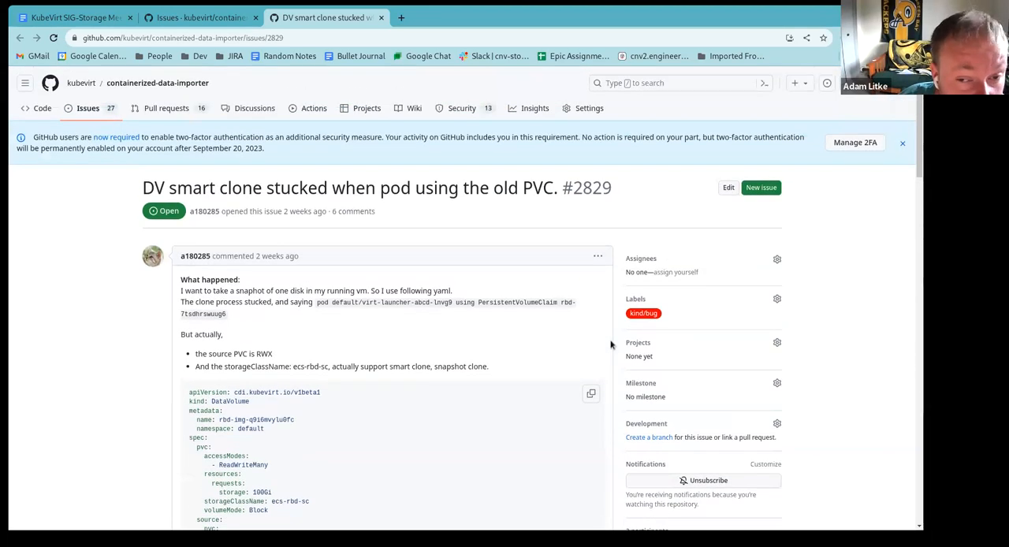
{"action": "scroll", "scroll_direction": "down", "scroll_amount": 3}
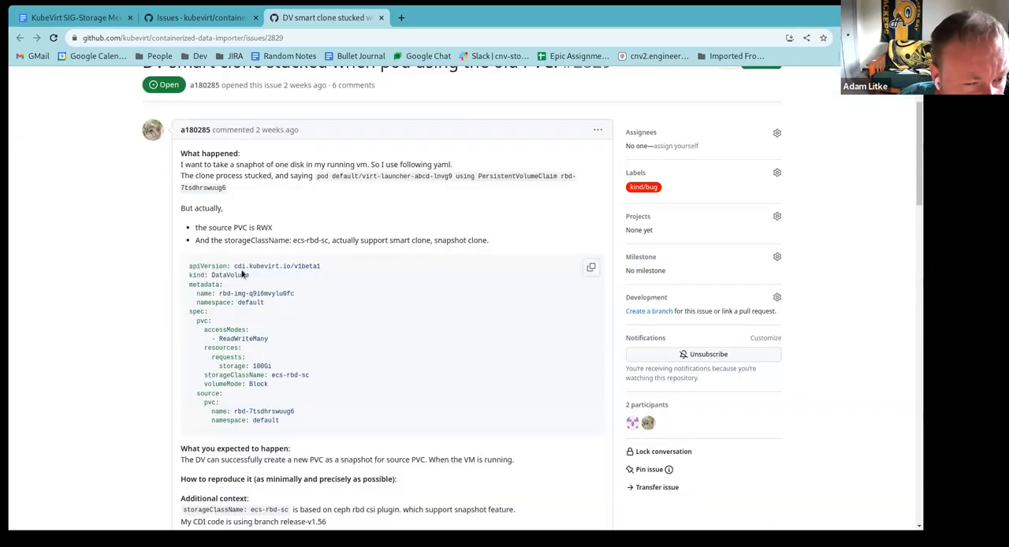
{"action": "scroll", "scroll_direction": "up", "scroll_amount": 3}
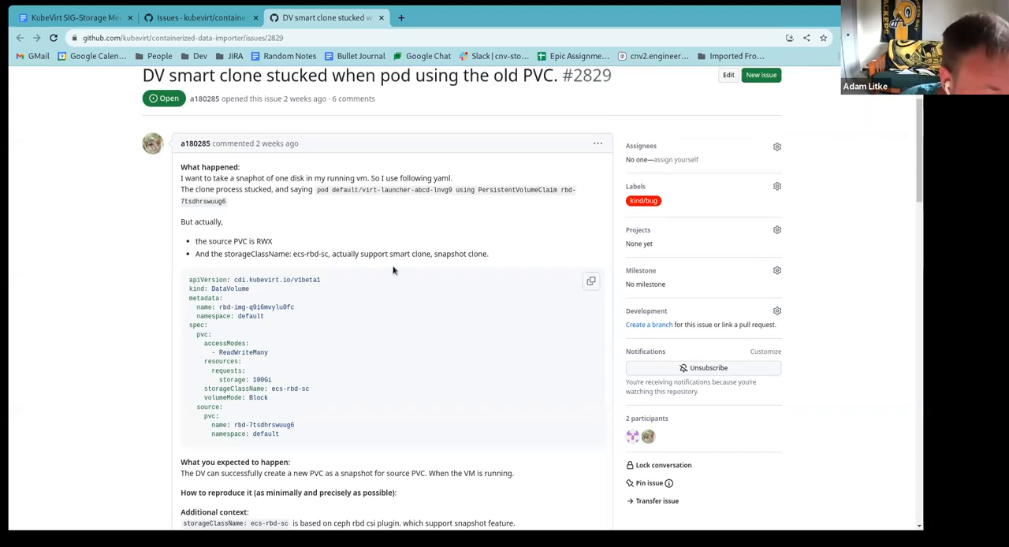
{"action": "scroll", "scroll_direction": "down", "scroll_amount": 3}
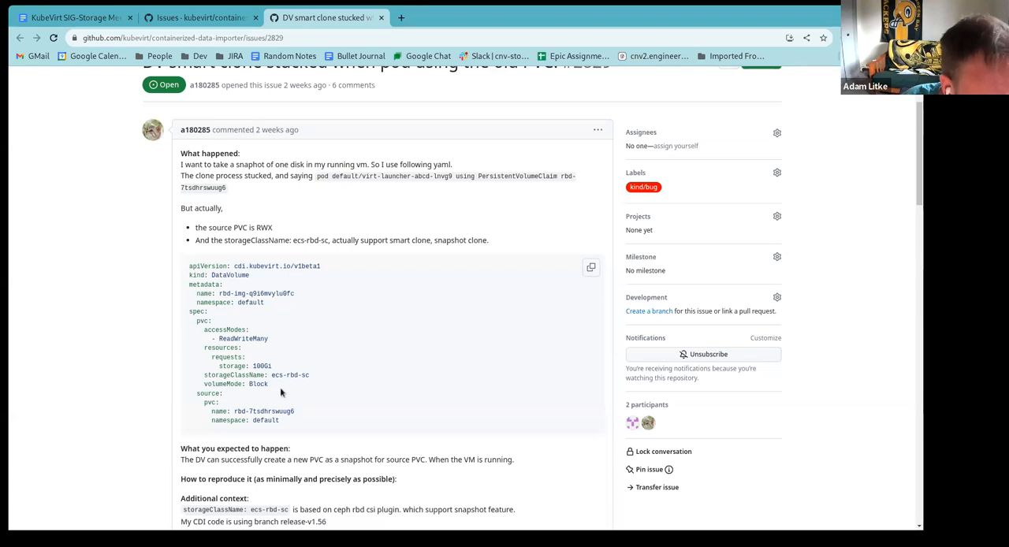
{"action": "mouse_move", "coordinate": [301, 384]}
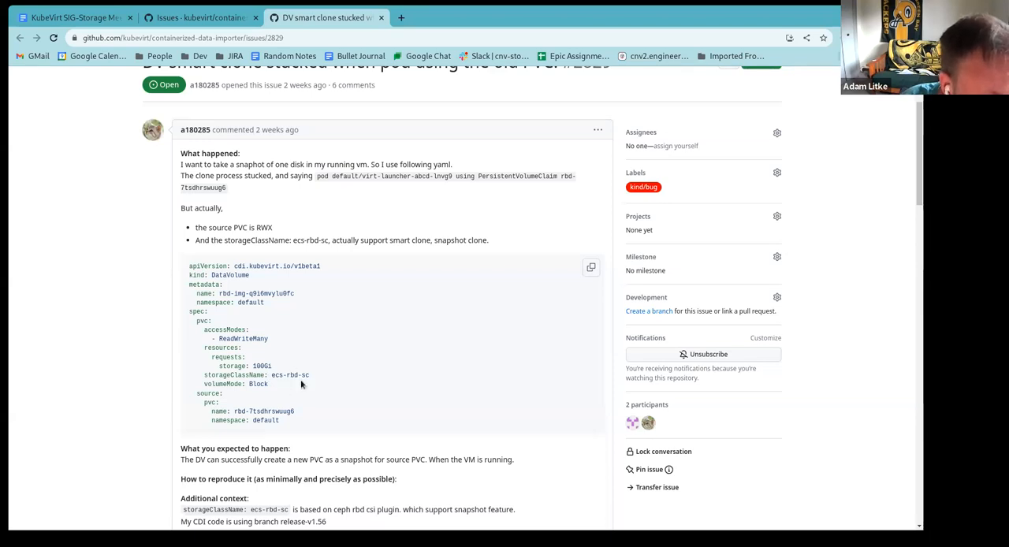
Read through issue #2829's discussion down to awels' reply on CSI snapshot consistency and the comment box.
{"action": "scroll", "scroll_direction": "down", "scroll_amount": 3}
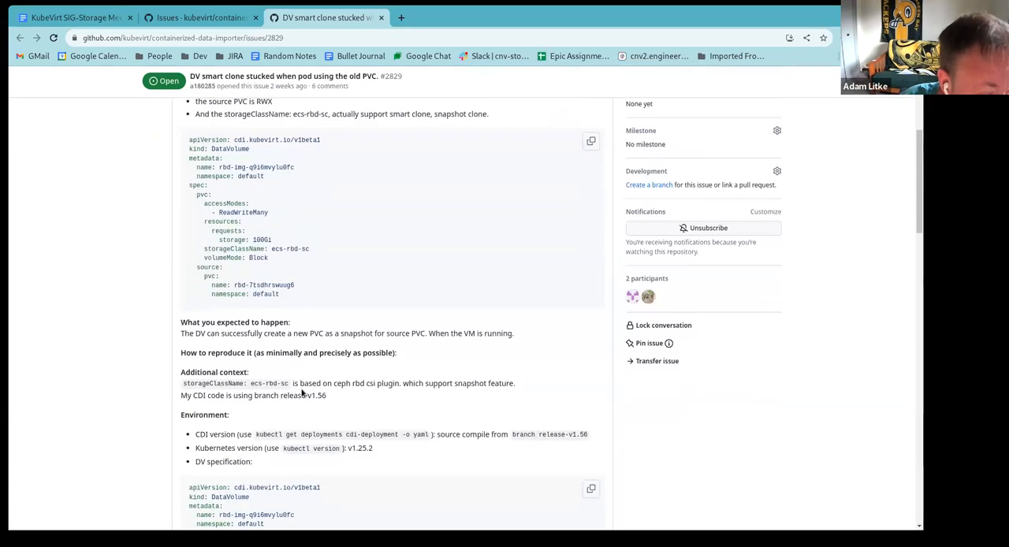
{"action": "scroll", "scroll_direction": "down", "scroll_amount": 3}
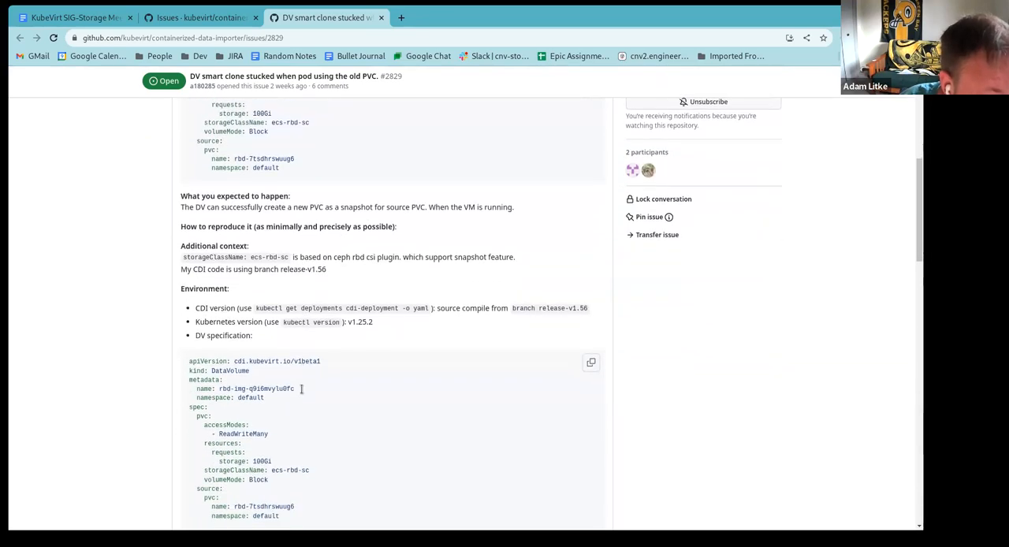
{"action": "scroll", "scroll_direction": "down", "scroll_amount": 3}
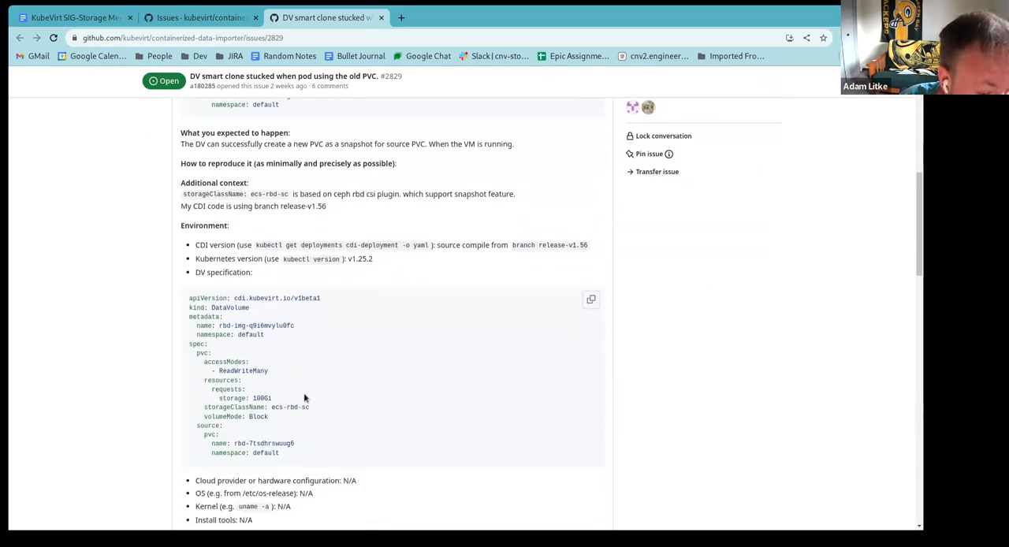
{"action": "mouse_move", "coordinate": [335, 403]}
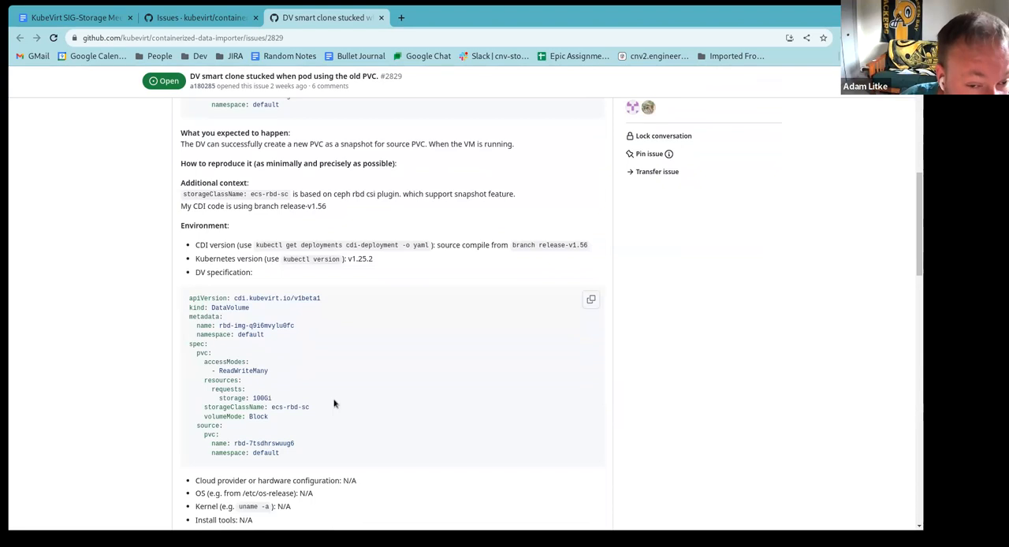
{"action": "scroll", "scroll_direction": "down", "scroll_amount": 3}
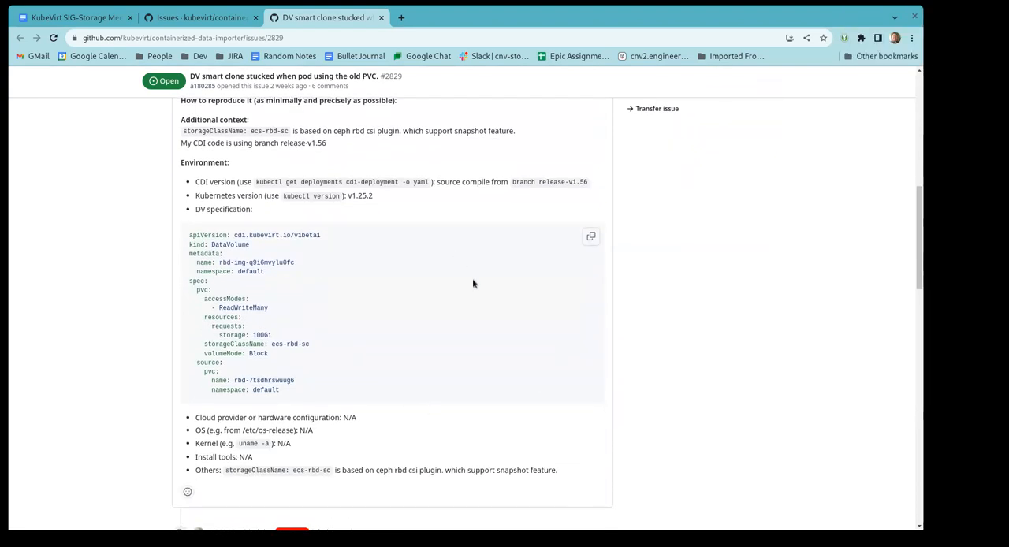
{"action": "mouse_move", "coordinate": [533, 315]}
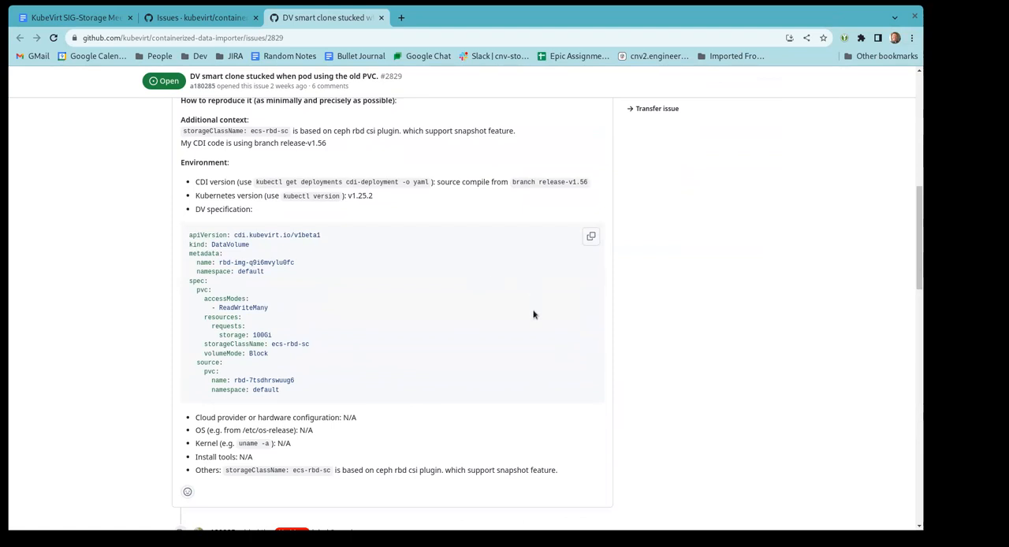
{"action": "scroll", "scroll_direction": "down", "scroll_amount": 3}
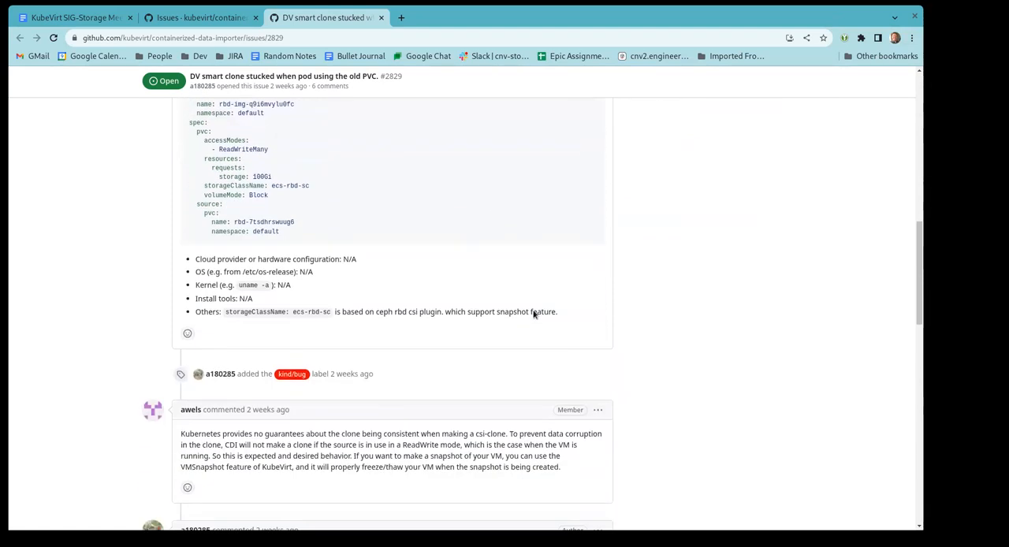
{"action": "scroll", "scroll_direction": "down", "scroll_amount": 3}
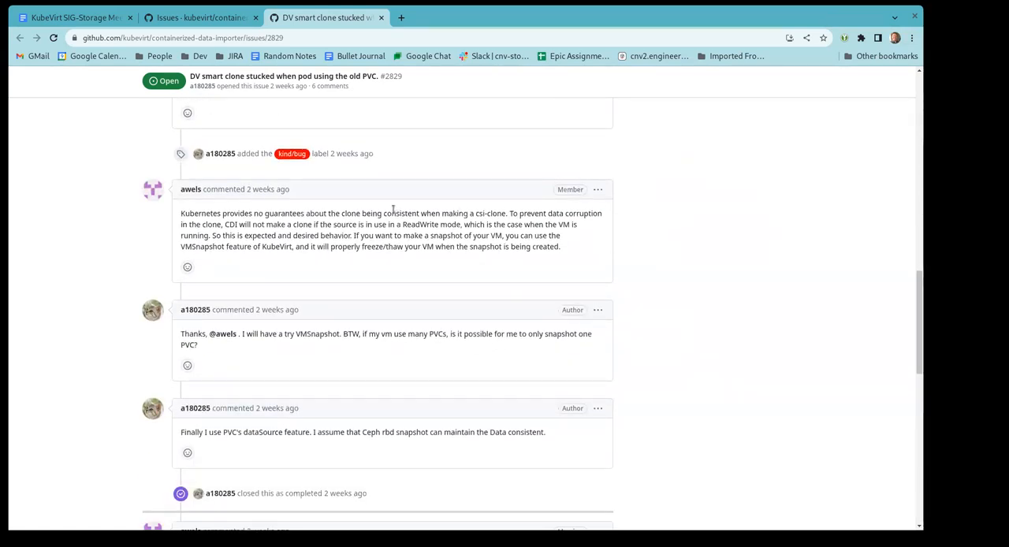
{"action": "mouse_move", "coordinate": [555, 265]}
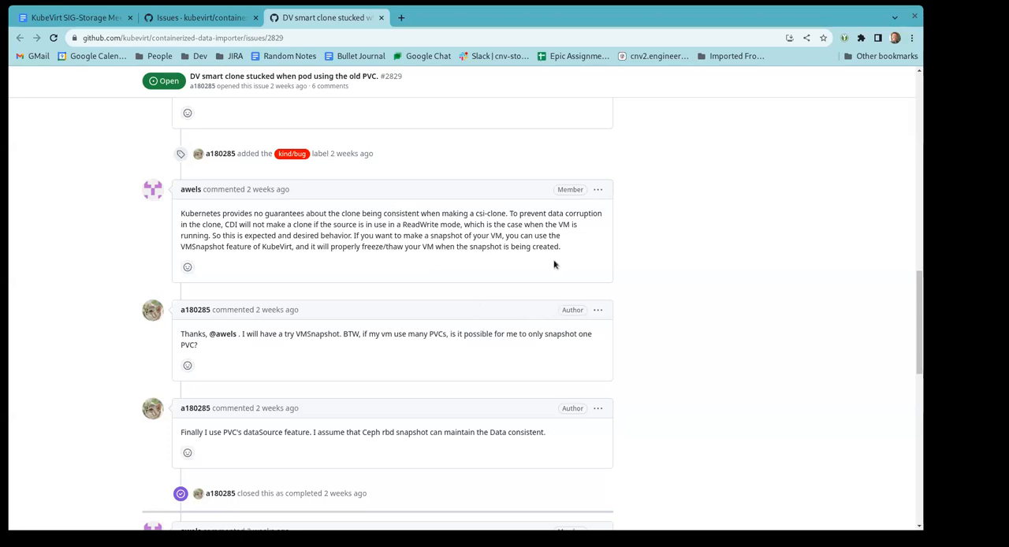
{"action": "mouse_move", "coordinate": [280, 251]}
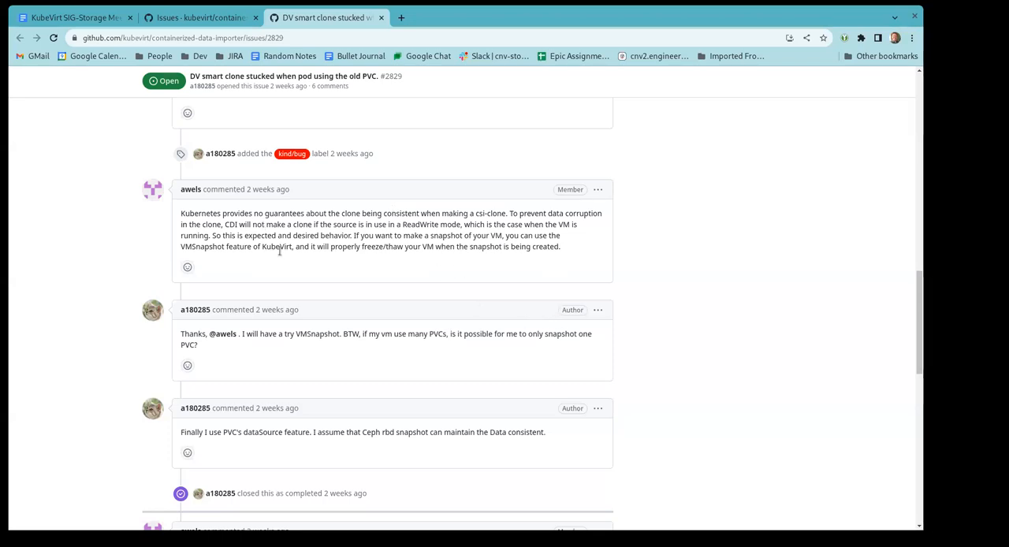
{"action": "mouse_move", "coordinate": [575, 265]}
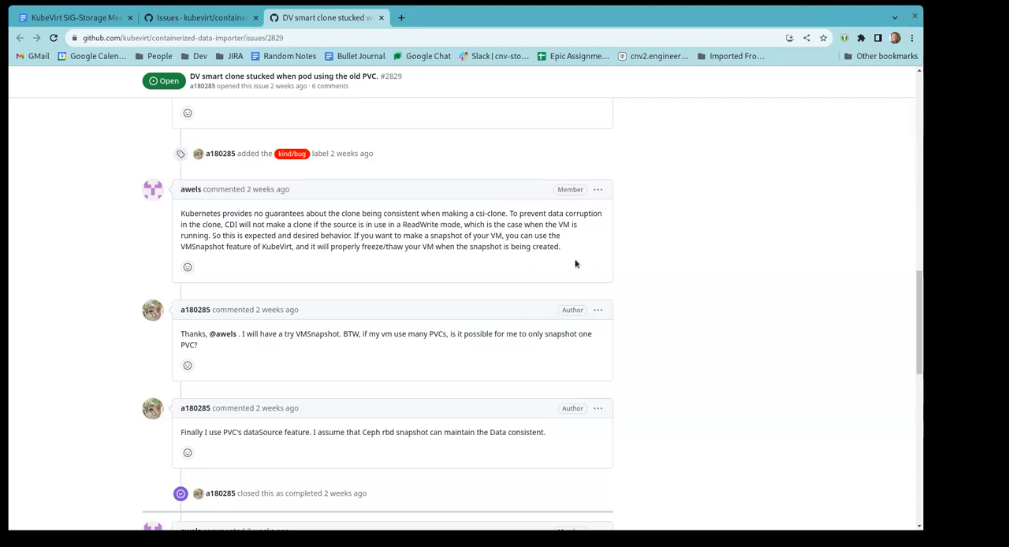
{"action": "mouse_move", "coordinate": [471, 249]}
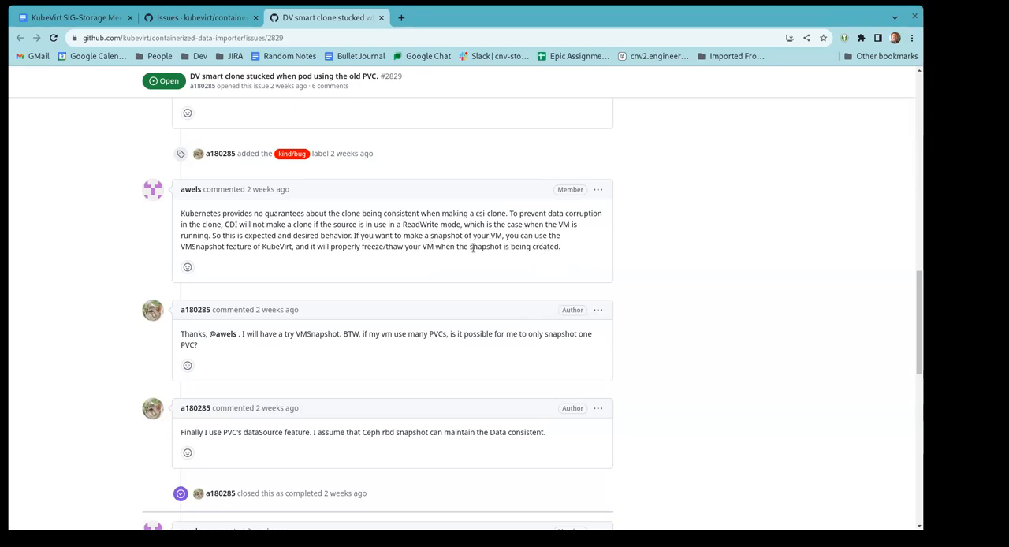
{"action": "mouse_move", "coordinate": [175, 254]}
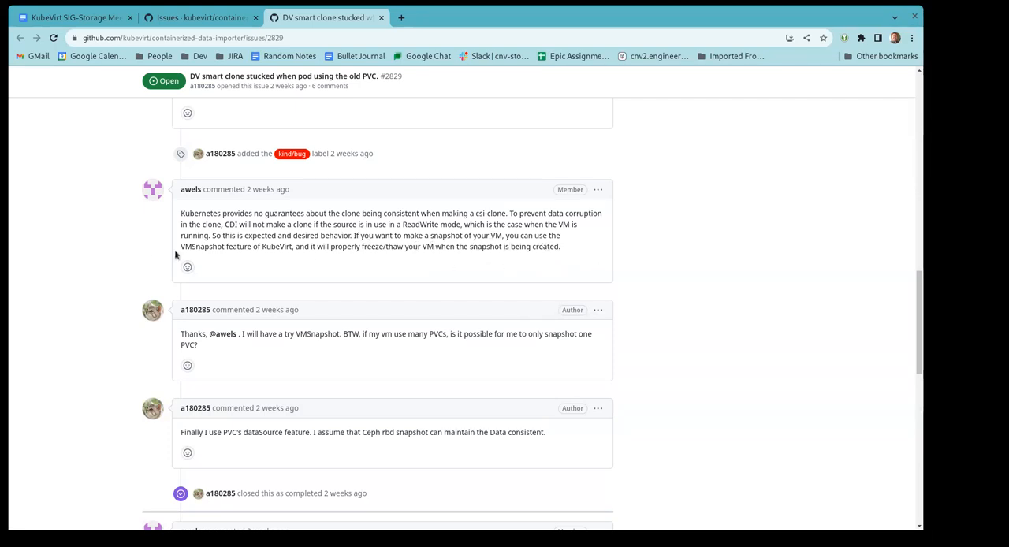
{"action": "scroll", "scroll_direction": "down", "scroll_amount": 3}
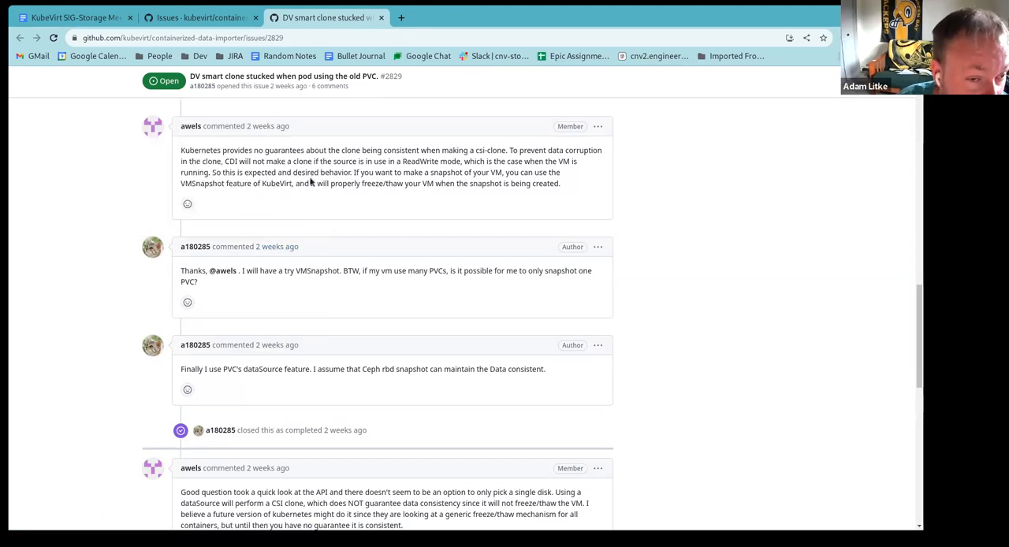
{"action": "mouse_move", "coordinate": [287, 203]}
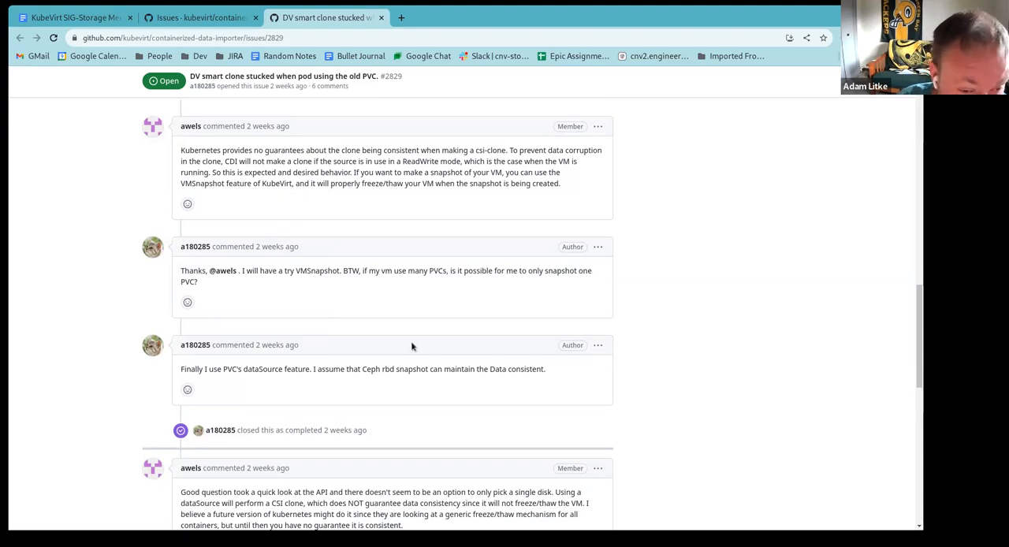
{"action": "scroll", "scroll_direction": "down", "scroll_amount": 3}
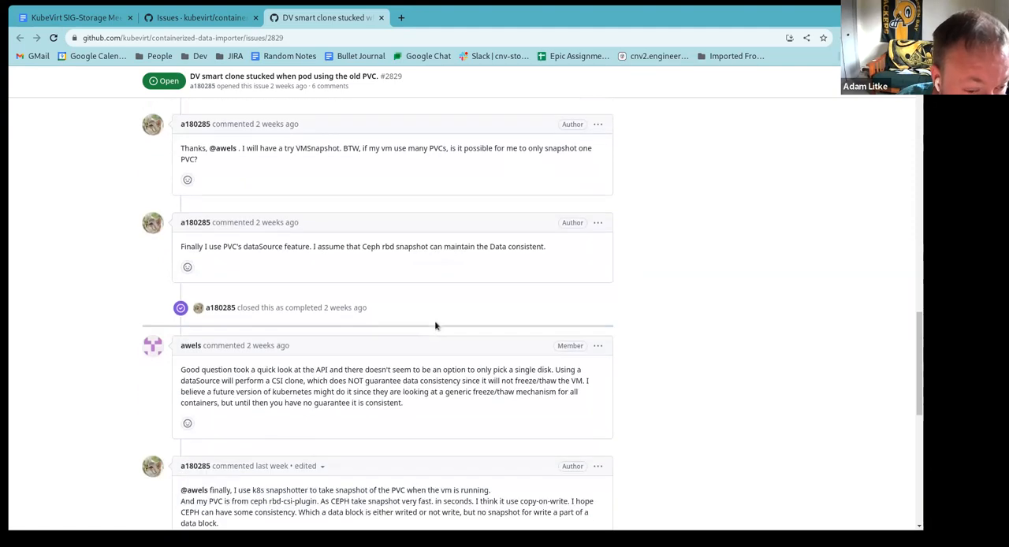
{"action": "scroll", "scroll_direction": "up", "scroll_amount": 3}
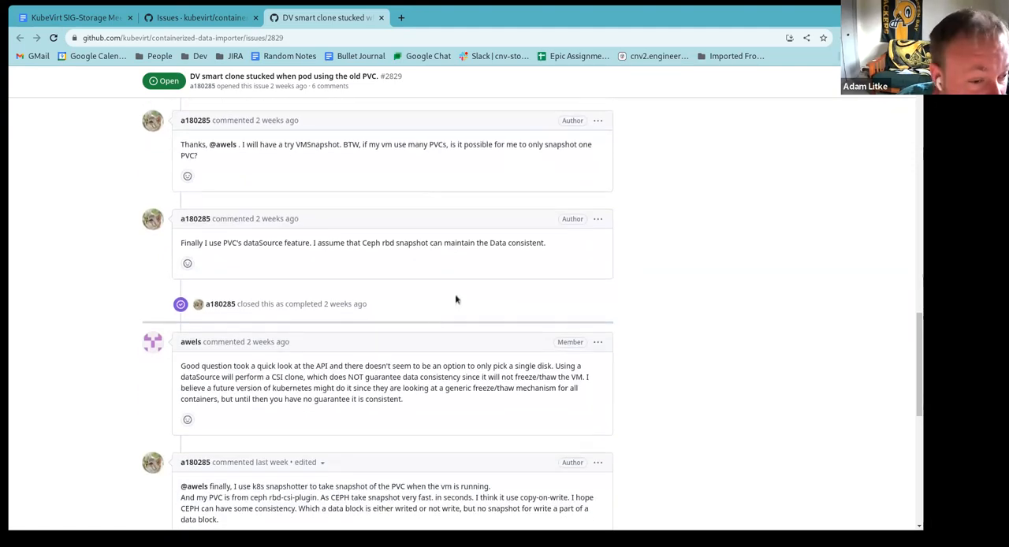
{"action": "scroll", "scroll_direction": "down", "scroll_amount": 3}
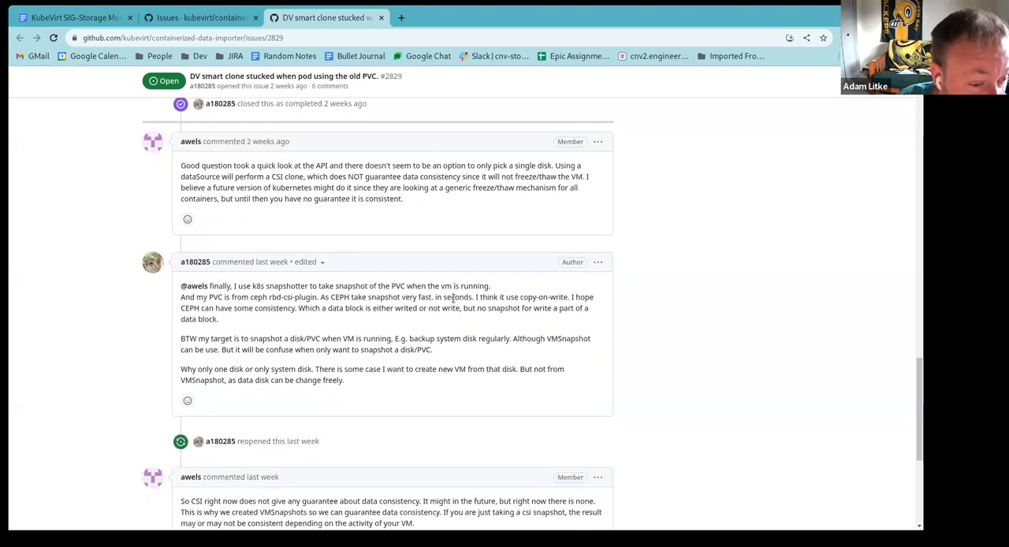
{"action": "scroll", "scroll_direction": "down", "scroll_amount": 3}
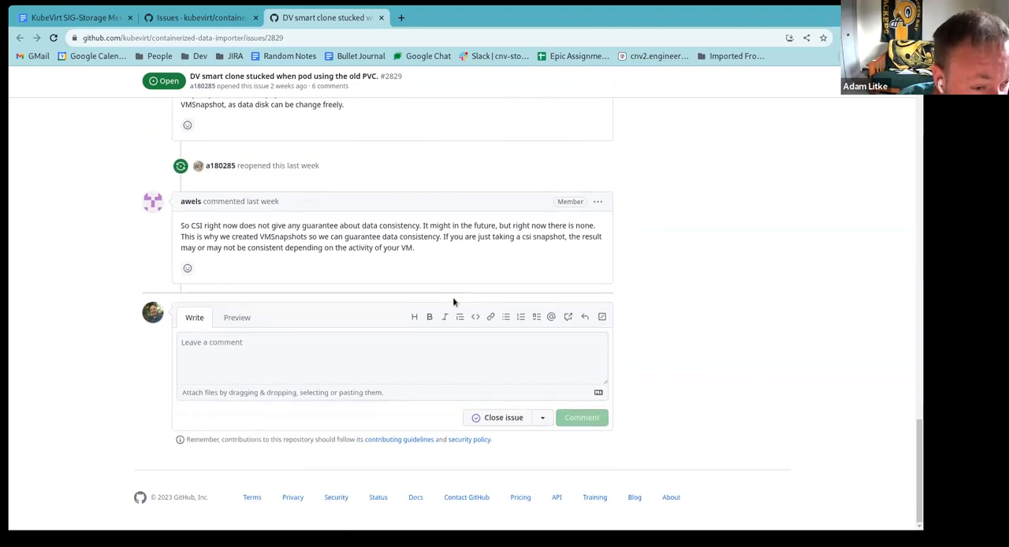
{"action": "scroll", "scroll_direction": "up", "scroll_amount": 3}
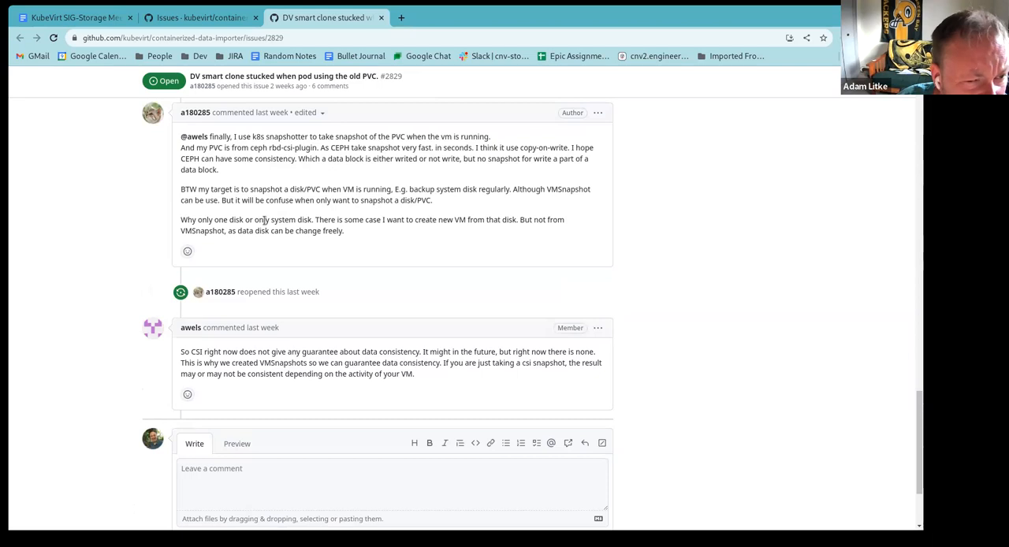
{"action": "mouse_move", "coordinate": [288, 175]}
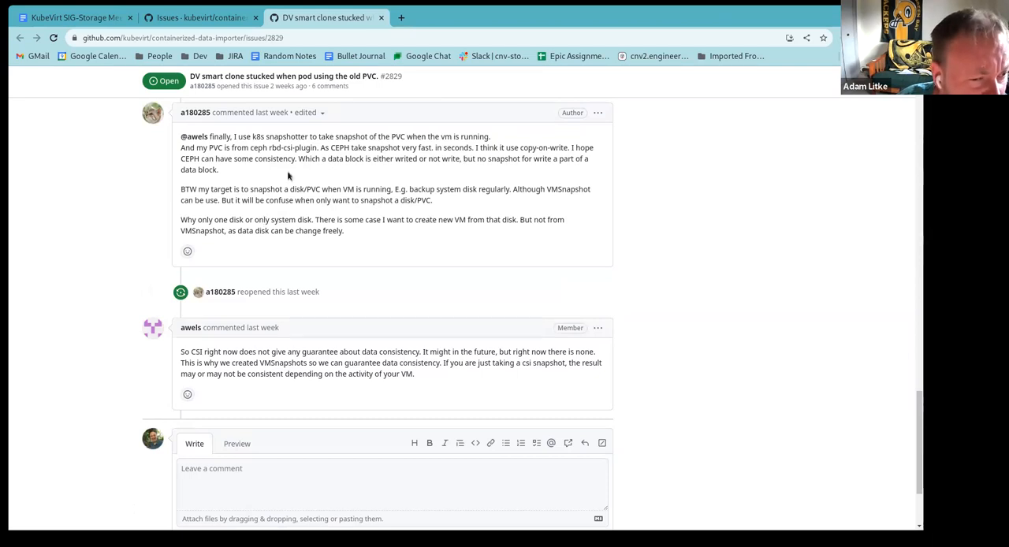
{"action": "mouse_move", "coordinate": [529, 174]}
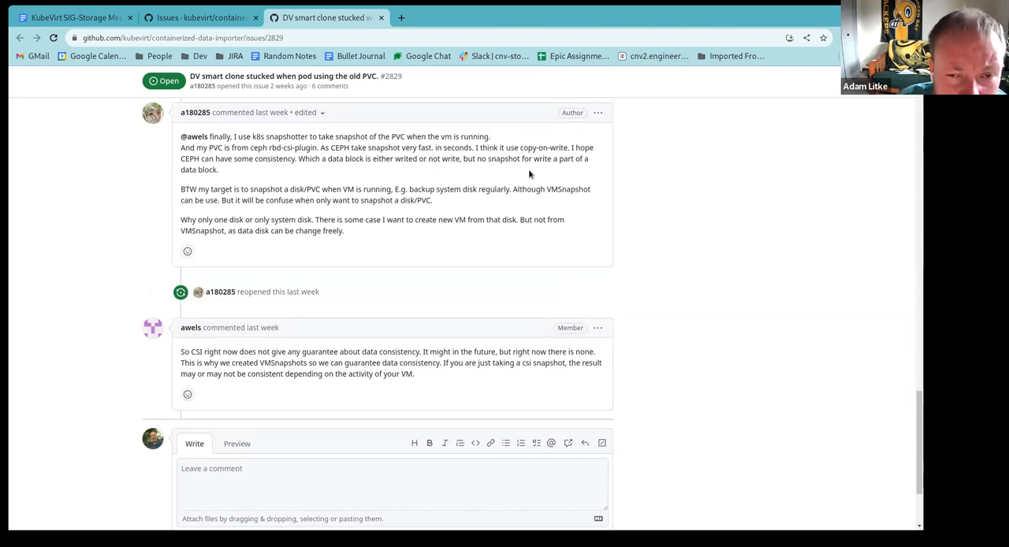
{"action": "mouse_move", "coordinate": [460, 222]}
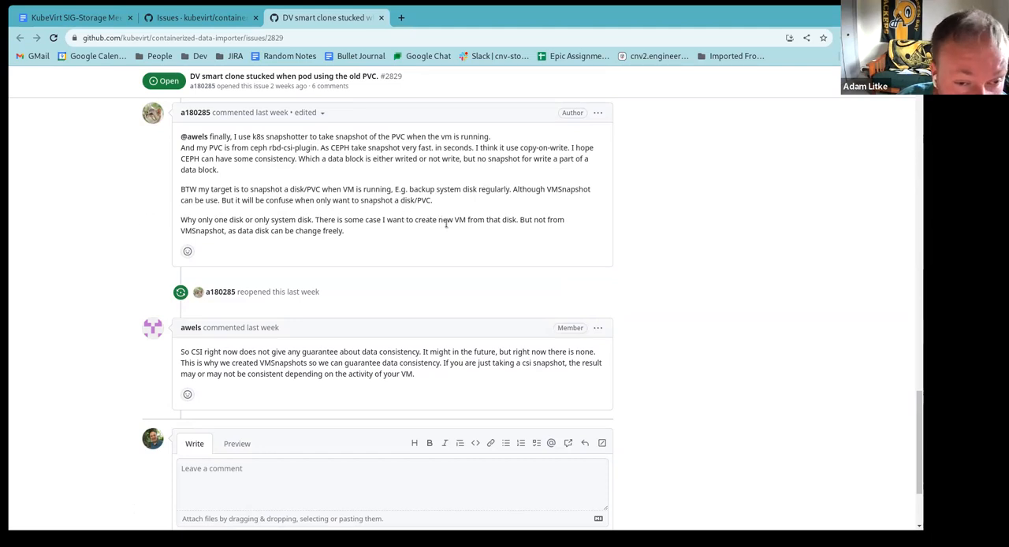
{"action": "mouse_move", "coordinate": [462, 247]}
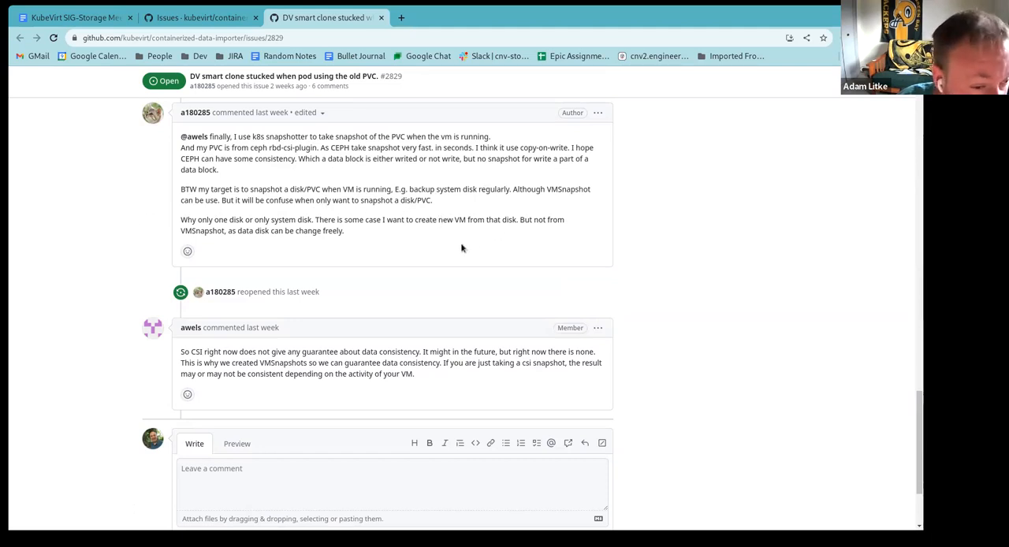
{"action": "mouse_move", "coordinate": [416, 260]}
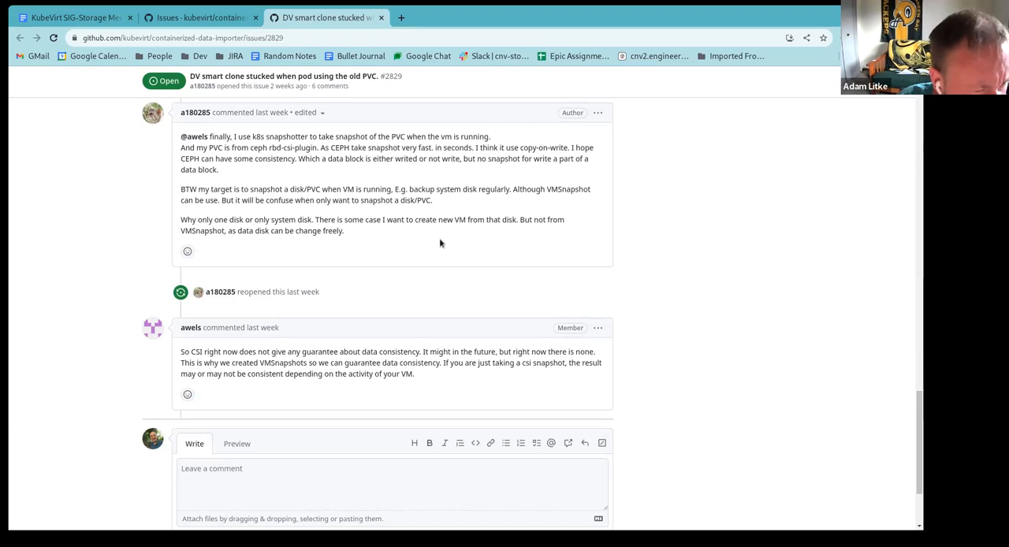
{"action": "mouse_move", "coordinate": [252, 211]}
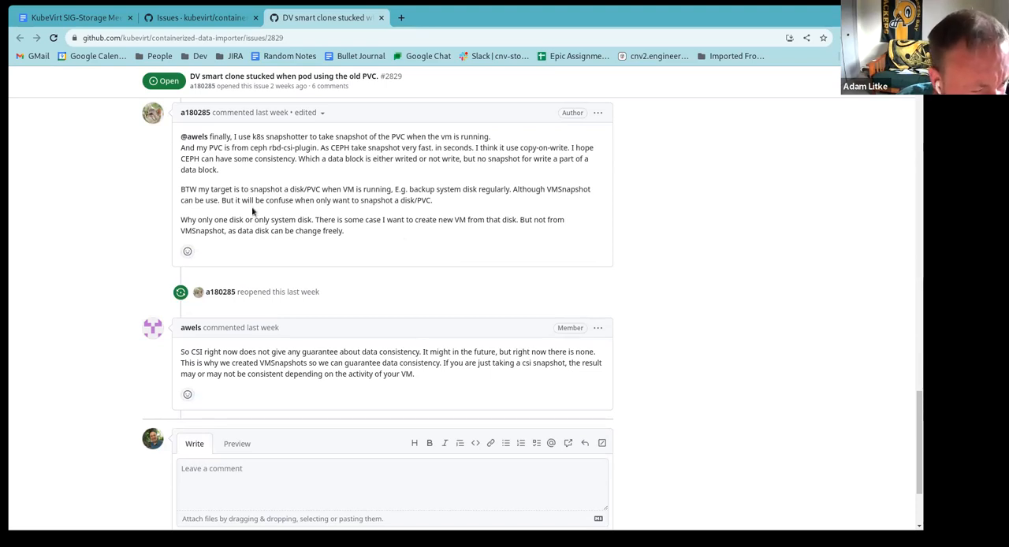
{"action": "scroll", "scroll_direction": "down", "scroll_amount": 3}
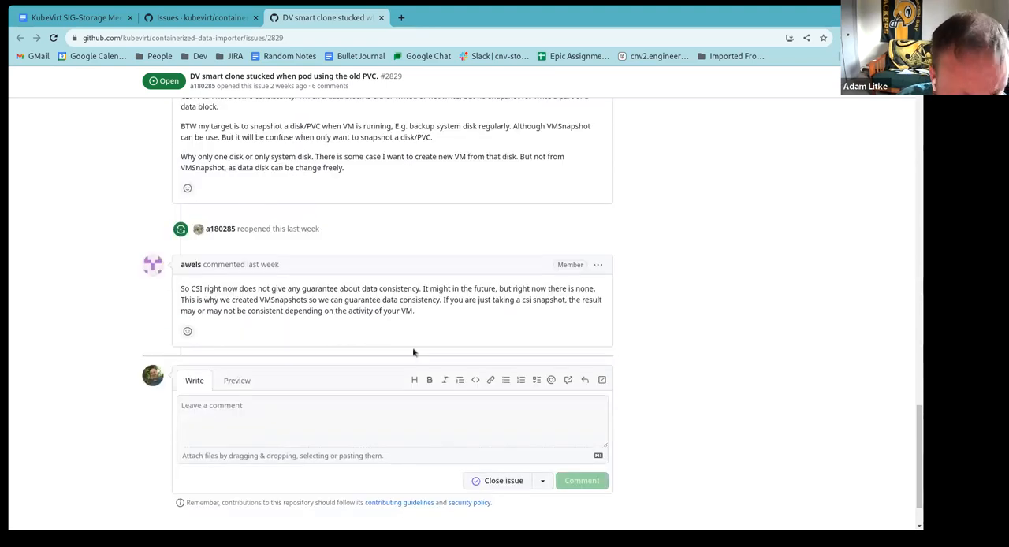
{"action": "mouse_move", "coordinate": [440, 331]}
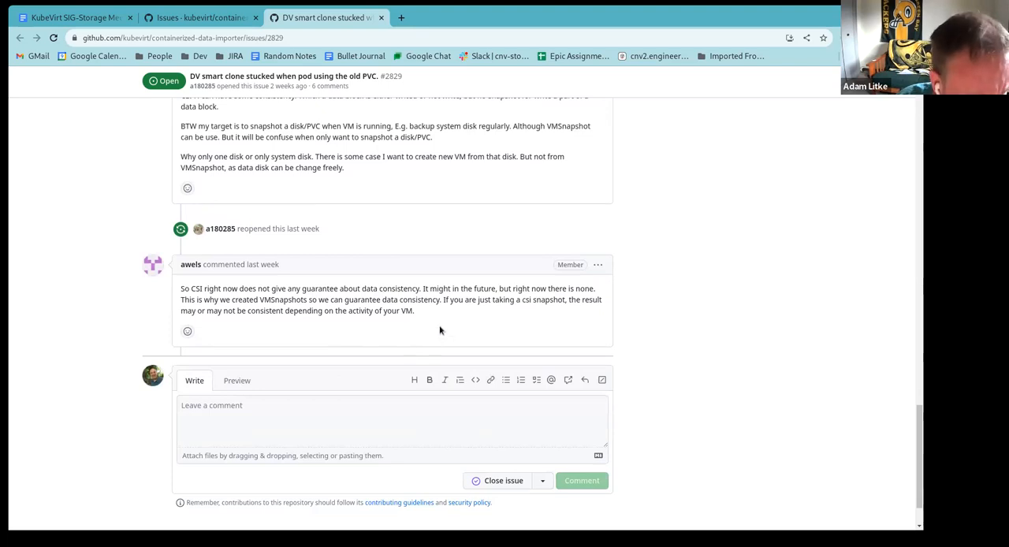
{"action": "mouse_move", "coordinate": [132, 311]}
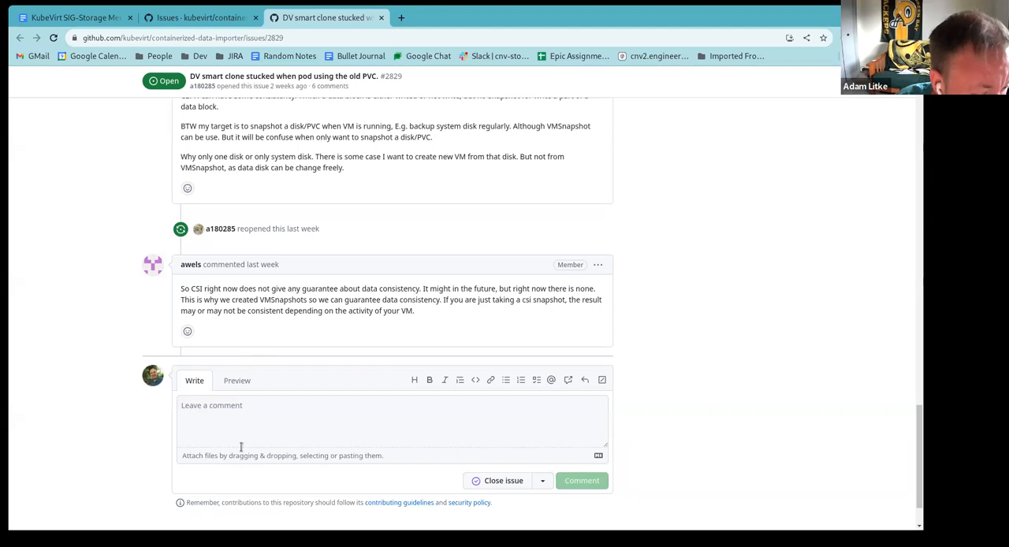
Start a comment mentioning the issue's author and asking if anything else is needed on this issue.
{"action": "type", "text": "@"}
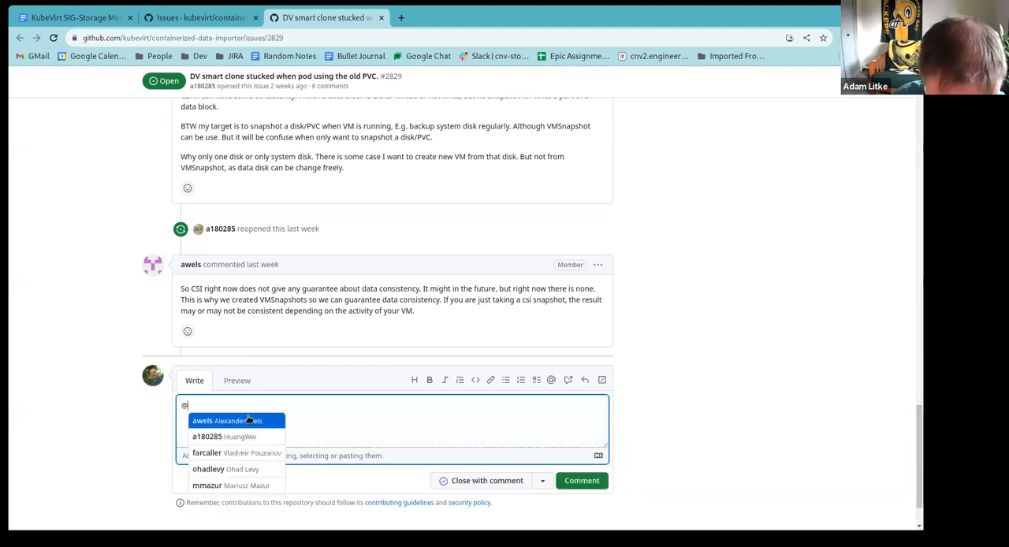
{"action": "type", "text": "a1"}
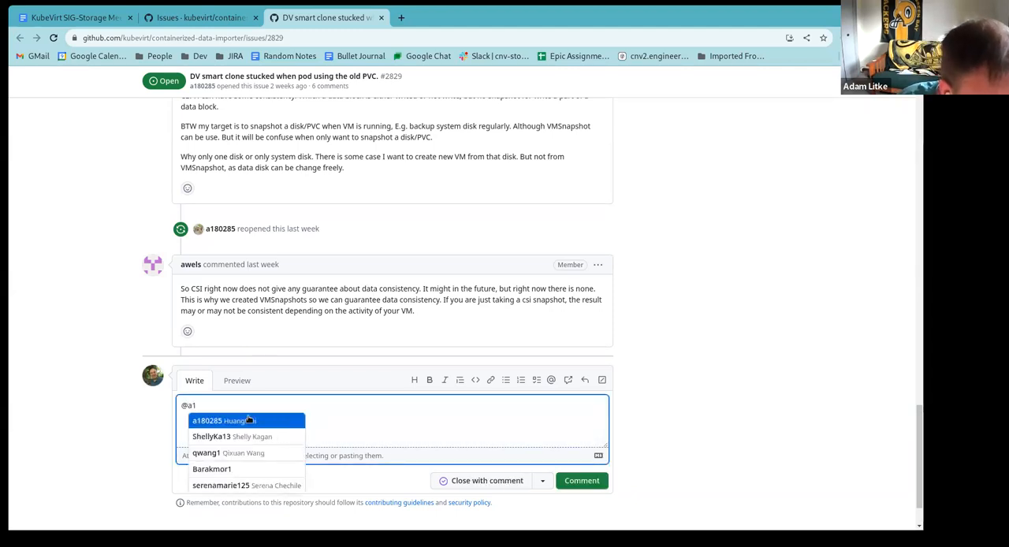
{"action": "left_click", "coordinate": [224, 419]}
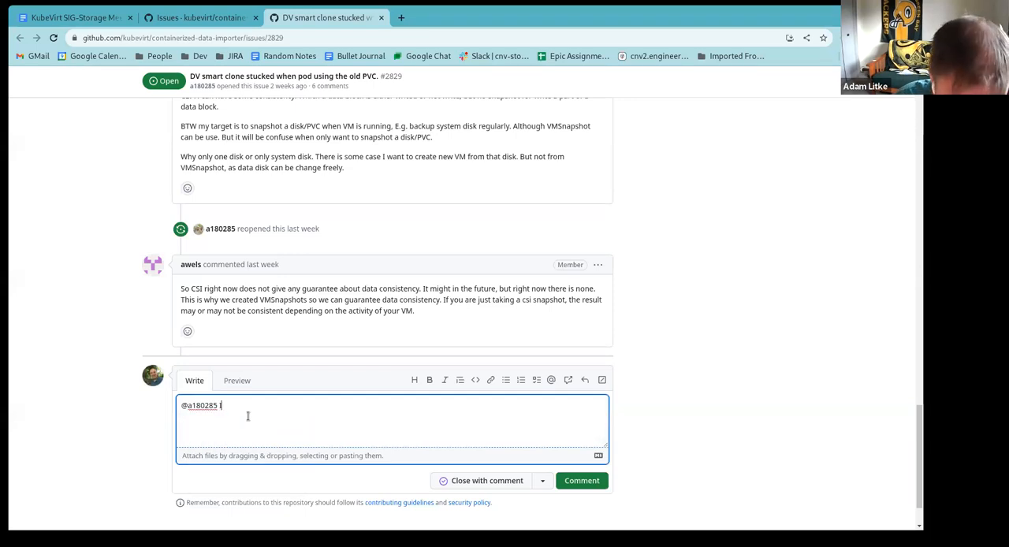
{"action": "type", "text": "Is there iny"}
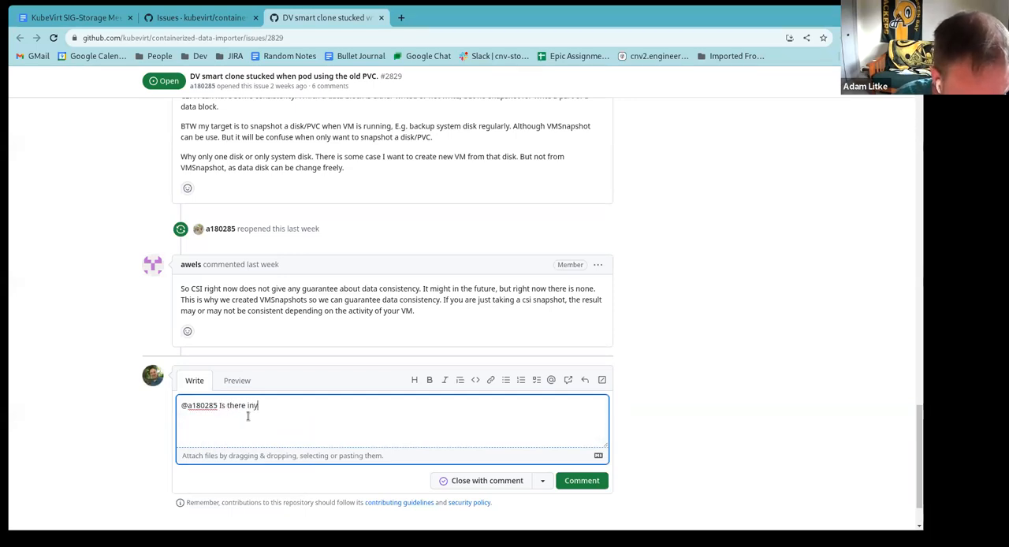
{"action": "type", "text": "any"}
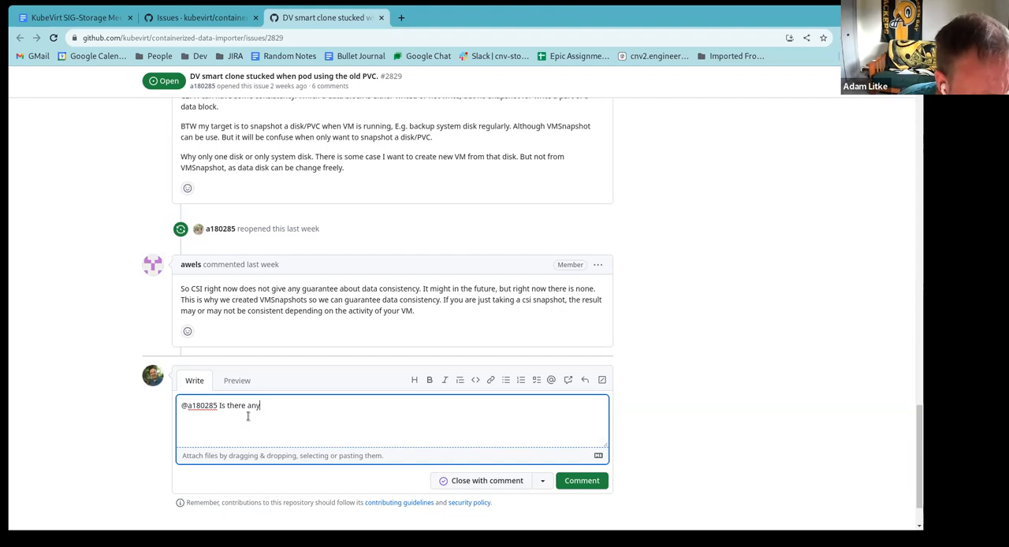
{"action": "type", "text": "th"}
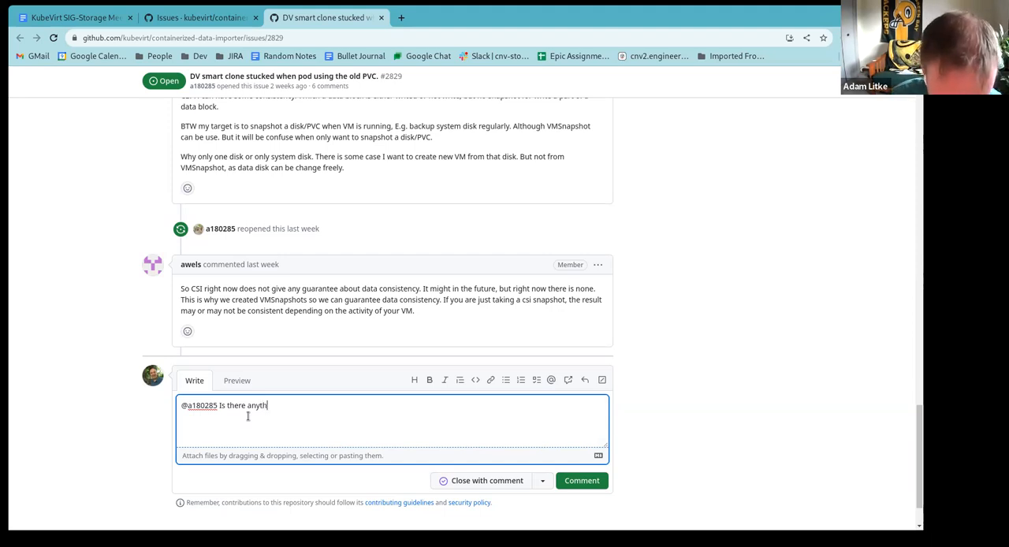
{"action": "type", "text": "ing else nree"}
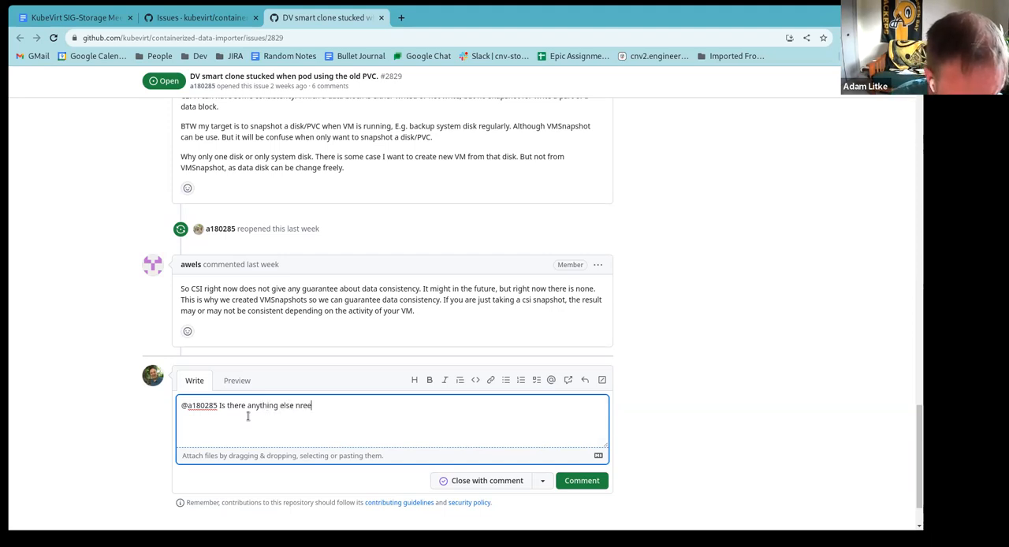
{"action": "type", "text": "eded in th"}
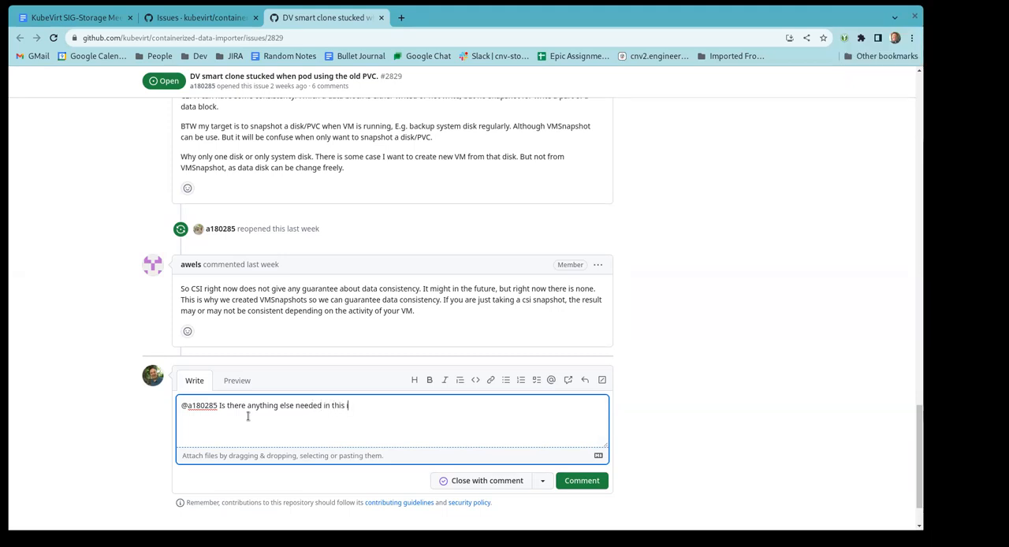
{"action": "type", "text": "issue?"}
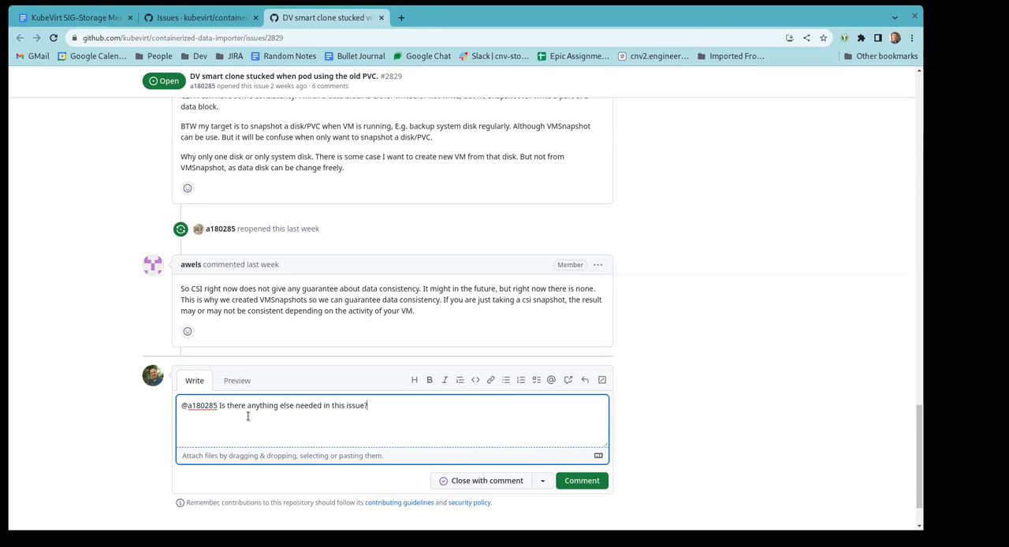
{"action": "mouse_move", "coordinate": [413, 514]}
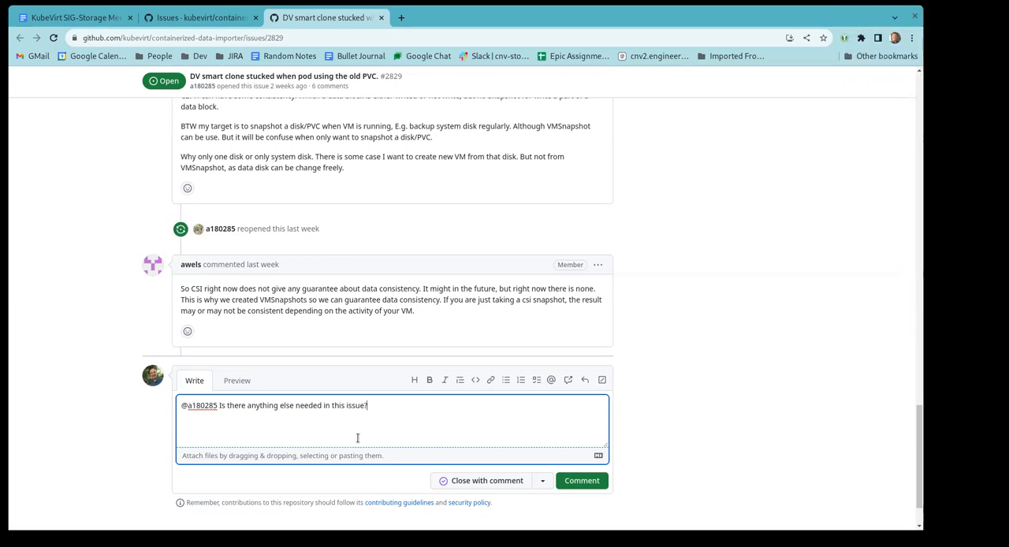
{"action": "mouse_move", "coordinate": [407, 422]}
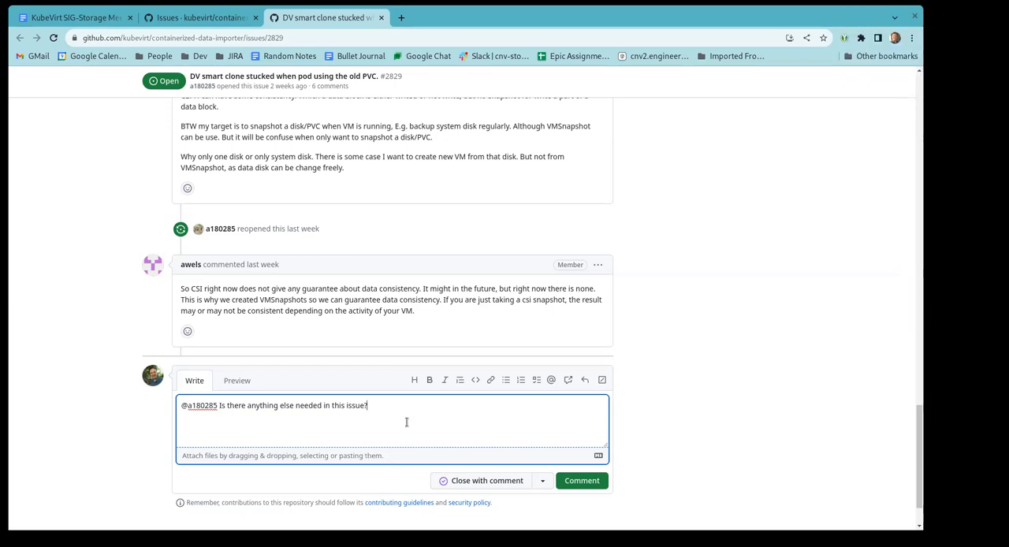
{"action": "mouse_move", "coordinate": [378, 452]}
{"action": "type", "text": "  Hopefull"}
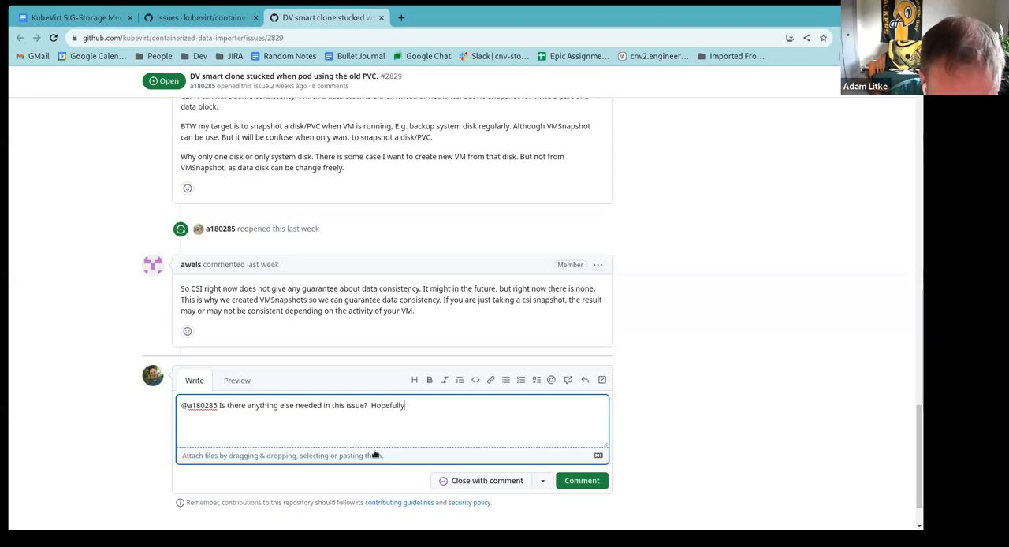
Add that they can achieve their goal with Volume Snapshots or VM Snapshots.
{"action": "type", "text": "you can achiu"}
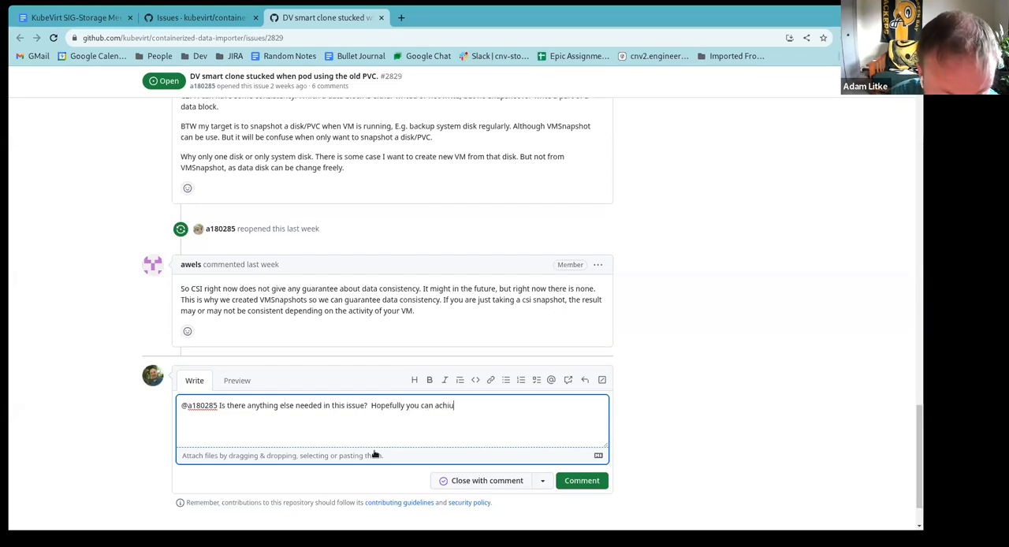
{"action": "type", "text": "ve"}
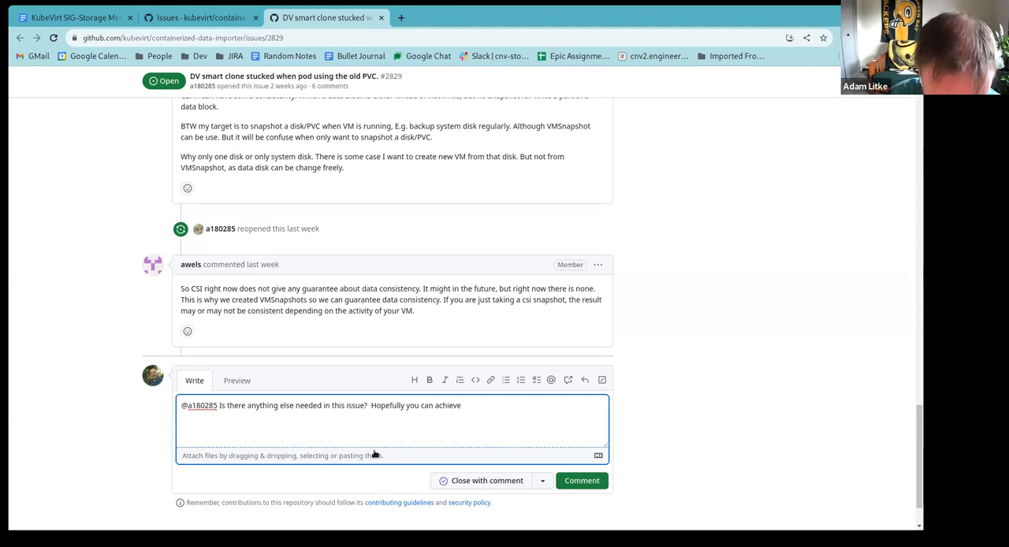
{"action": "type", "text": "your goal w"}
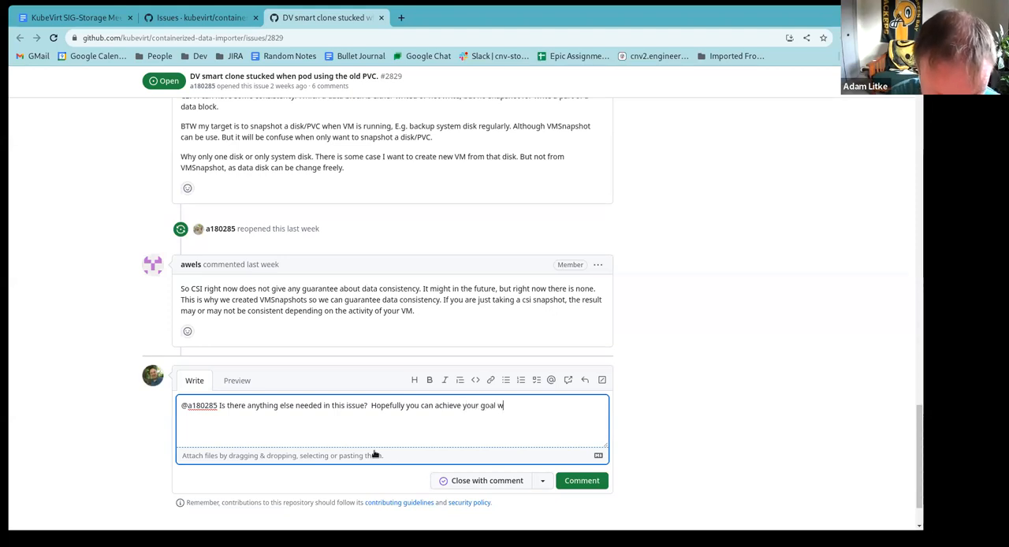
{"action": "type", "text": "ith"}
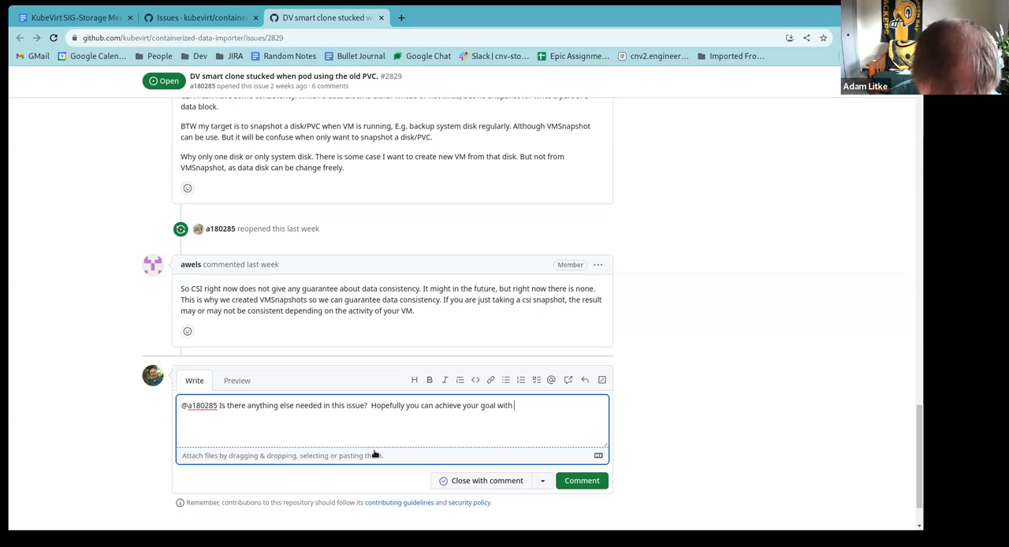
{"action": "type", "text": "Vol"}
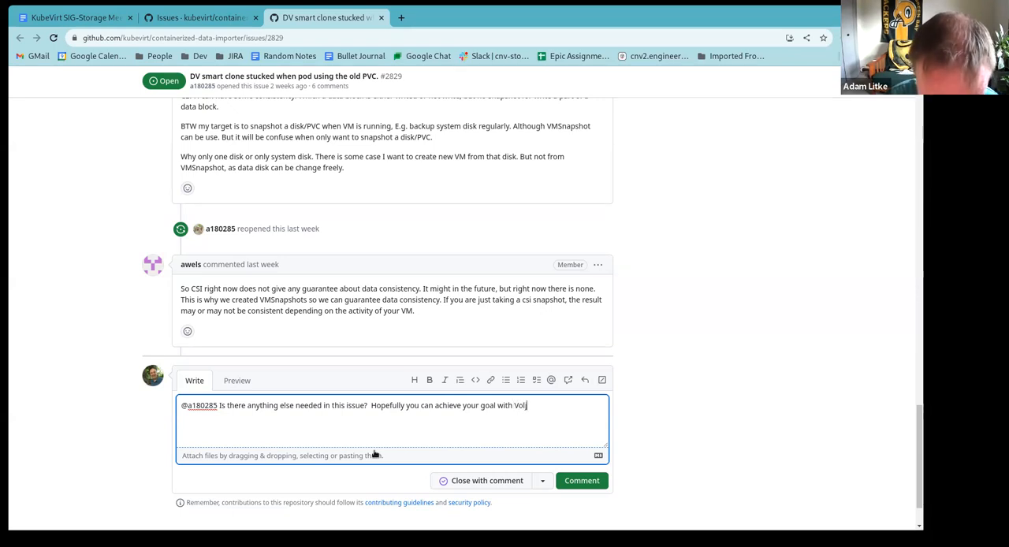
{"action": "type", "text": "ume"}
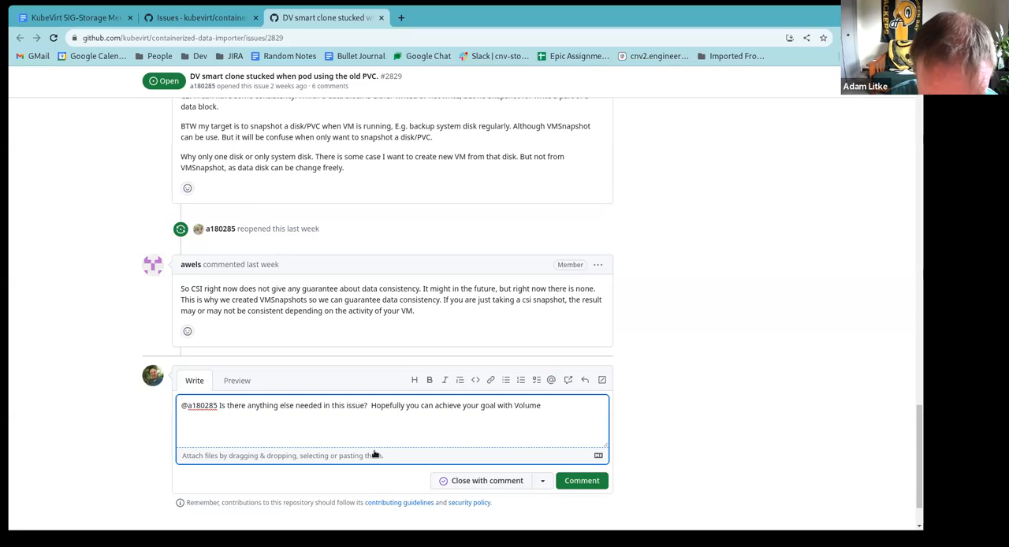
{"action": "type", "text": "Snapshots or VM S"}
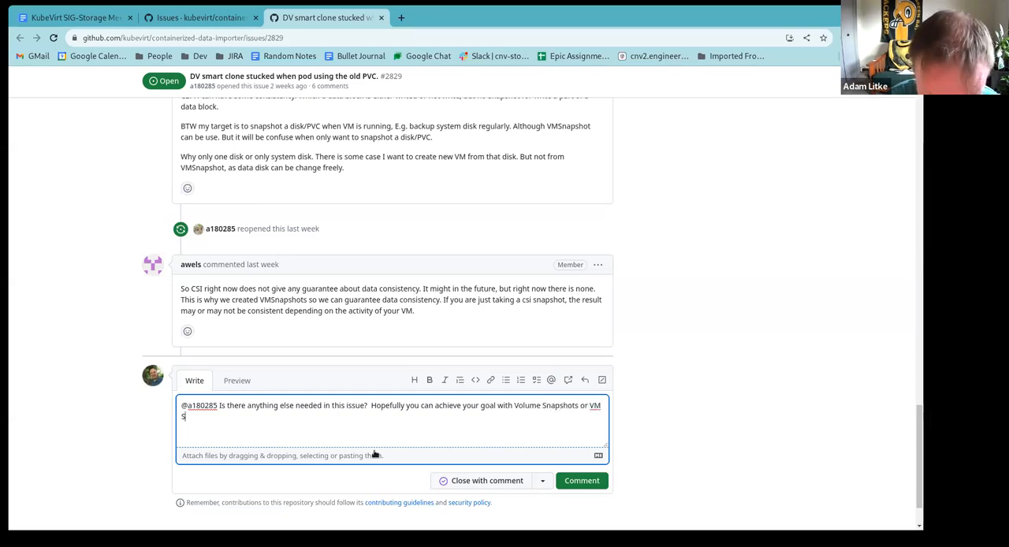
{"action": "type", "text": "napshots."}
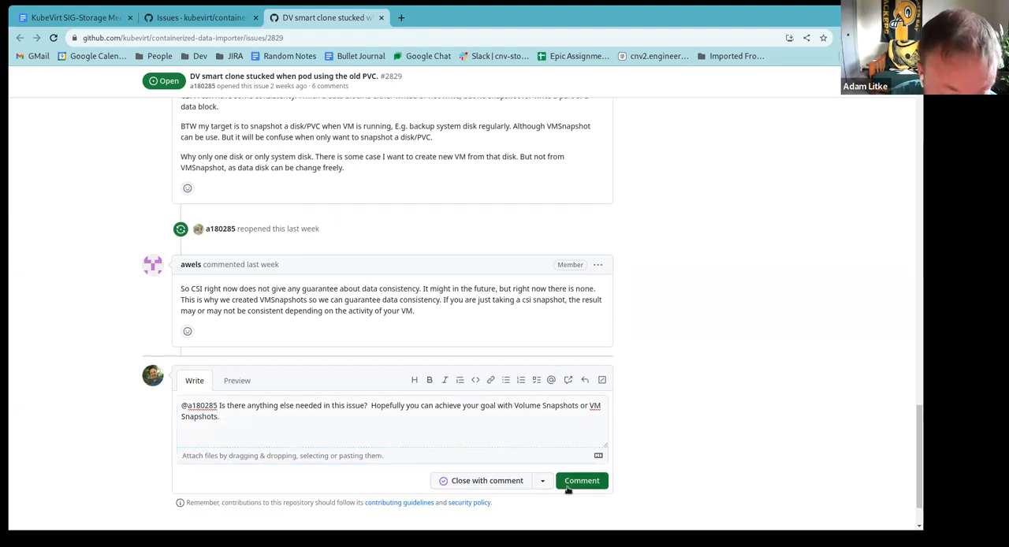
Post the comment on issue #2829, close its tab and bring up issue #2836 about the 500 error.
{"action": "left_click", "coordinate": [582, 480]}
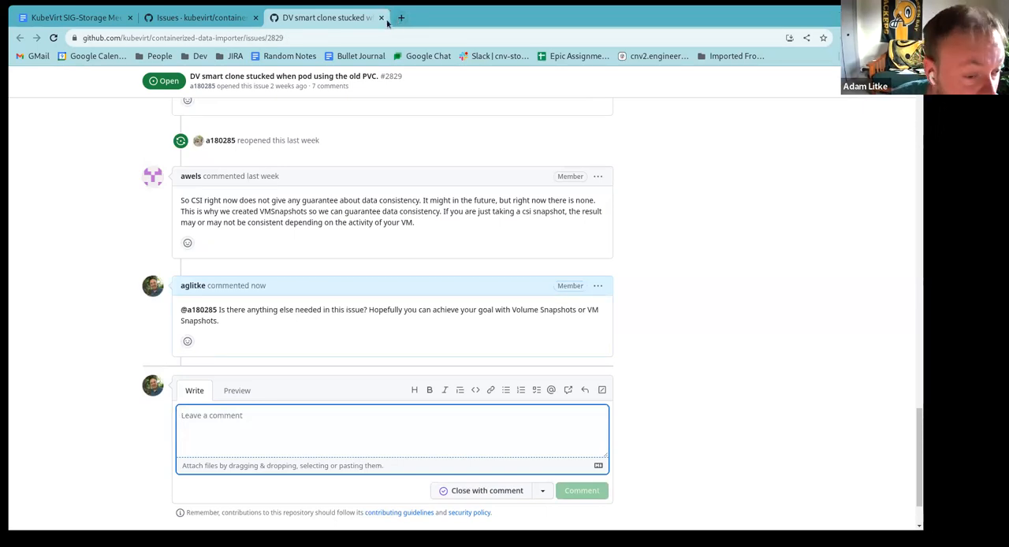
{"action": "left_click", "coordinate": [382, 18]}
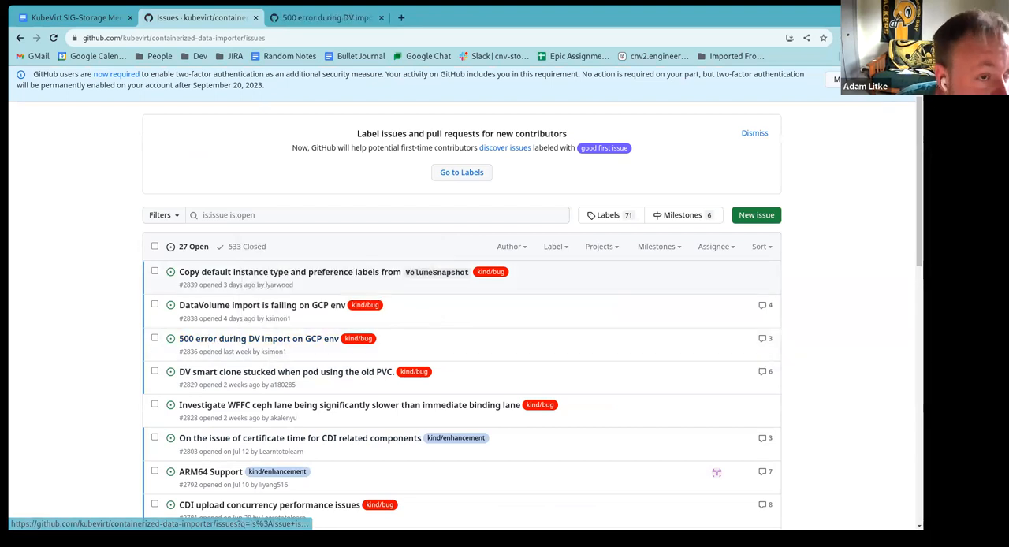
{"action": "left_click", "coordinate": [259, 337]}
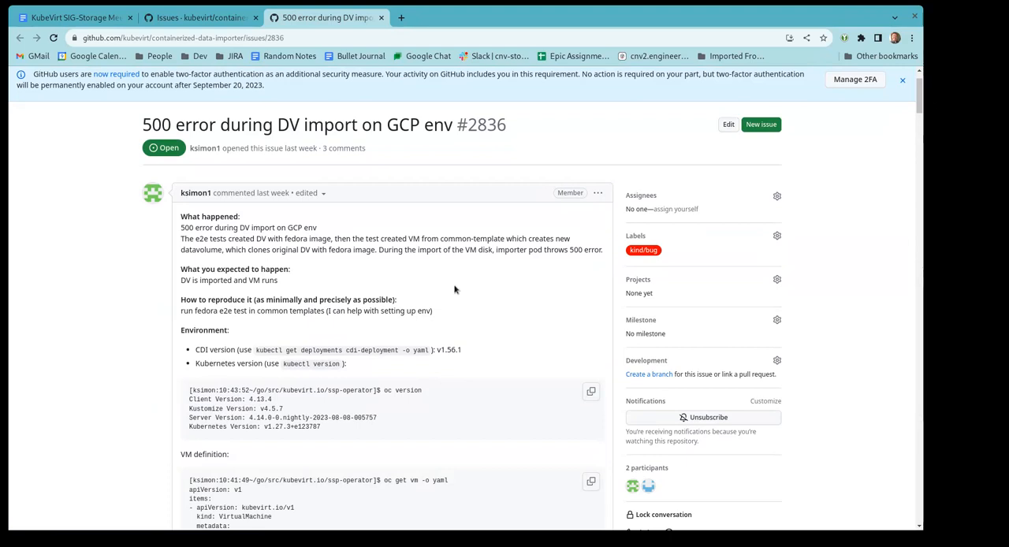
{"action": "scroll", "scroll_direction": "down", "scroll_amount": 3}
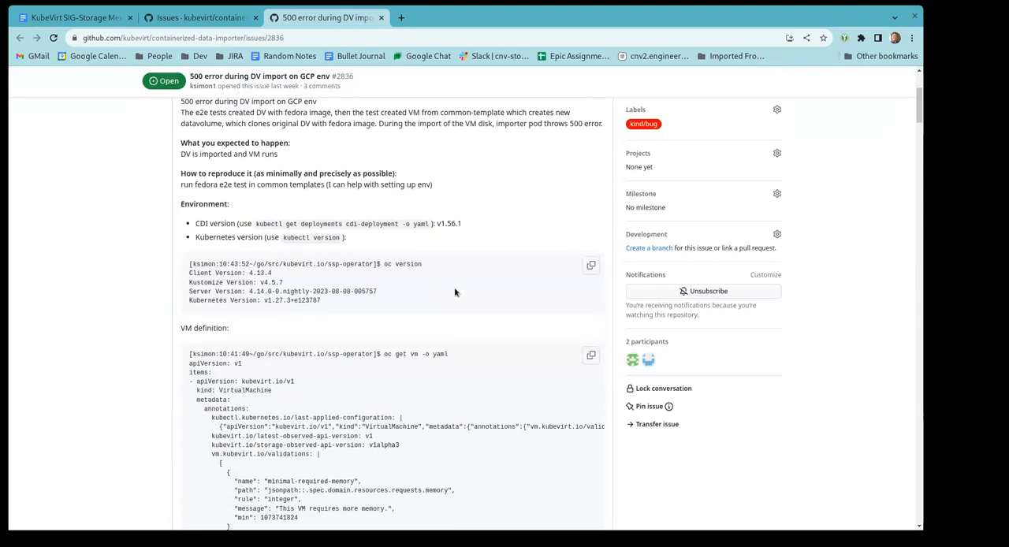
{"action": "scroll", "scroll_direction": "down", "scroll_amount": 3}
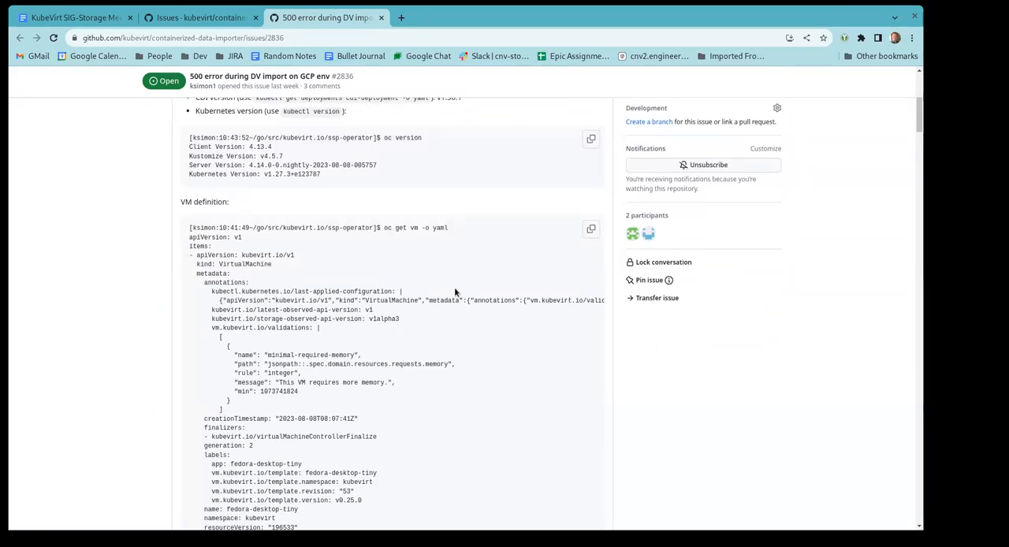
{"action": "scroll", "scroll_direction": "down", "scroll_amount": 3}
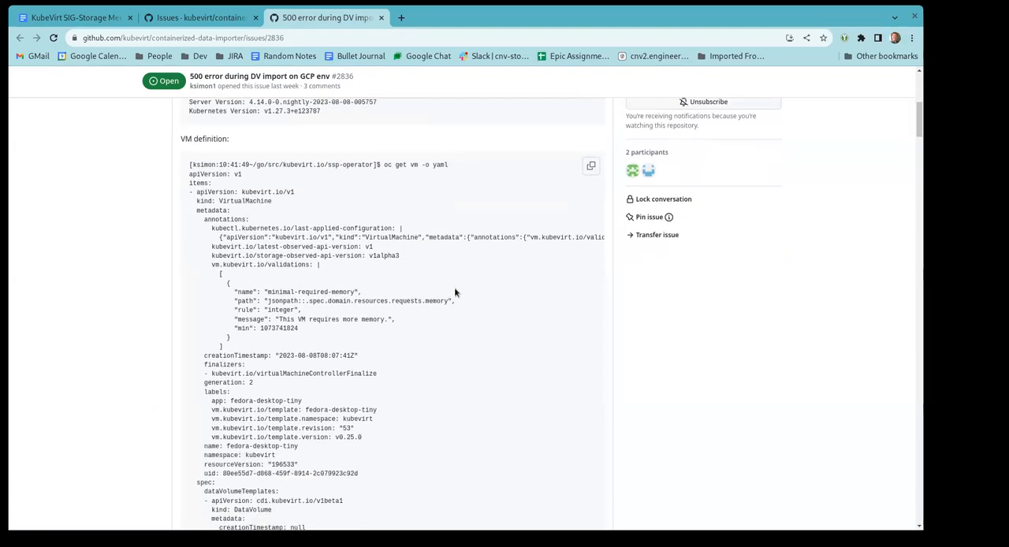
{"action": "scroll", "scroll_direction": "down", "scroll_amount": 3}
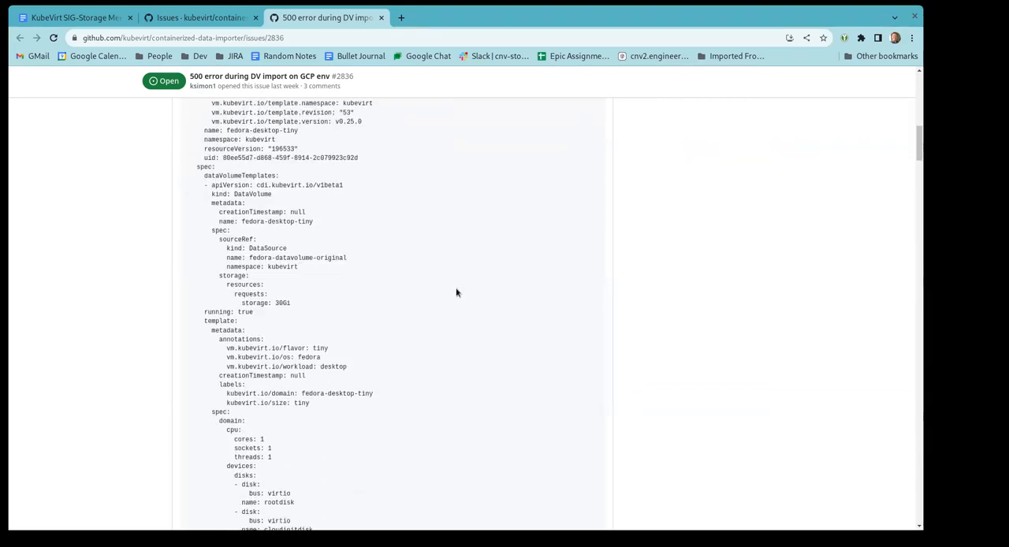
{"action": "scroll", "scroll_direction": "down", "scroll_amount": 3}
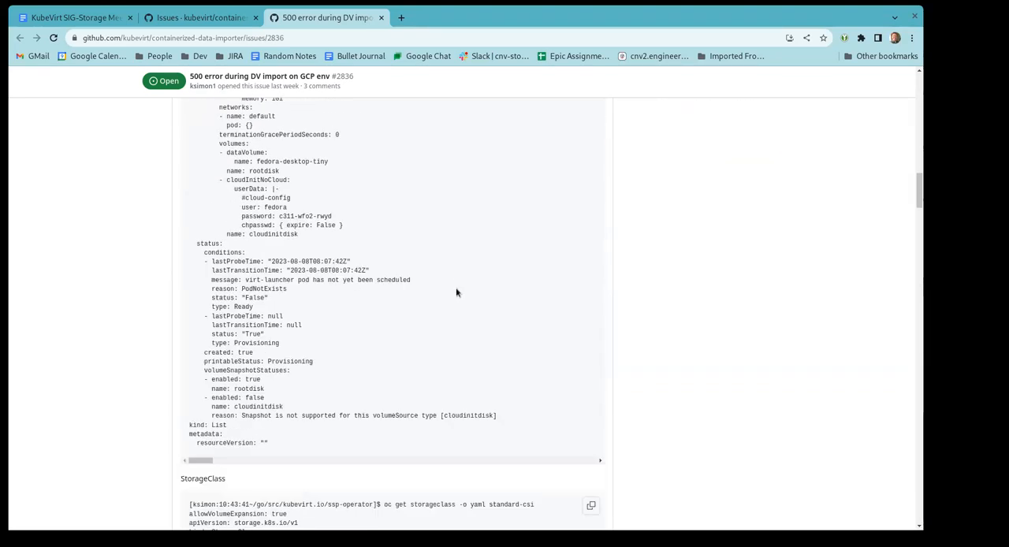
{"action": "scroll", "scroll_direction": "down", "scroll_amount": 3}
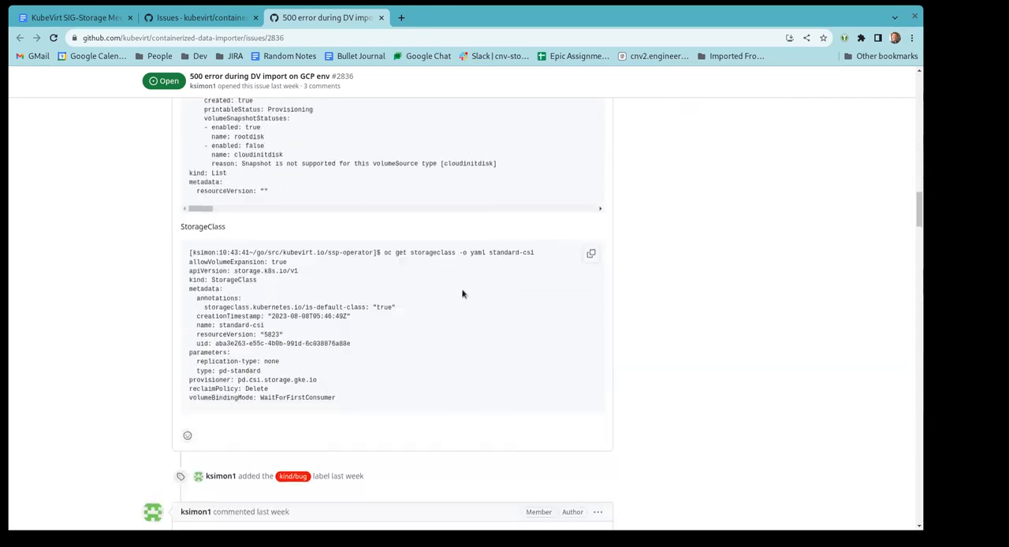
{"action": "mouse_move", "coordinate": [482, 361]}
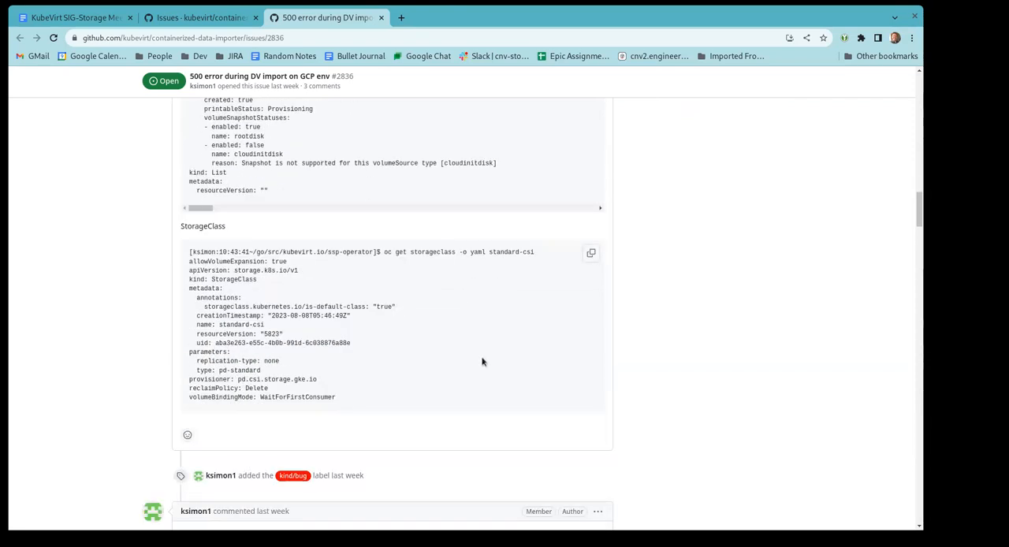
{"action": "mouse_move", "coordinate": [473, 356]}
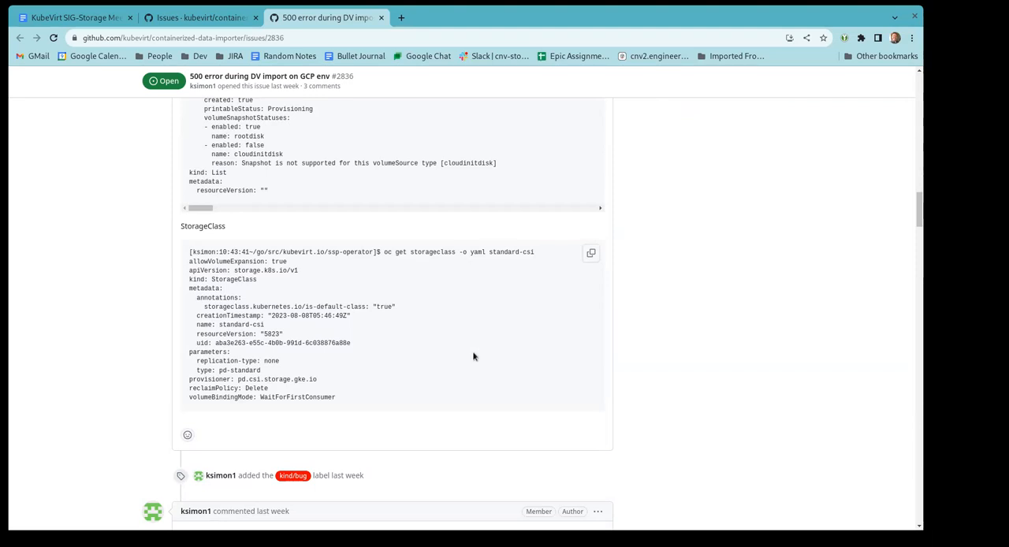
{"action": "scroll", "scroll_direction": "down", "scroll_amount": 3}
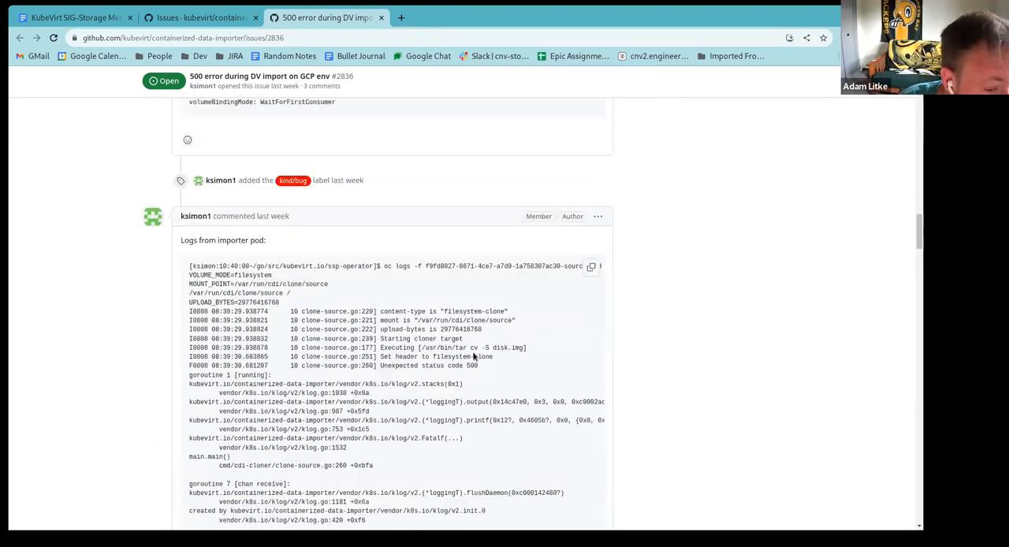
{"action": "scroll", "scroll_direction": "down", "scroll_amount": 3}
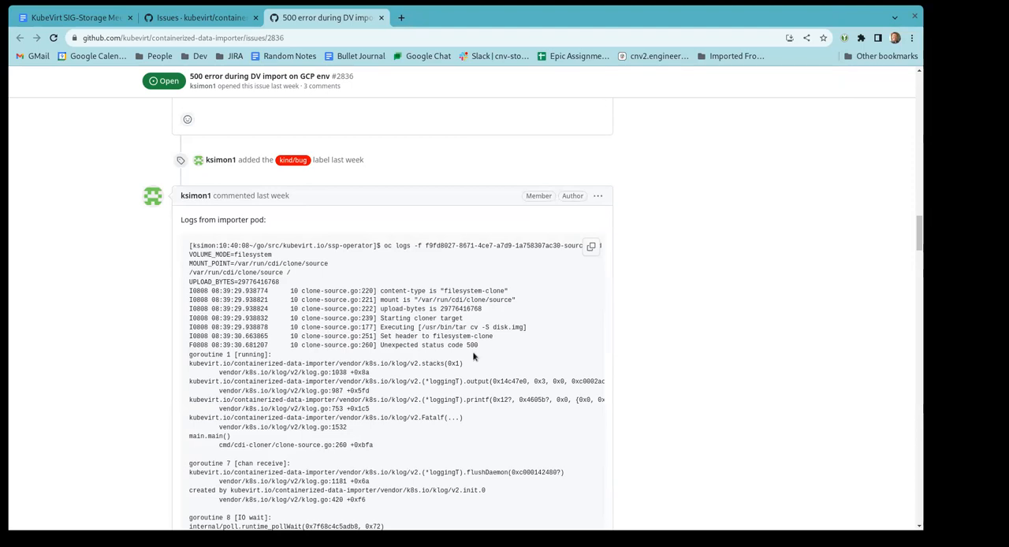
{"action": "mouse_move", "coordinate": [397, 416]}
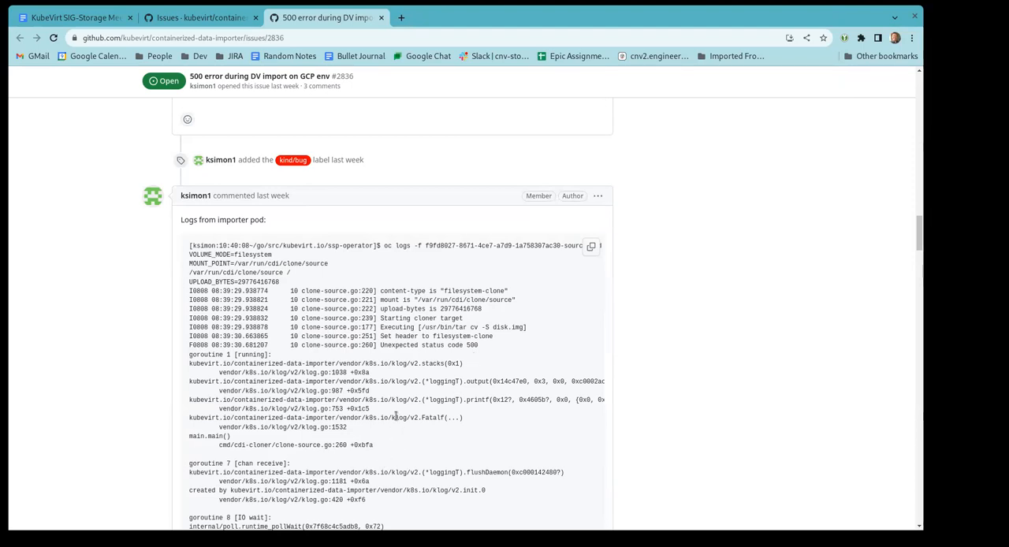
{"action": "mouse_move", "coordinate": [400, 429]}
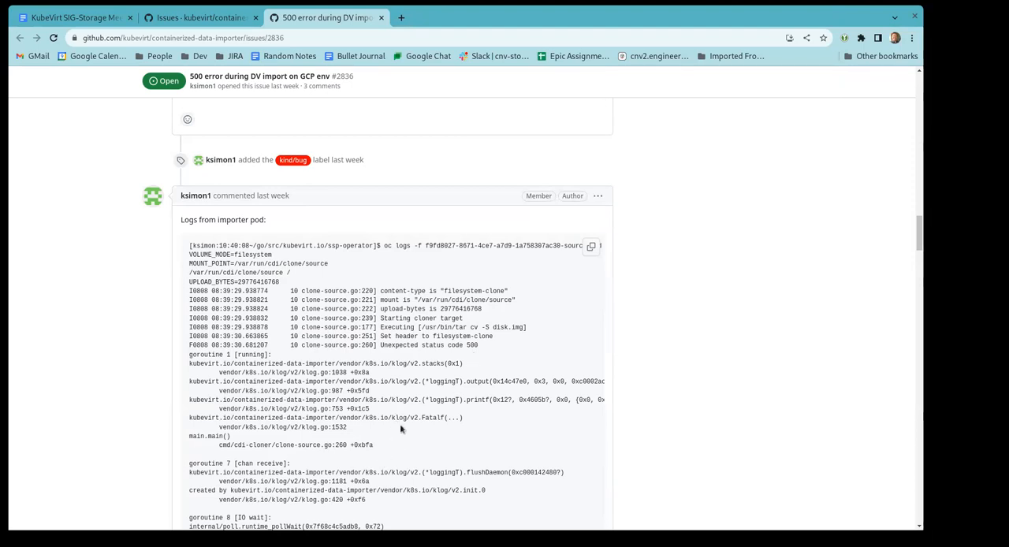
{"action": "scroll", "scroll_direction": "down", "scroll_amount": 3}
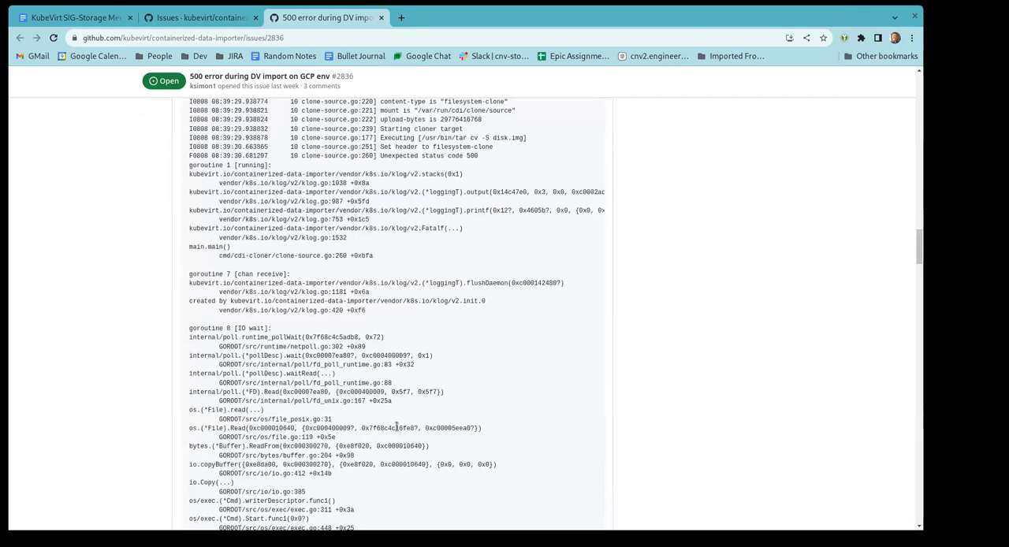
{"action": "scroll", "scroll_direction": "down", "scroll_amount": 3}
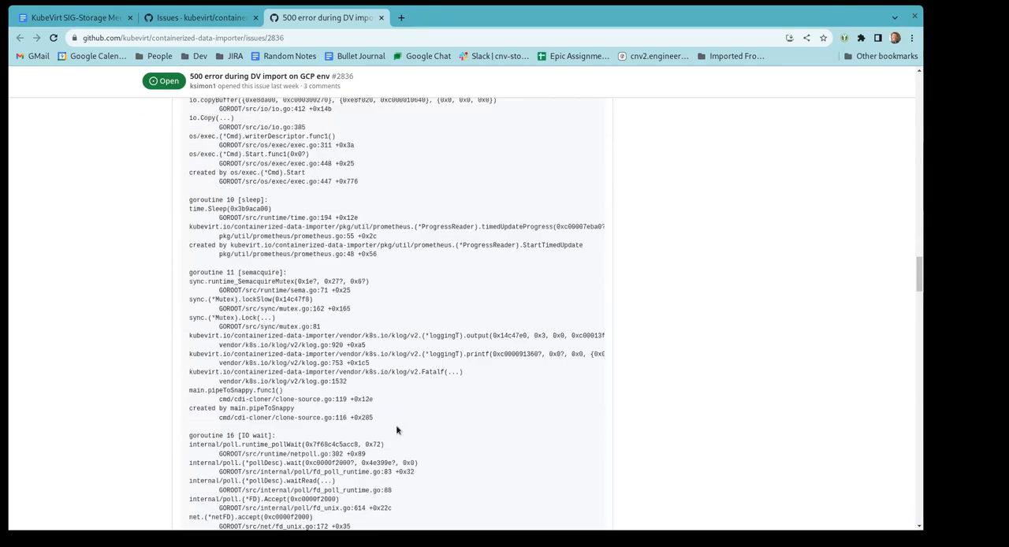
{"action": "scroll", "scroll_direction": "down", "scroll_amount": 3}
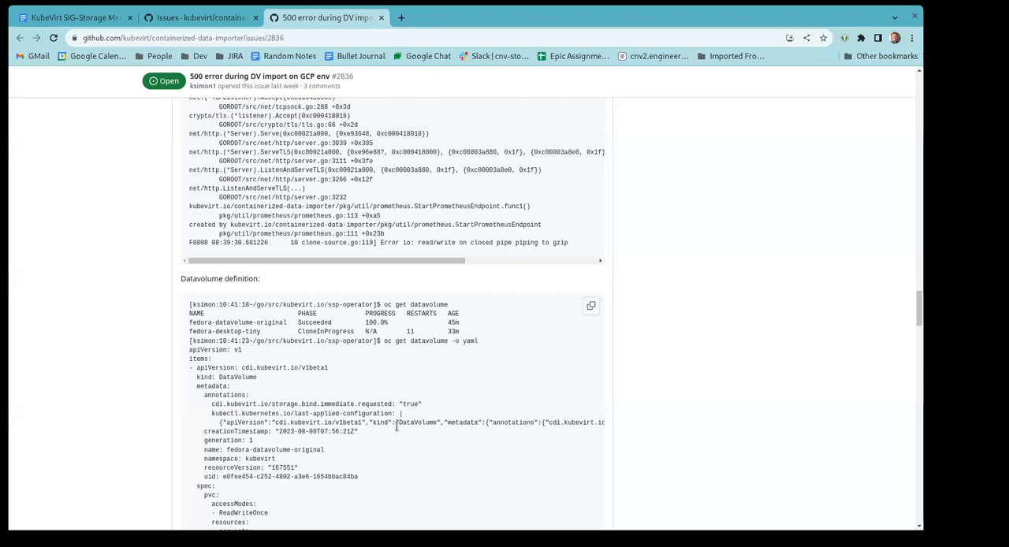
{"action": "scroll", "scroll_direction": "down", "scroll_amount": 3}
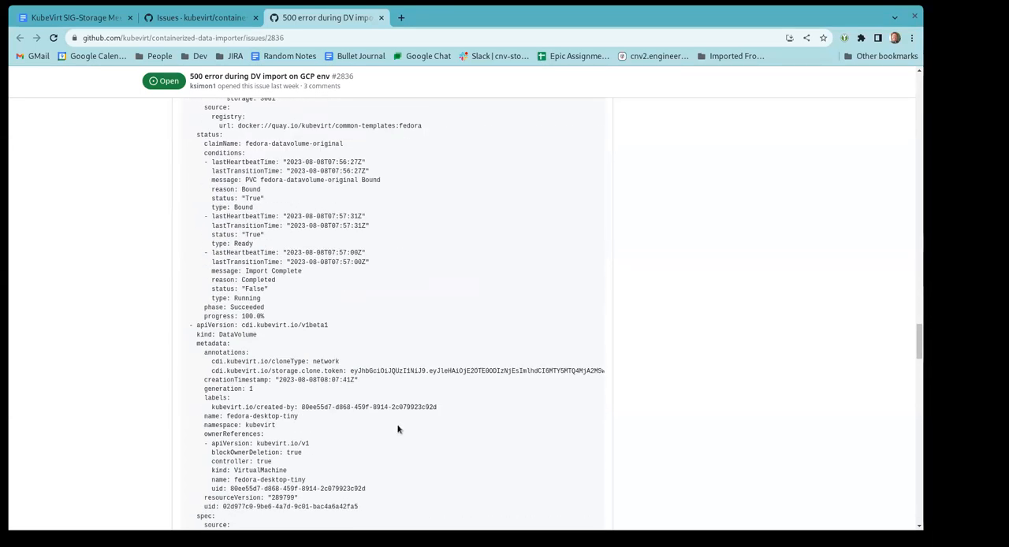
{"action": "scroll", "scroll_direction": "down", "scroll_amount": 3}
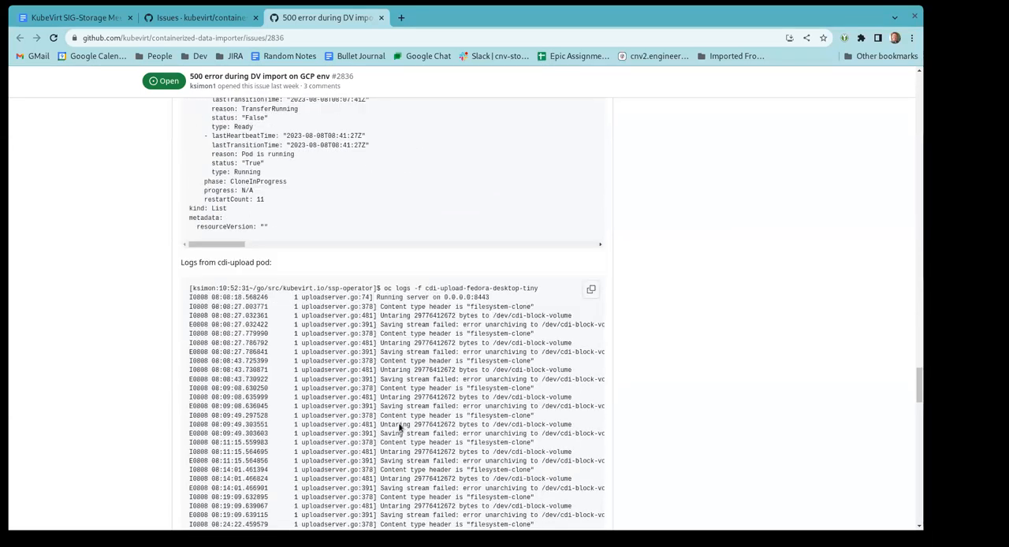
{"action": "scroll", "scroll_direction": "down", "scroll_amount": 3}
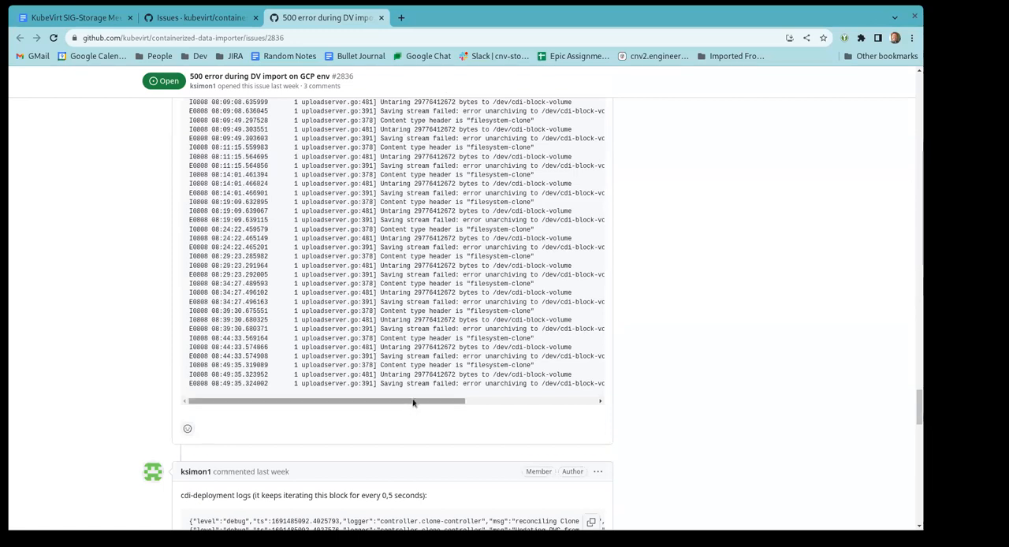
{"action": "scroll", "scroll_direction": "down", "scroll_amount": 3}
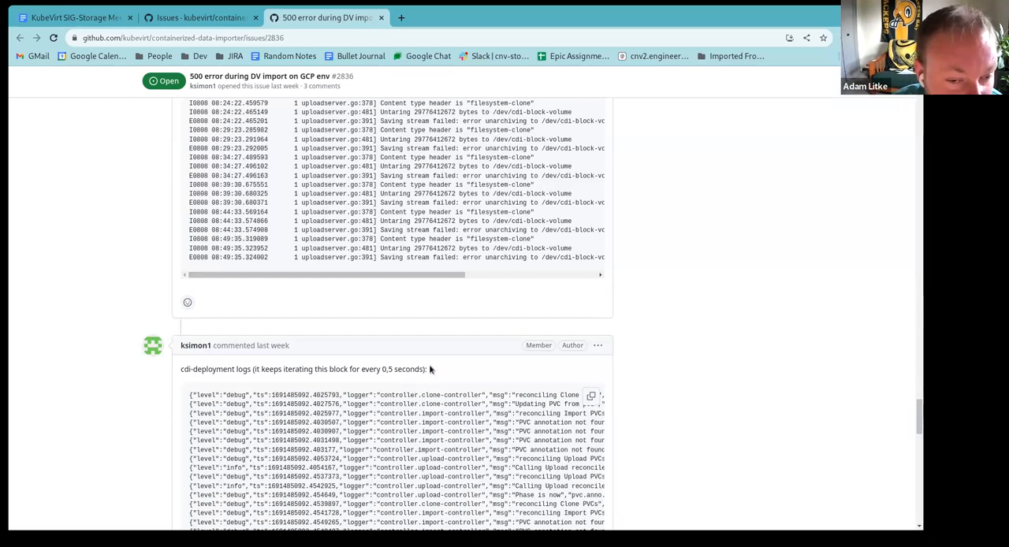
{"action": "scroll", "scroll_direction": "up", "scroll_amount": 3}
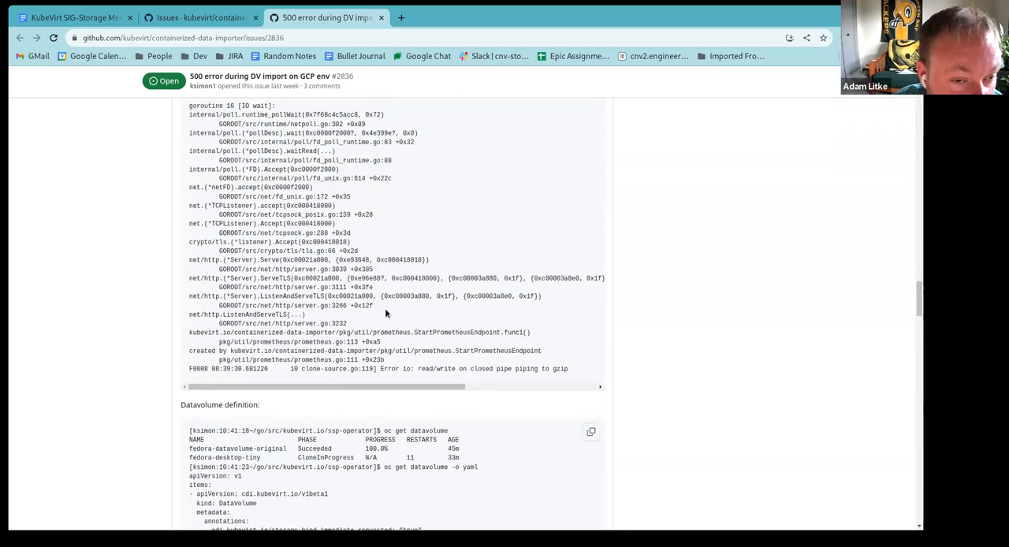
{"action": "scroll", "scroll_direction": "up", "scroll_amount": 3}
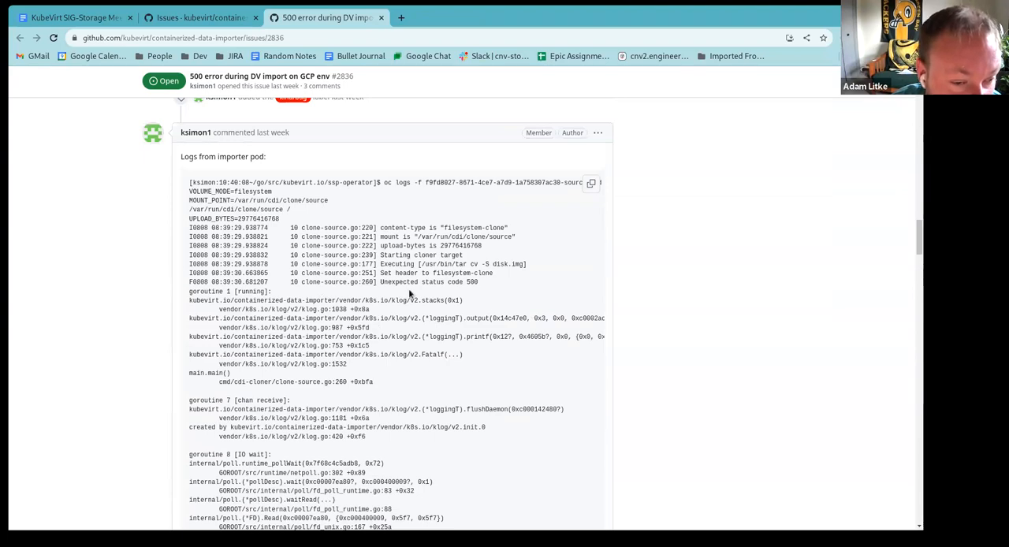
{"action": "scroll", "scroll_direction": "down", "scroll_amount": 3}
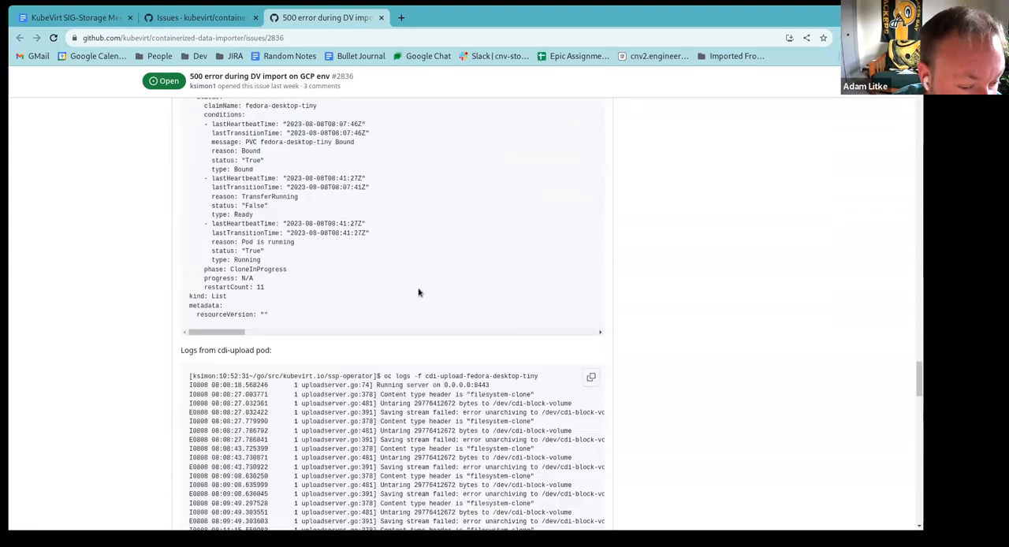
{"action": "scroll", "scroll_direction": "down", "scroll_amount": 3}
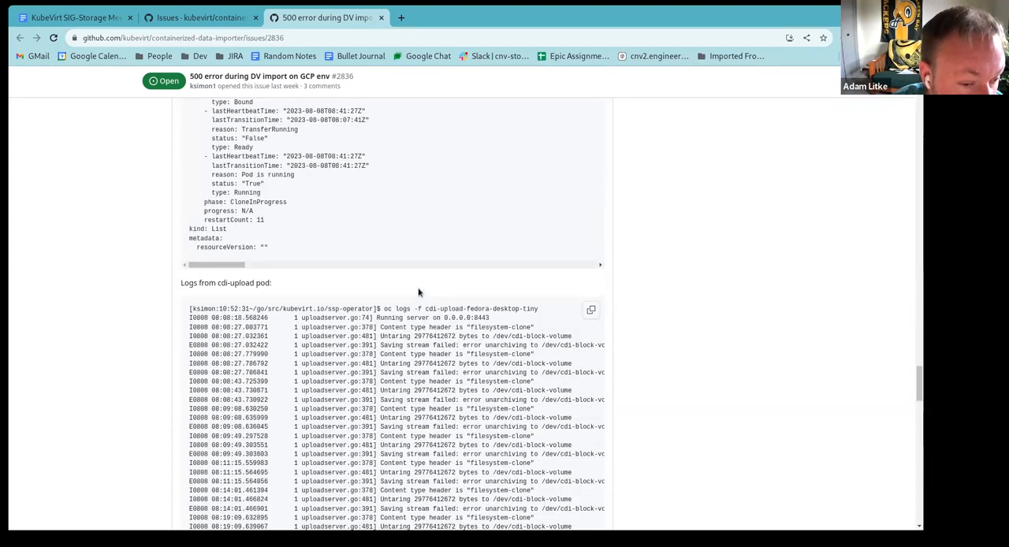
{"action": "scroll", "scroll_direction": "down", "scroll_amount": 3}
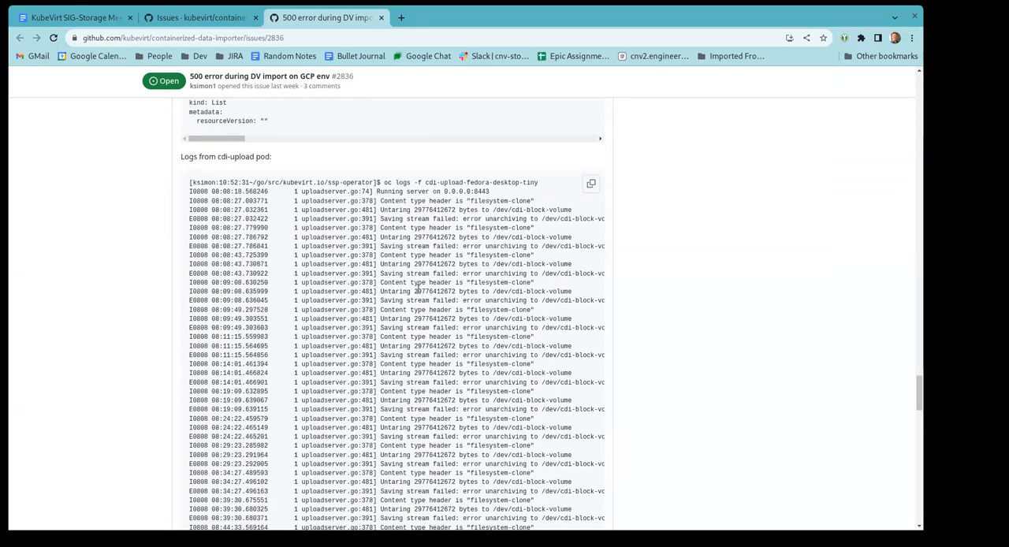
{"action": "scroll", "scroll_direction": "down", "scroll_amount": 3}
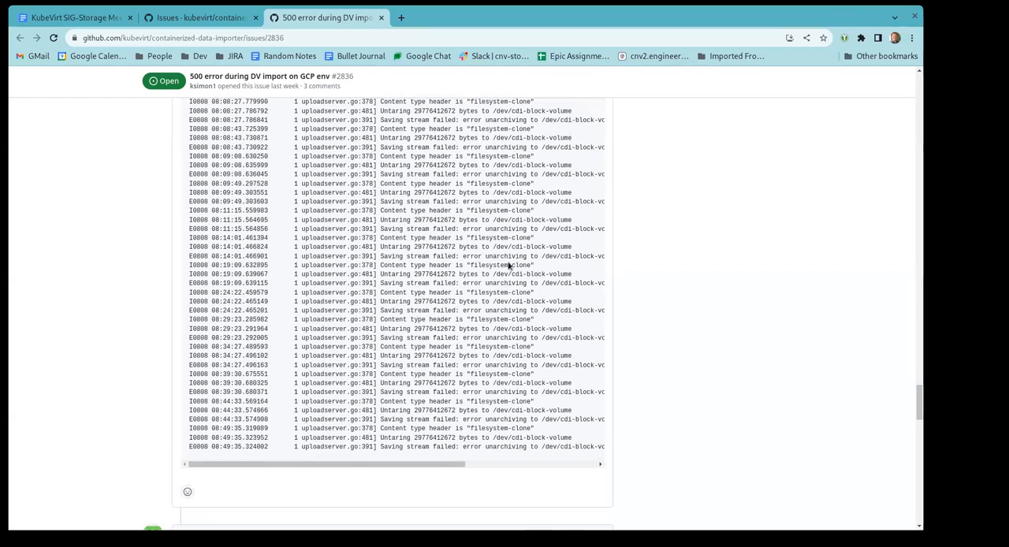
{"action": "scroll", "scroll_direction": "down", "scroll_amount": 3}
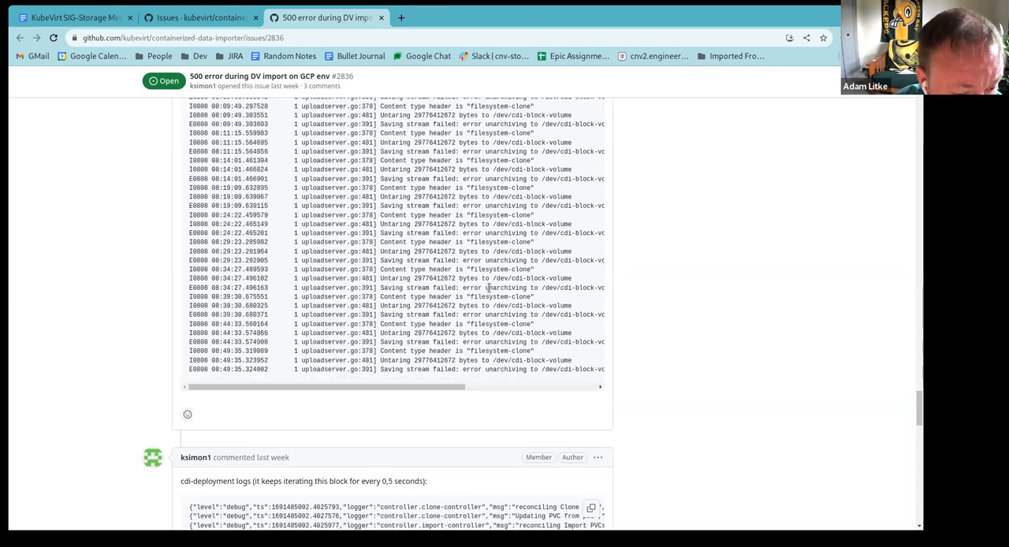
{"action": "scroll", "scroll_direction": "down", "scroll_amount": 3}
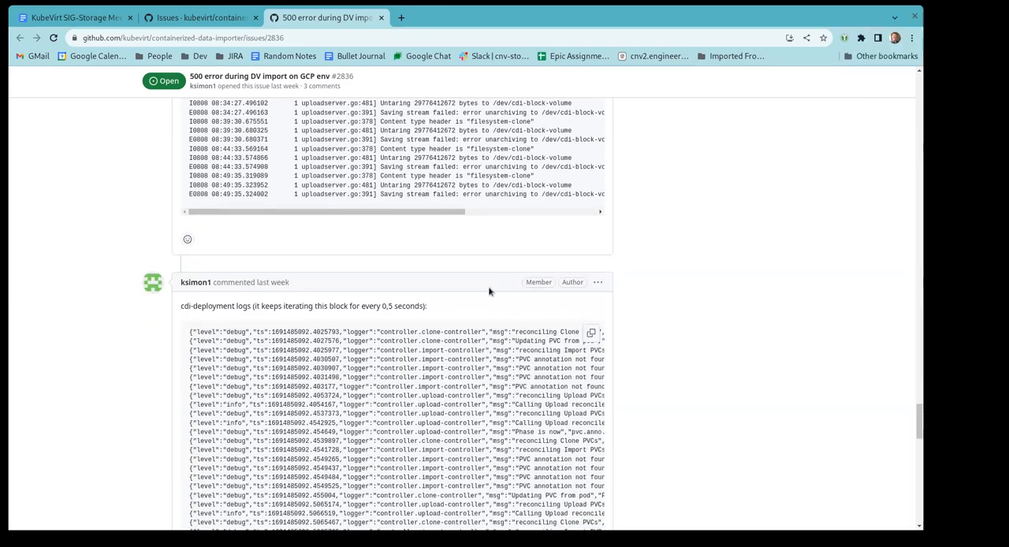
{"action": "scroll", "scroll_direction": "down", "scroll_amount": 3}
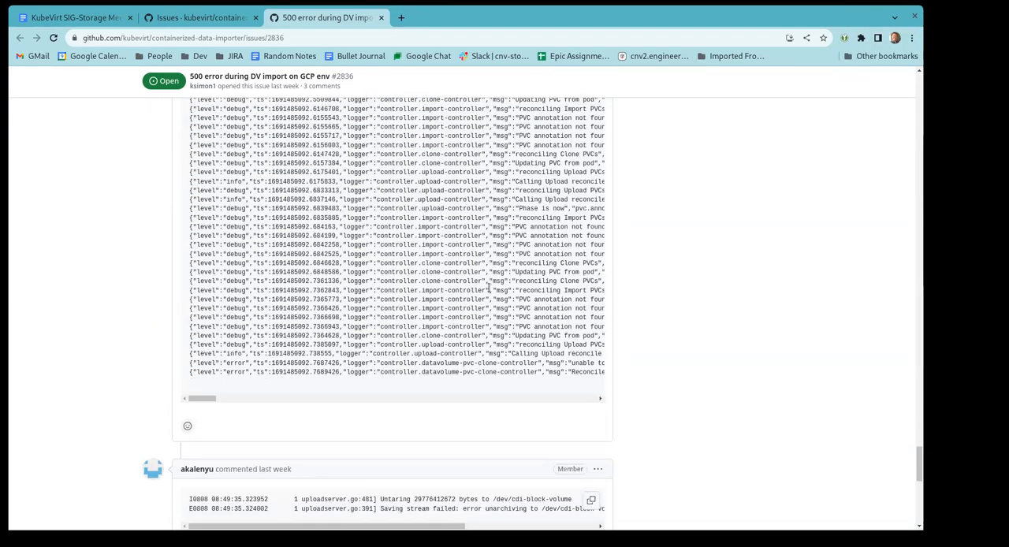
{"action": "scroll", "scroll_direction": "down", "scroll_amount": 3}
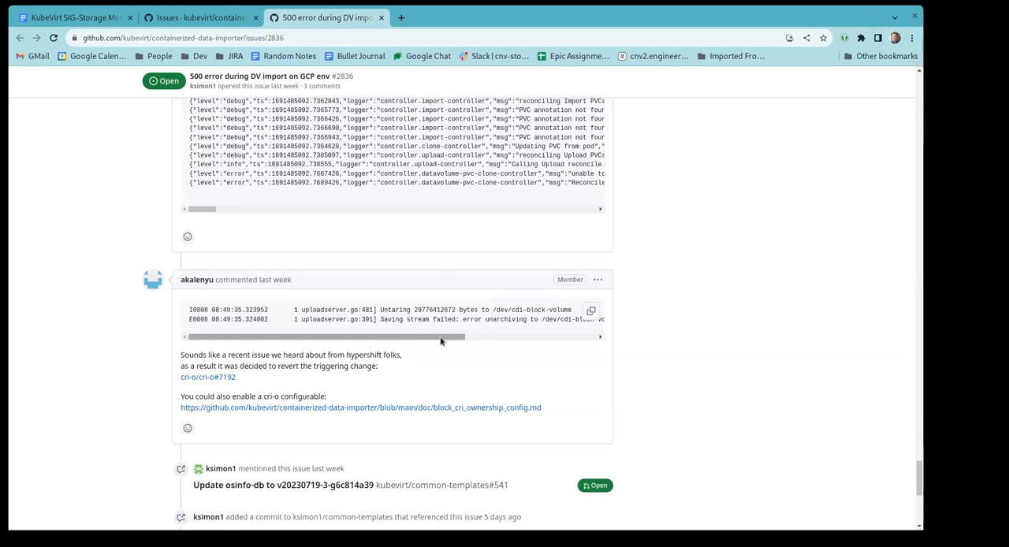
{"action": "left_click_drag", "start_coordinate": [442, 337], "coordinate": [454, 337]}
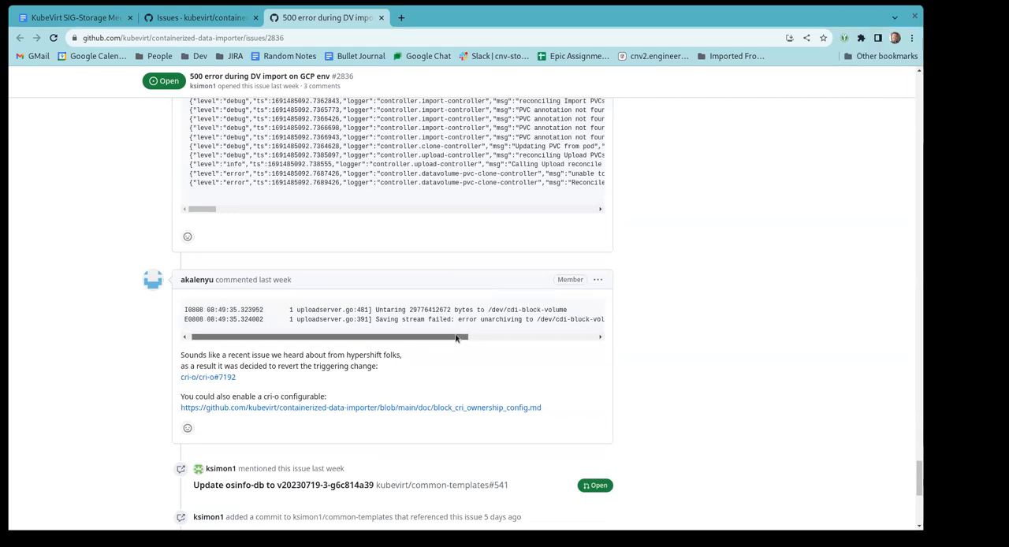
{"action": "left_click_drag", "start_coordinate": [454, 338], "coordinate": [547, 337]}
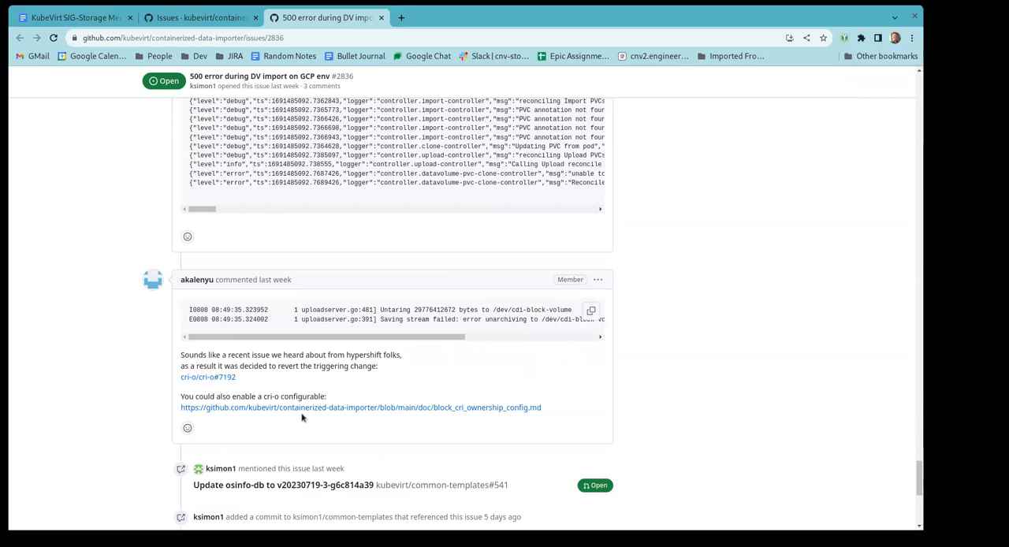
{"action": "mouse_move", "coordinate": [313, 435]}
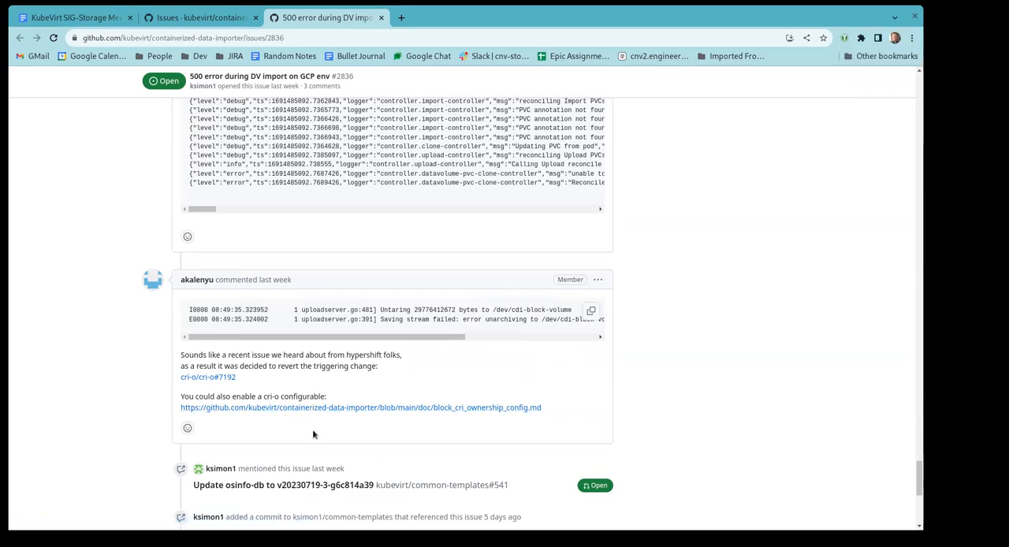
{"action": "mouse_move", "coordinate": [378, 407]}
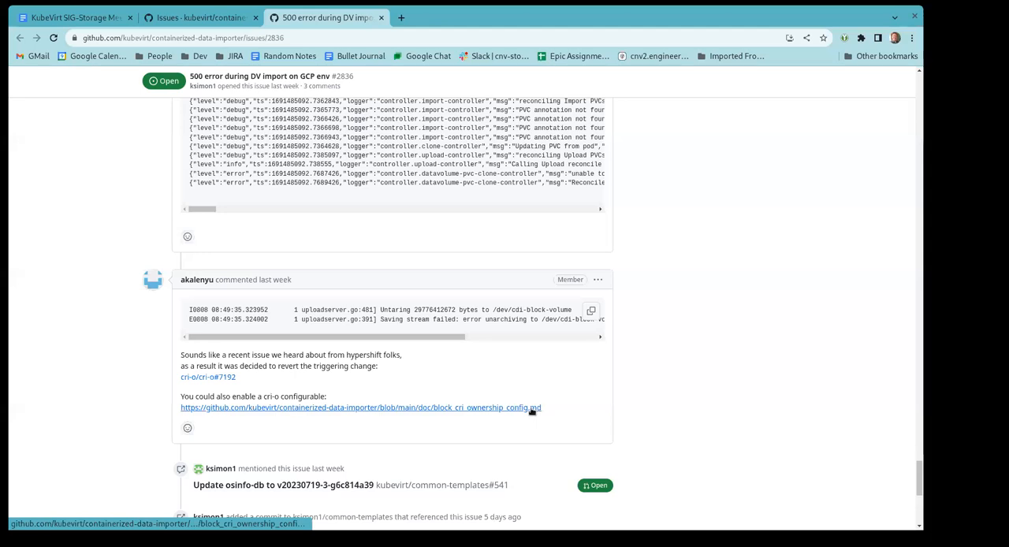
{"action": "scroll", "scroll_direction": "down", "scroll_amount": 3}
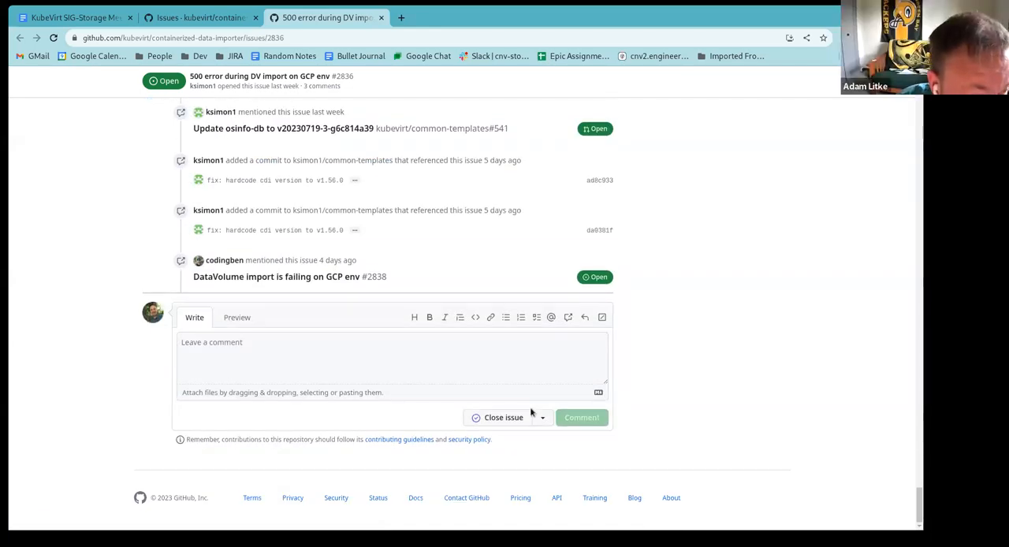
{"action": "mouse_move", "coordinate": [709, 251]}
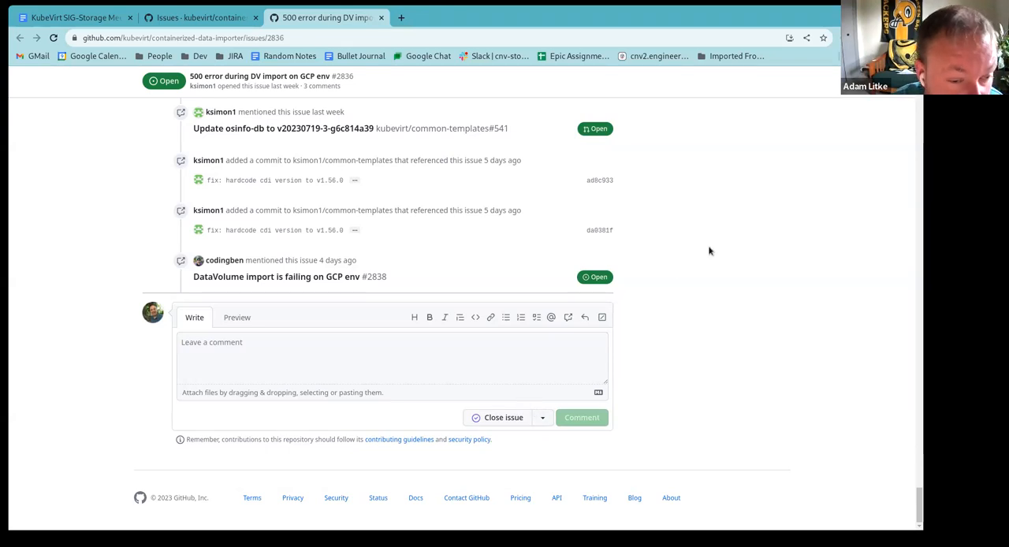
{"action": "scroll", "scroll_direction": "up", "scroll_amount": 3}
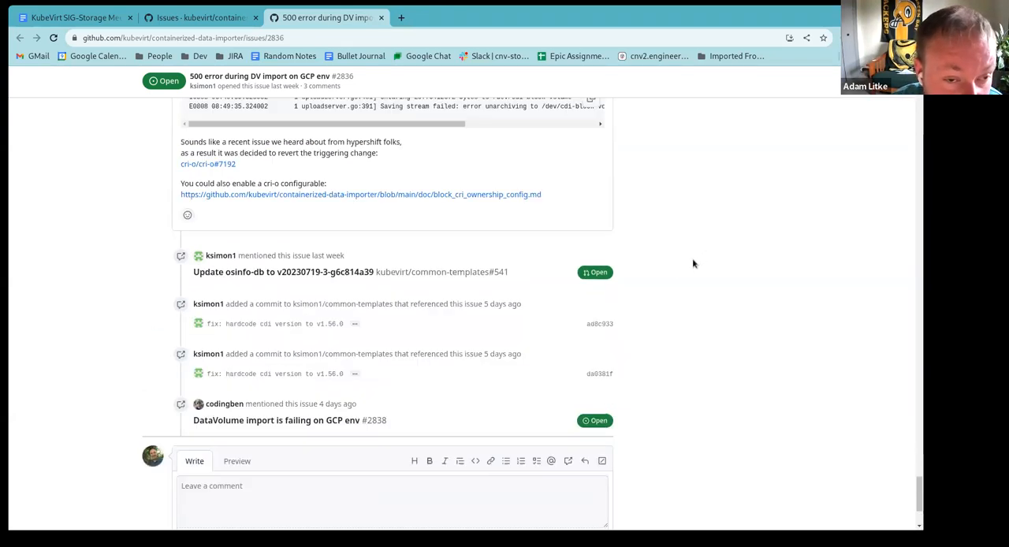
{"action": "scroll", "scroll_direction": "down", "scroll_amount": 3}
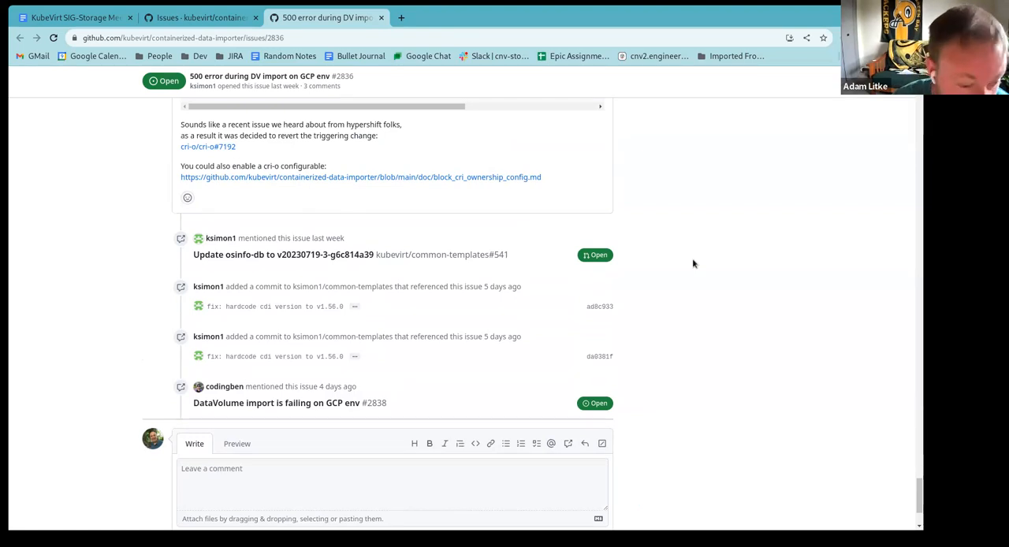
{"action": "mouse_move", "coordinate": [407, 287]}
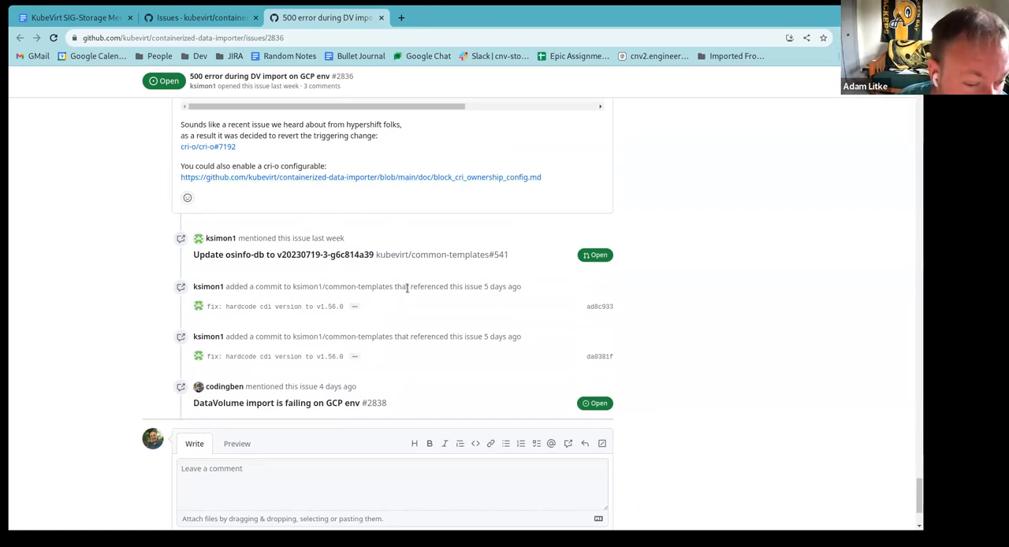
{"action": "mouse_move", "coordinate": [323, 416]}
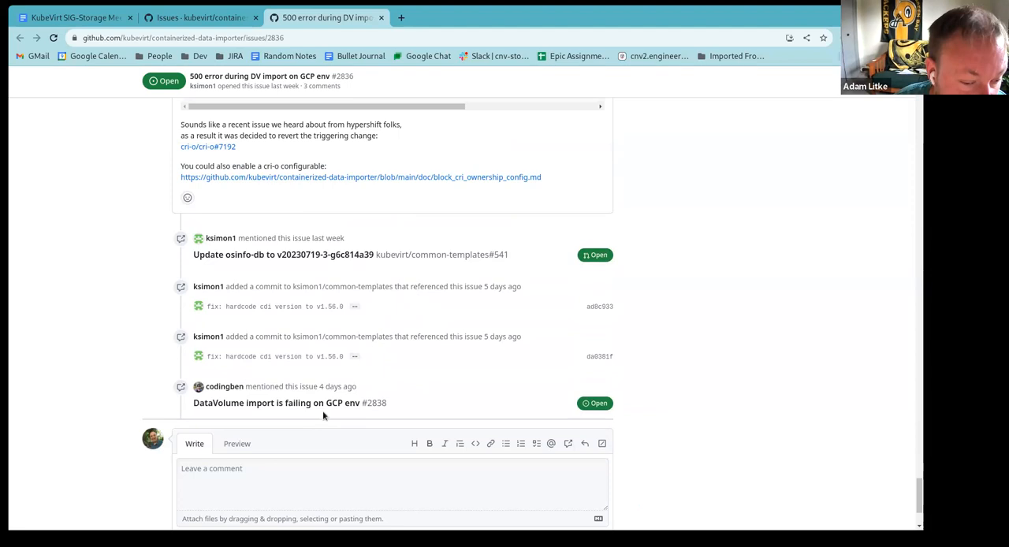
{"action": "mouse_move", "coordinate": [626, 389]}
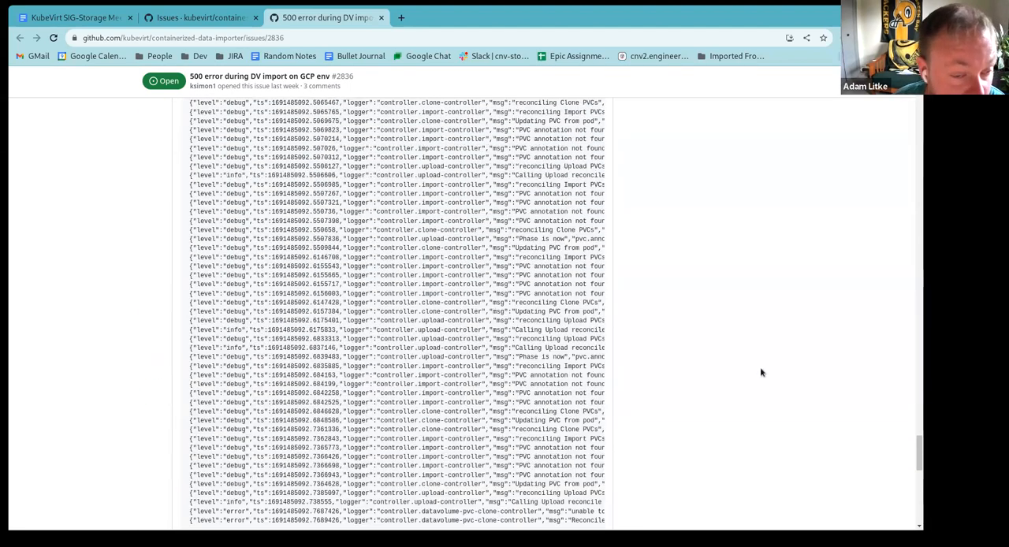
{"action": "scroll", "scroll_direction": "down", "scroll_amount": 3}
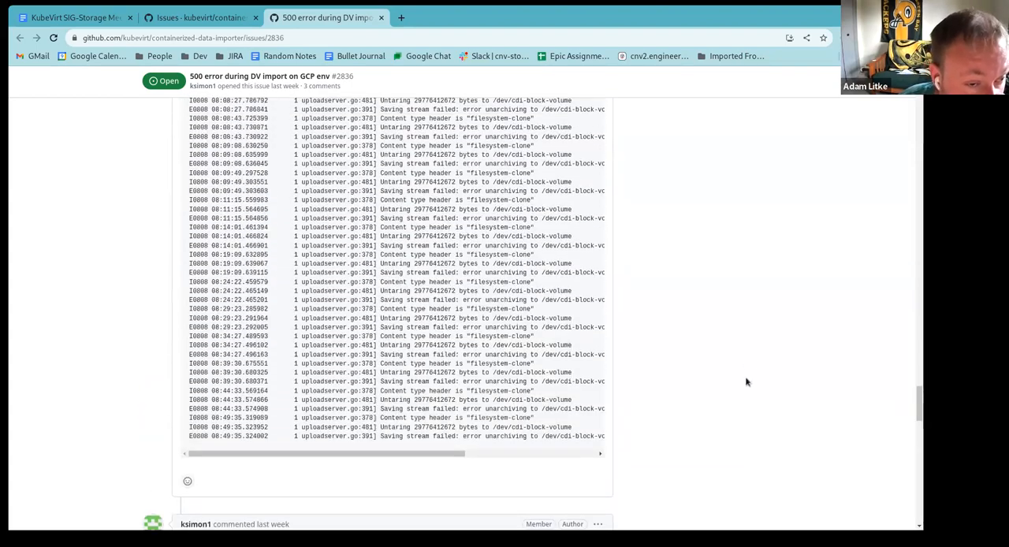
{"action": "scroll", "scroll_direction": "up", "scroll_amount": 3}
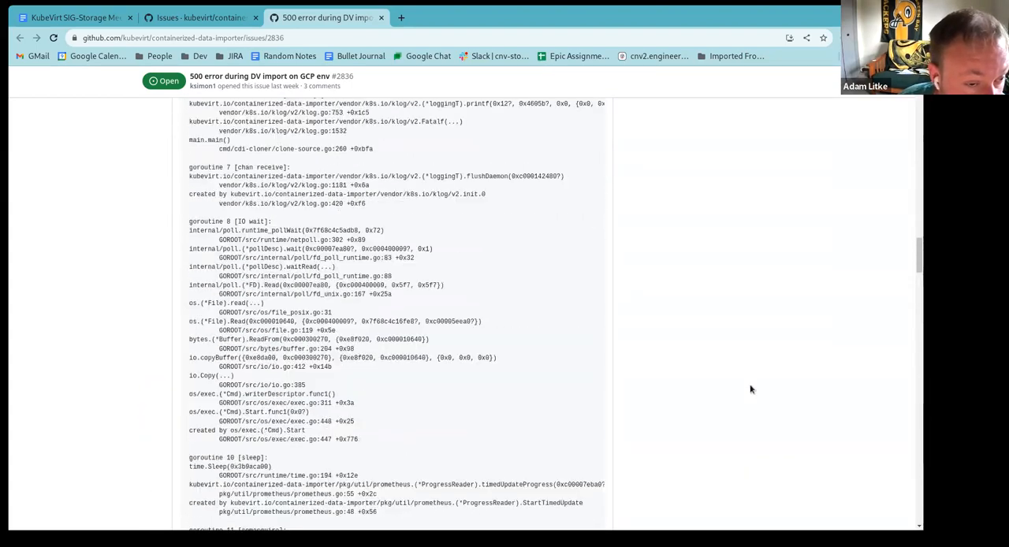
{"action": "scroll", "scroll_direction": "up", "scroll_amount": 3}
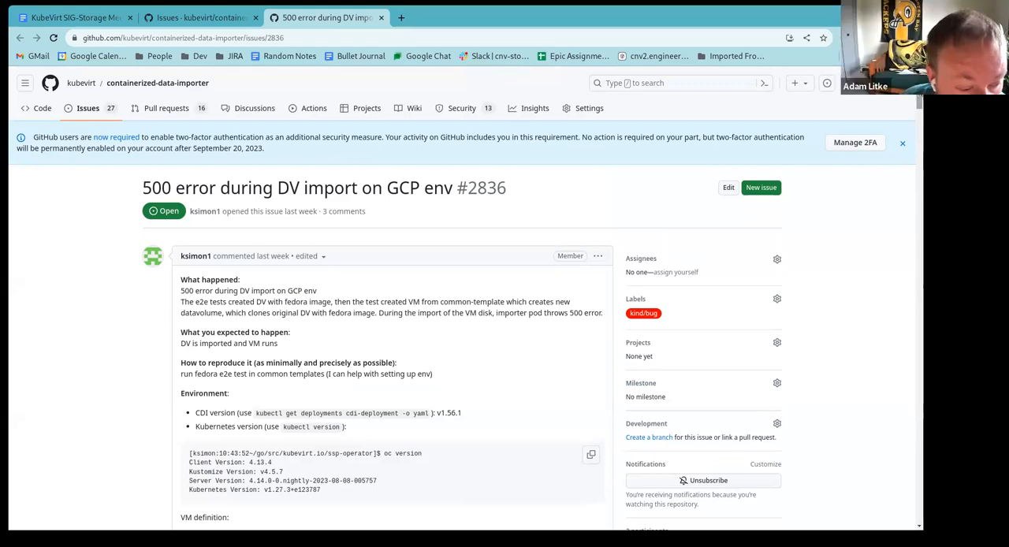
{"action": "mouse_move", "coordinate": [649, 270]}
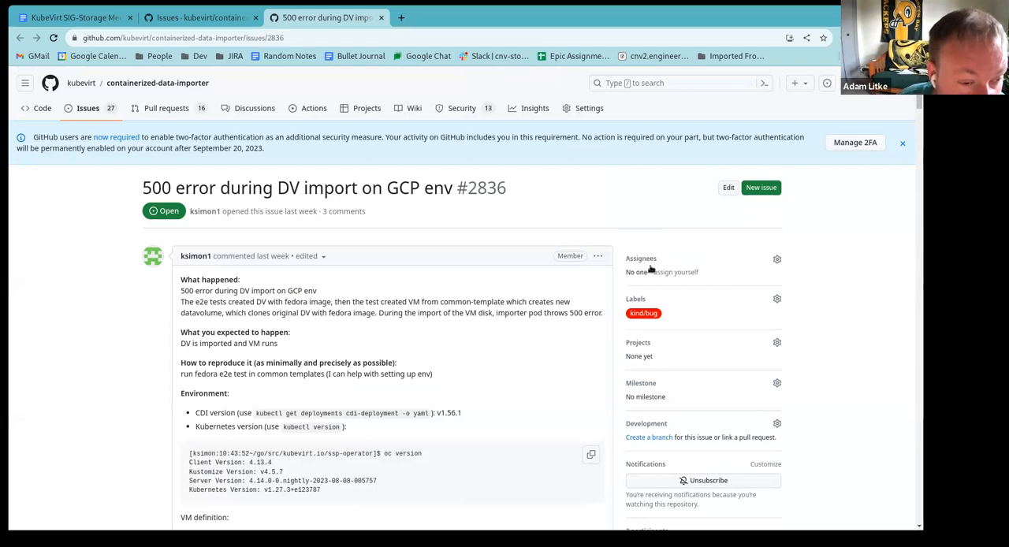
{"action": "mouse_move", "coordinate": [864, 172]}
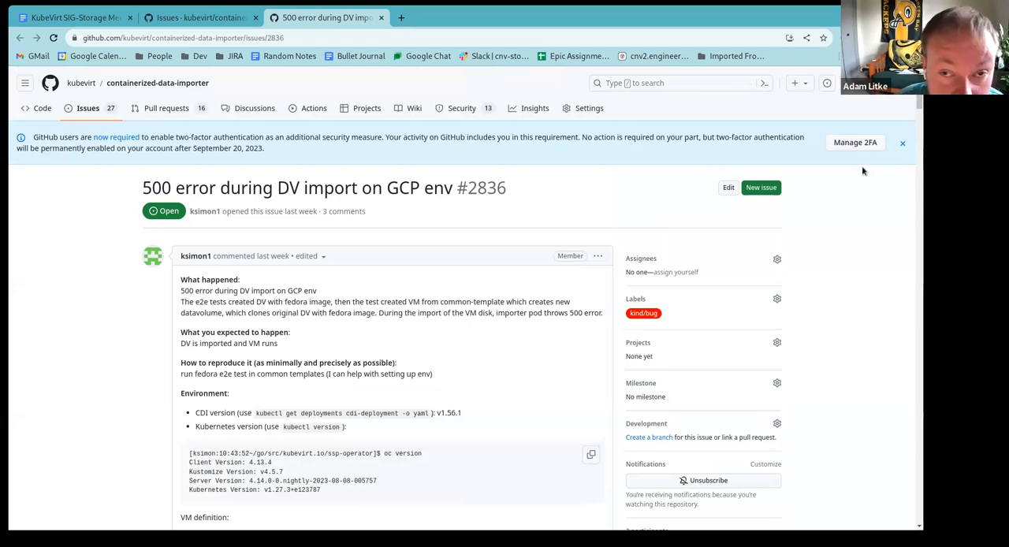
{"action": "scroll", "scroll_direction": "down", "scroll_amount": 3}
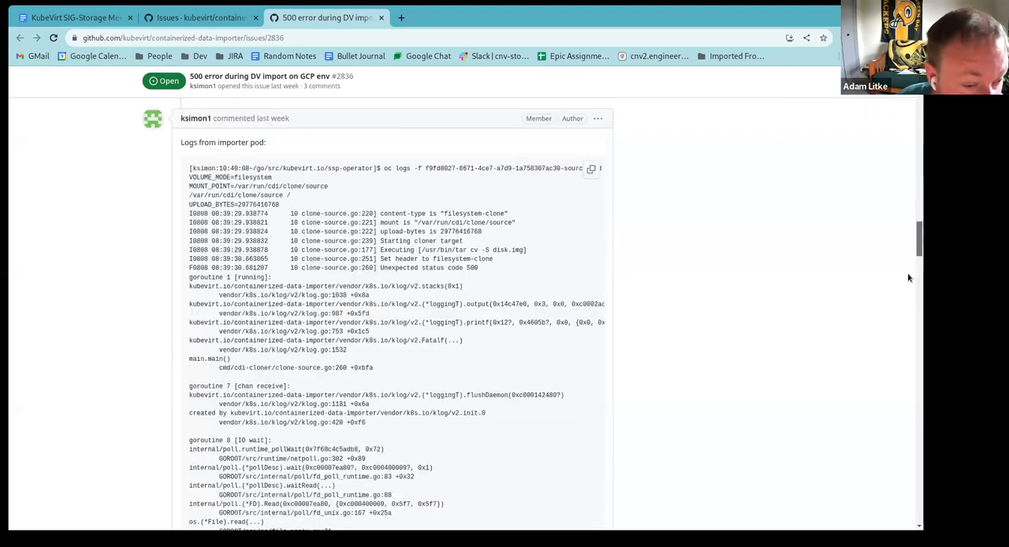
{"action": "scroll", "scroll_direction": "down", "scroll_amount": 3}
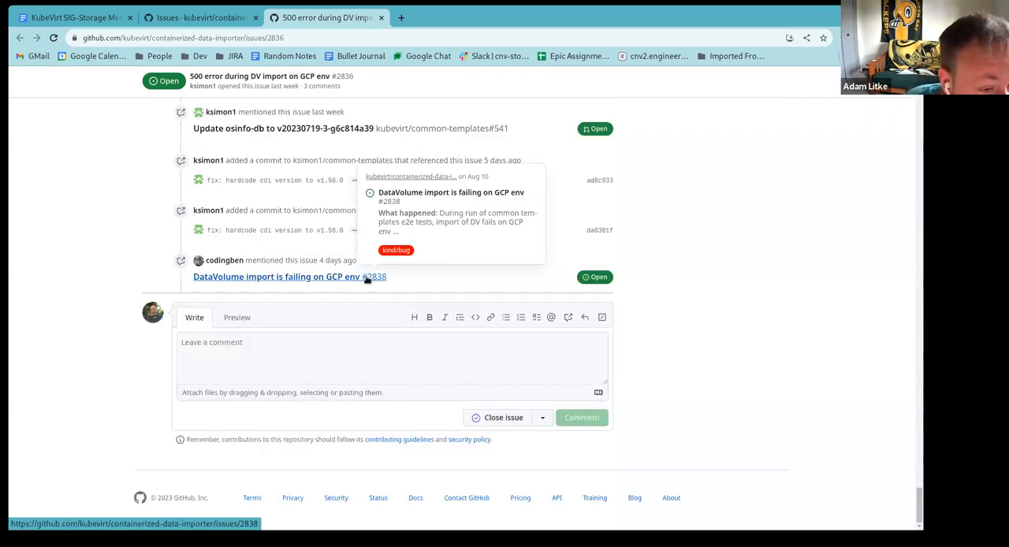
{"action": "scroll", "scroll_direction": "up", "scroll_amount": 3}
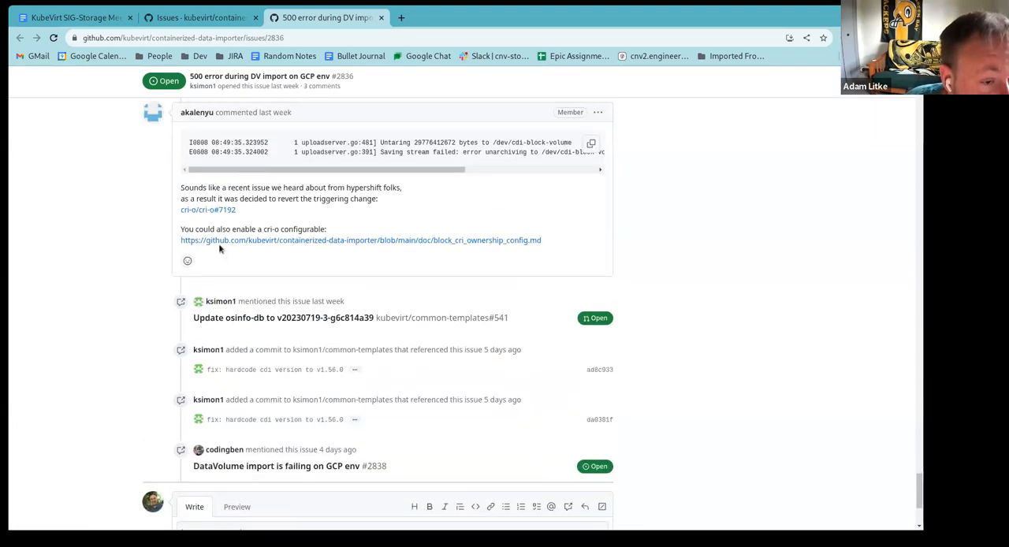
{"action": "mouse_move", "coordinate": [208, 210]}
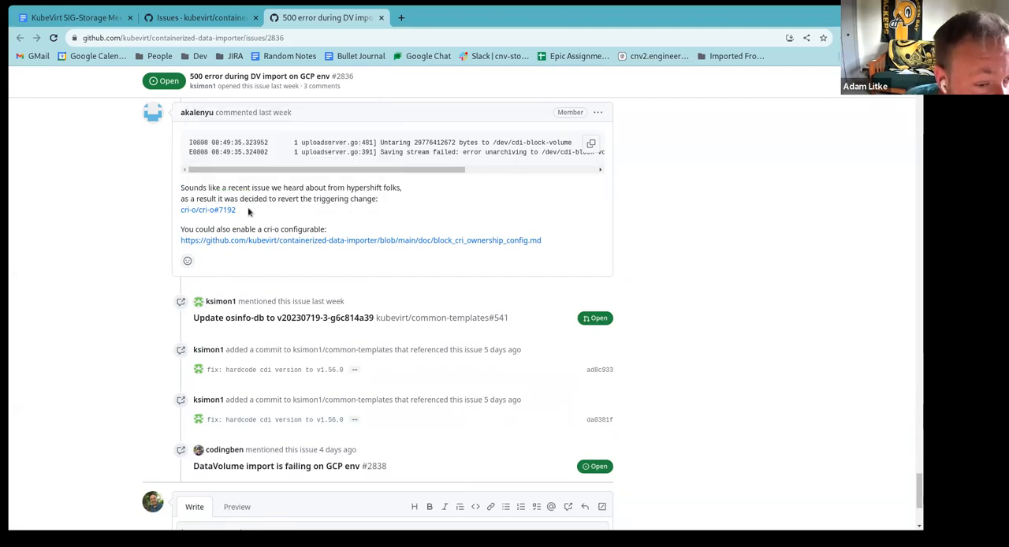
{"action": "scroll", "scroll_direction": "up", "scroll_amount": 3}
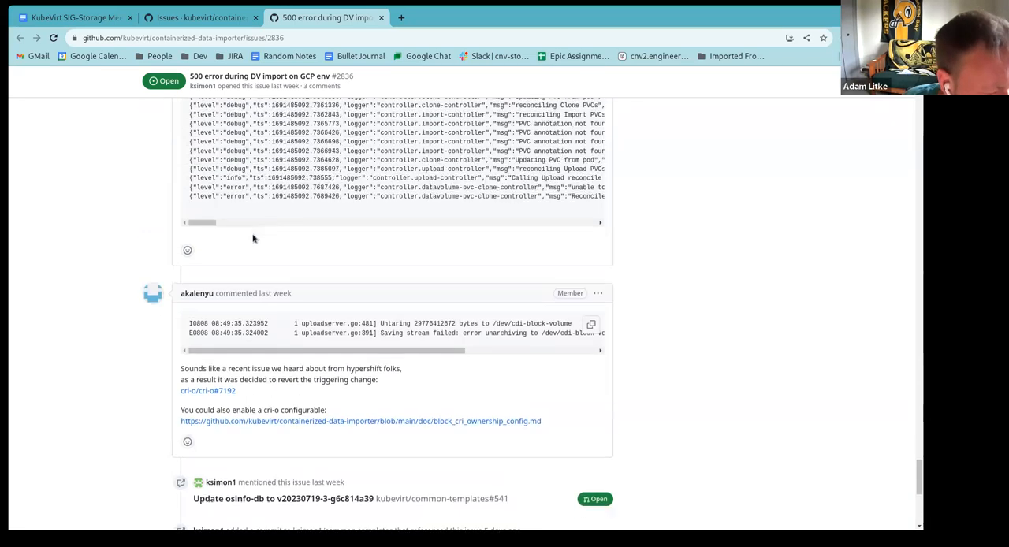
{"action": "scroll", "scroll_direction": "down", "scroll_amount": 3}
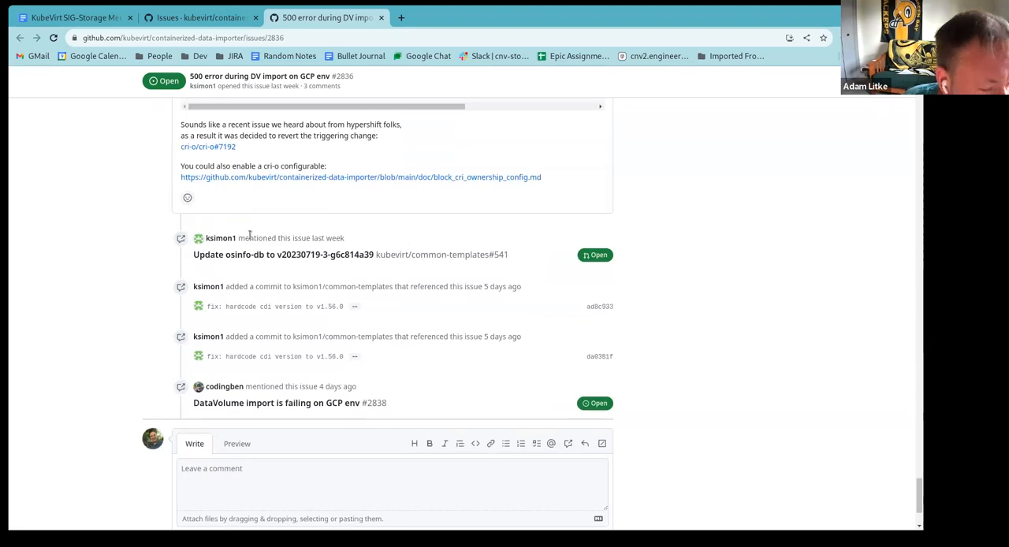
{"action": "mouse_move", "coordinate": [464, 418]}
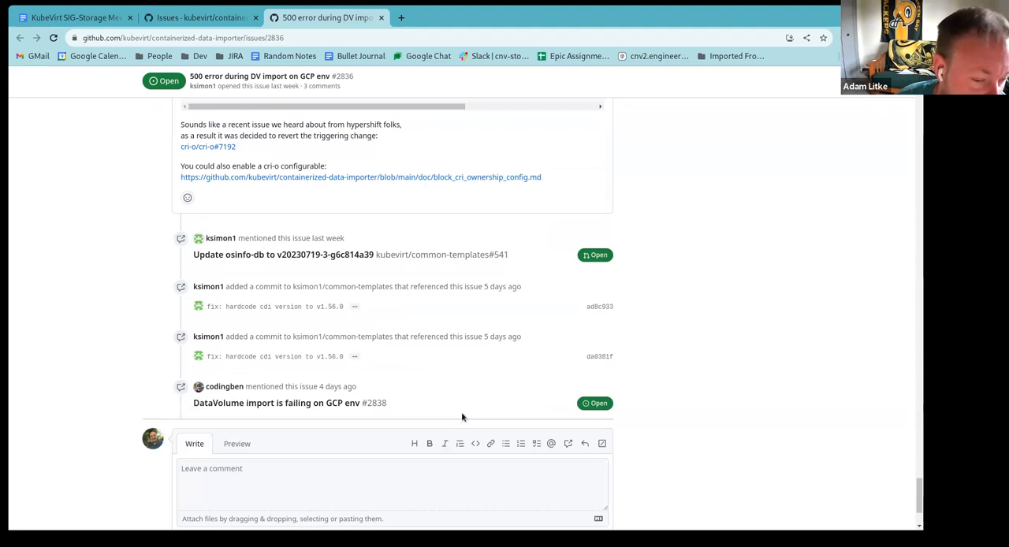
{"action": "mouse_move", "coordinate": [527, 385]}
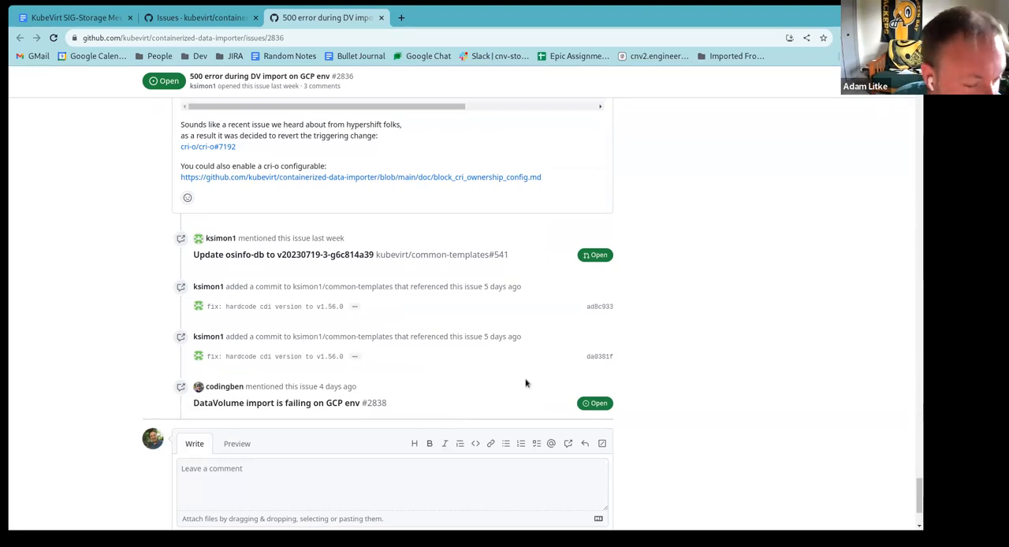
{"action": "mouse_move", "coordinate": [823, 289]}
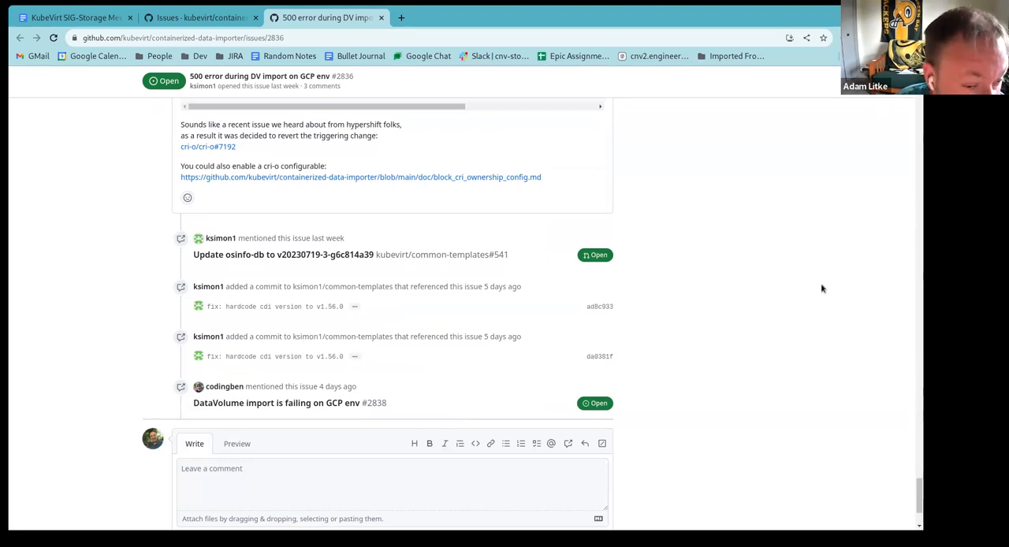
{"action": "mouse_move", "coordinate": [593, 332]}
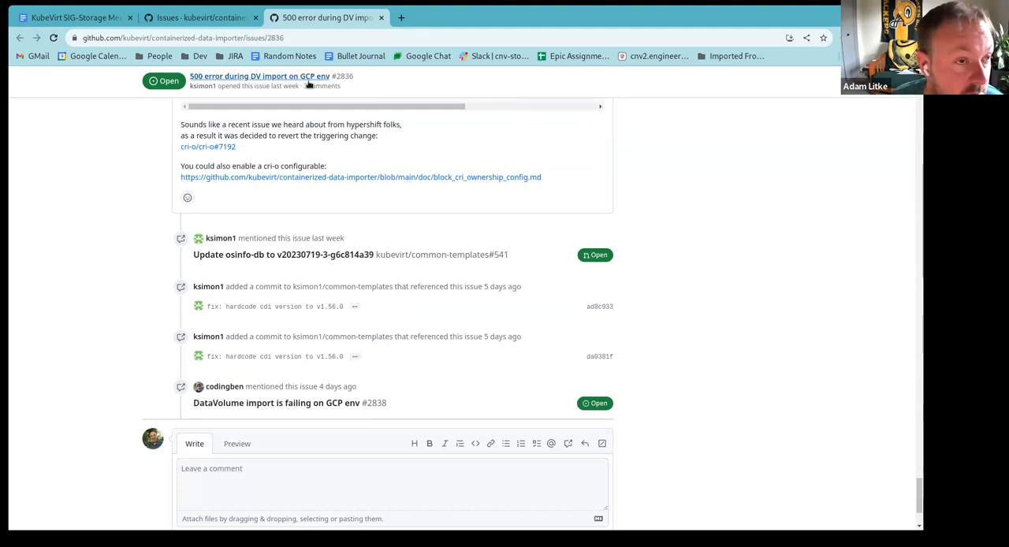
{"action": "mouse_move", "coordinate": [72, 391]}
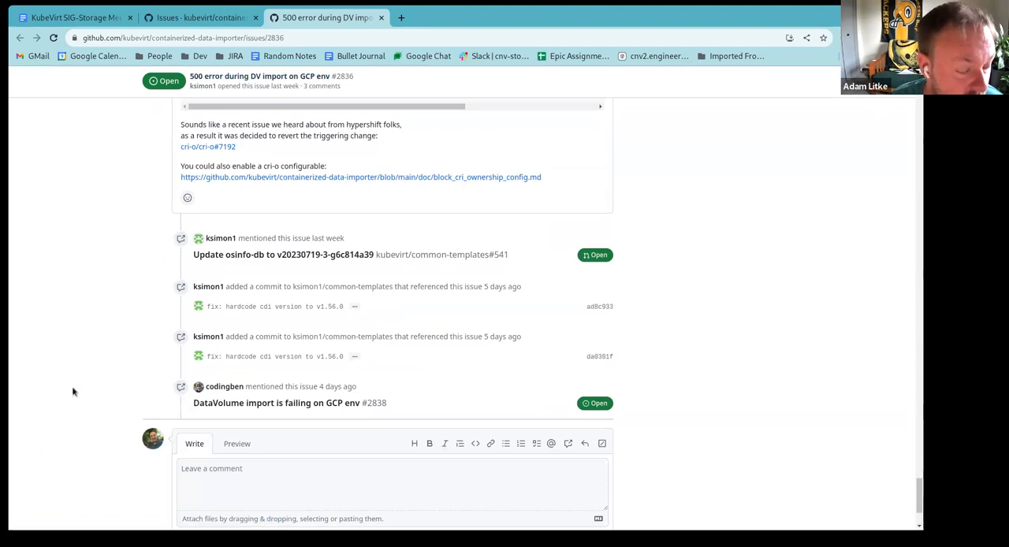
{"action": "scroll", "scroll_direction": "down", "scroll_amount": 3}
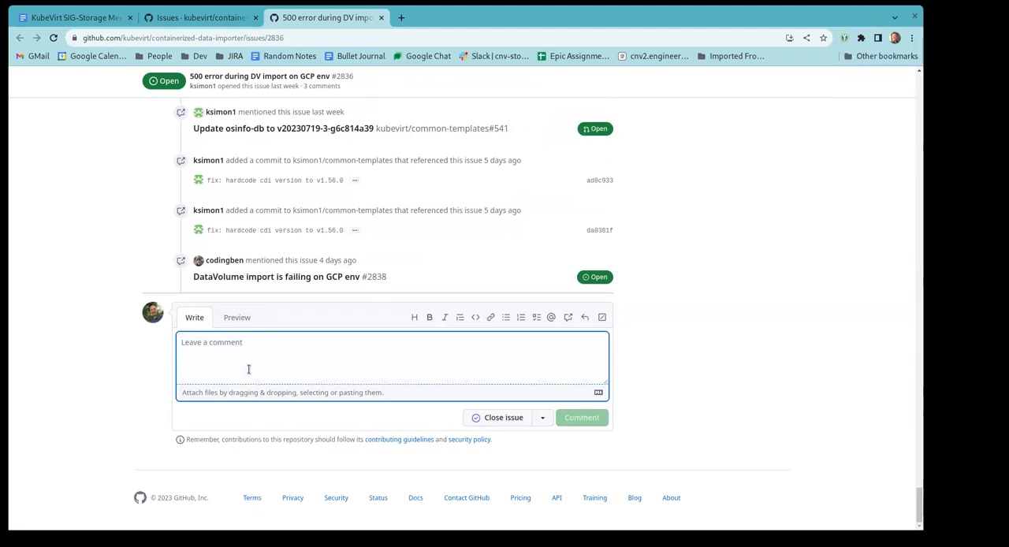
Draft a comment on #2836: 'This issue should now be resolved by the linked cri-o change.'.
{"action": "type", "text": "This"}
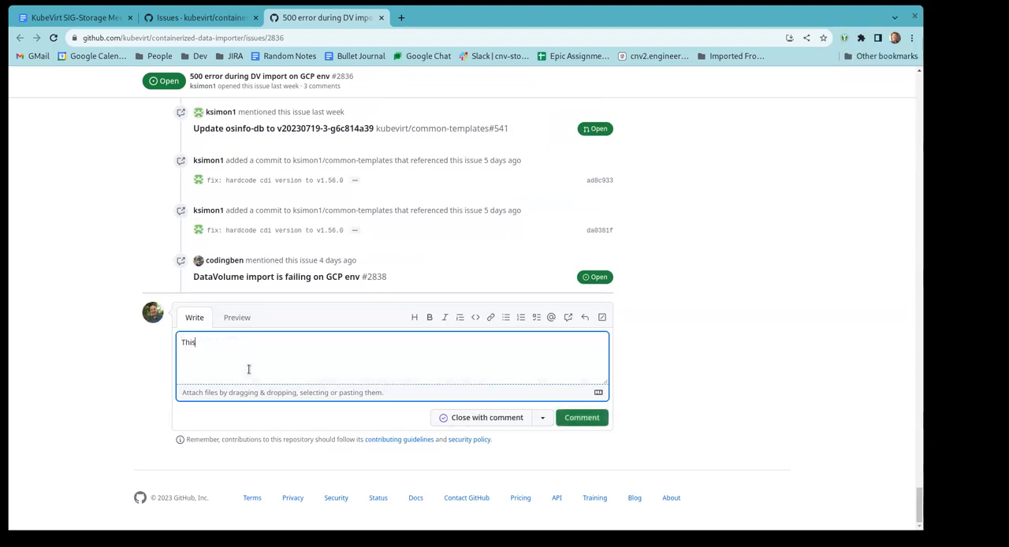
{"action": "type", "text": "issue"}
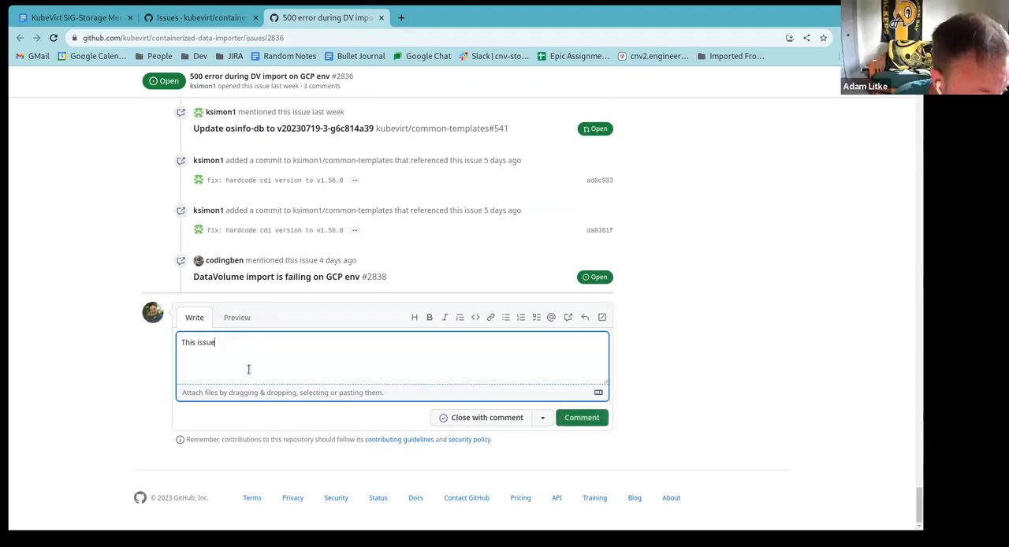
{"action": "type", "text": "should now"}
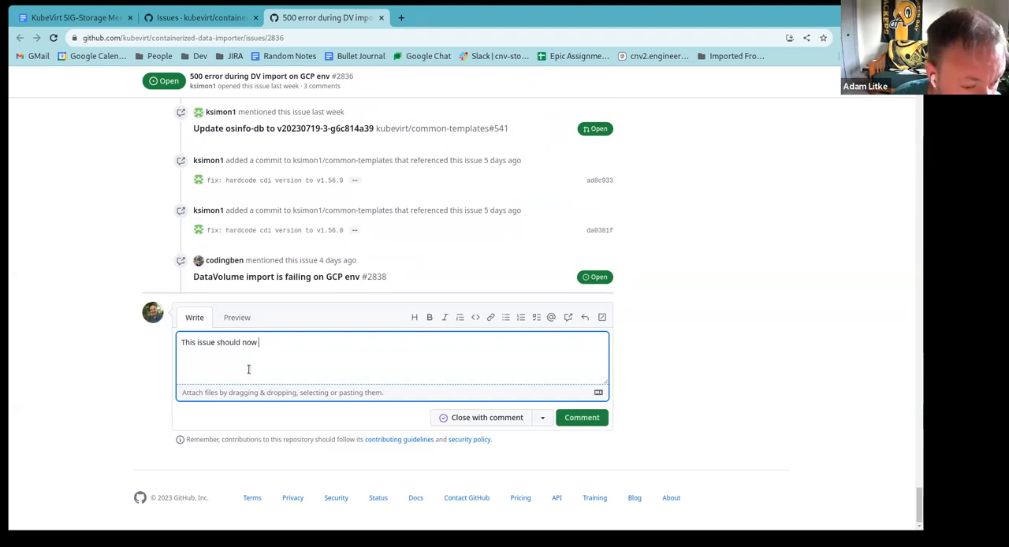
{"action": "type", "text": "be resolv"}
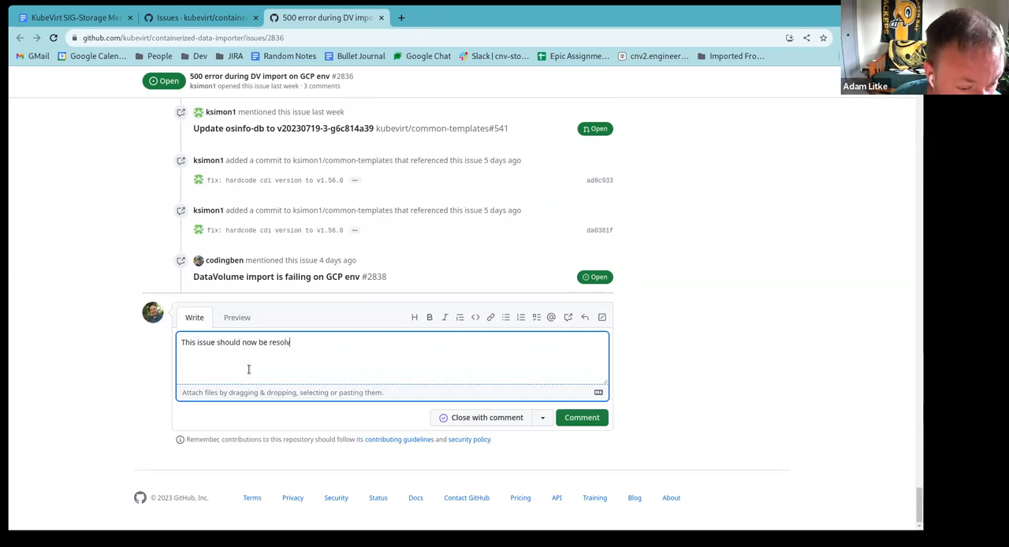
{"action": "type", "text": "ved by the"}
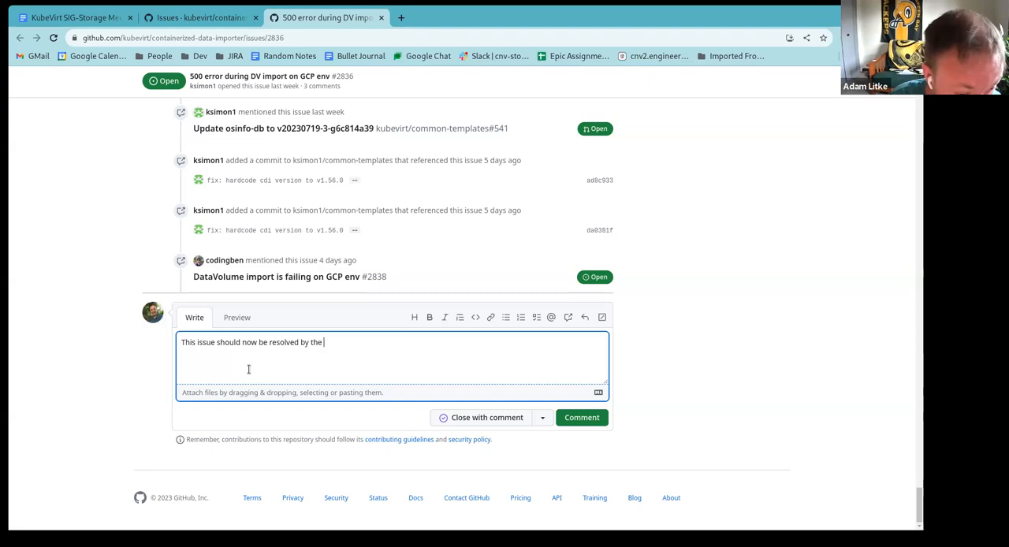
{"action": "type", "text": "linked cri-o ch"}
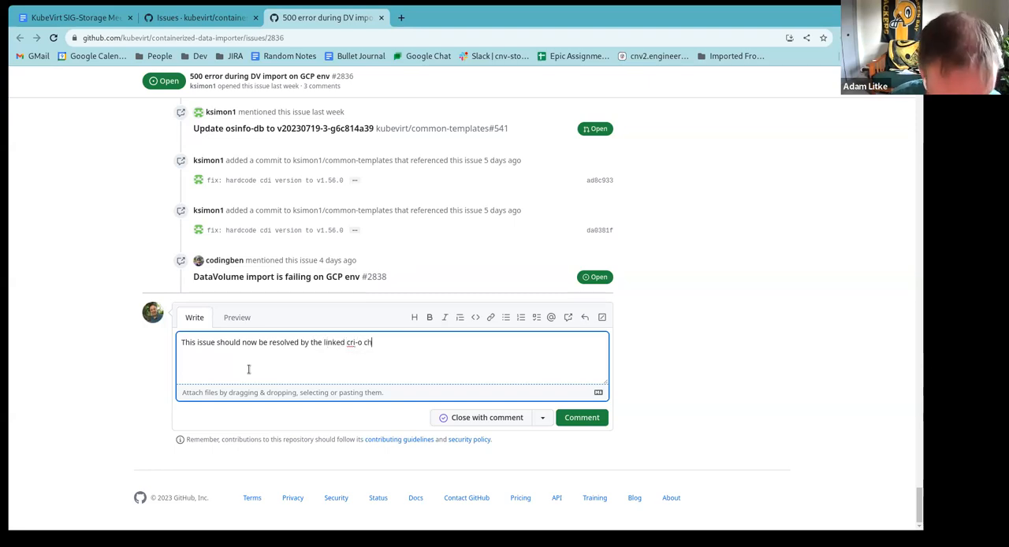
{"action": "type", "text": "ange."}
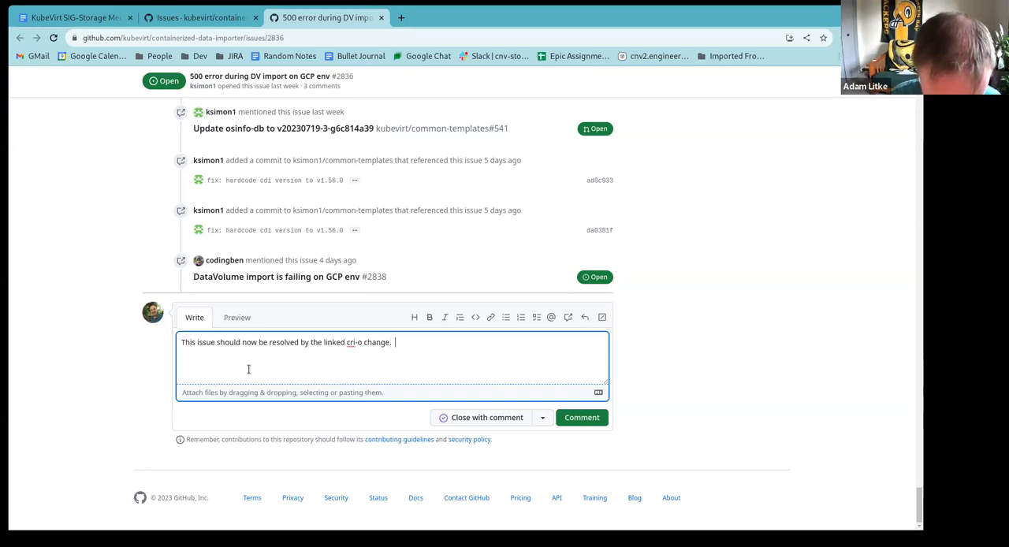
{"action": "type", "text": "Is there anything"}
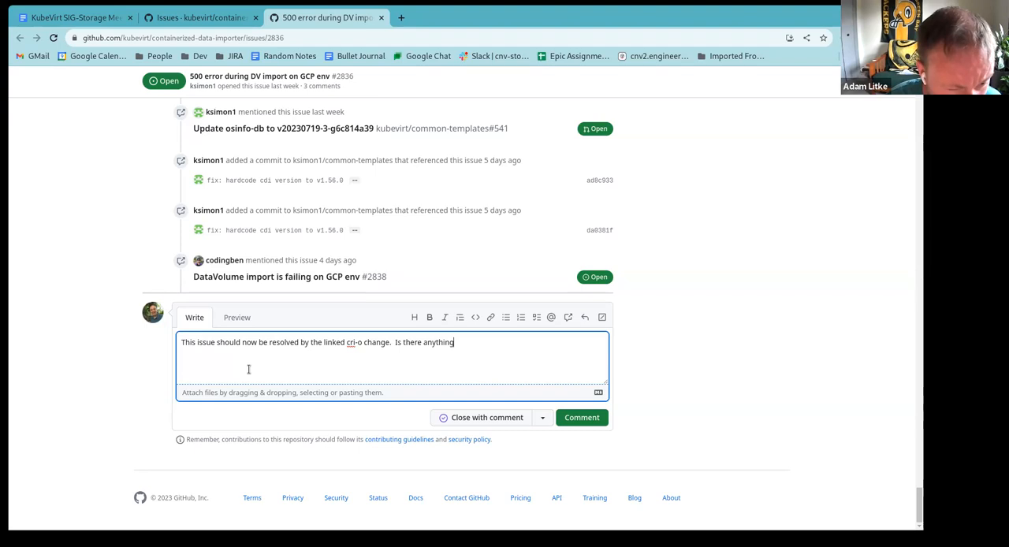
{"action": "key", "text": "Backspace"}
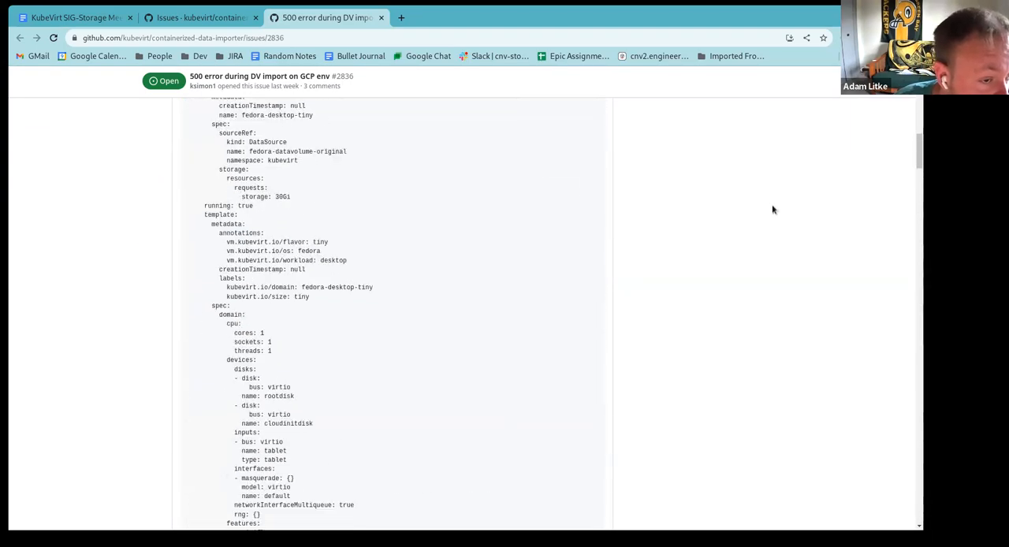
{"action": "scroll", "scroll_direction": "up", "scroll_amount": 3}
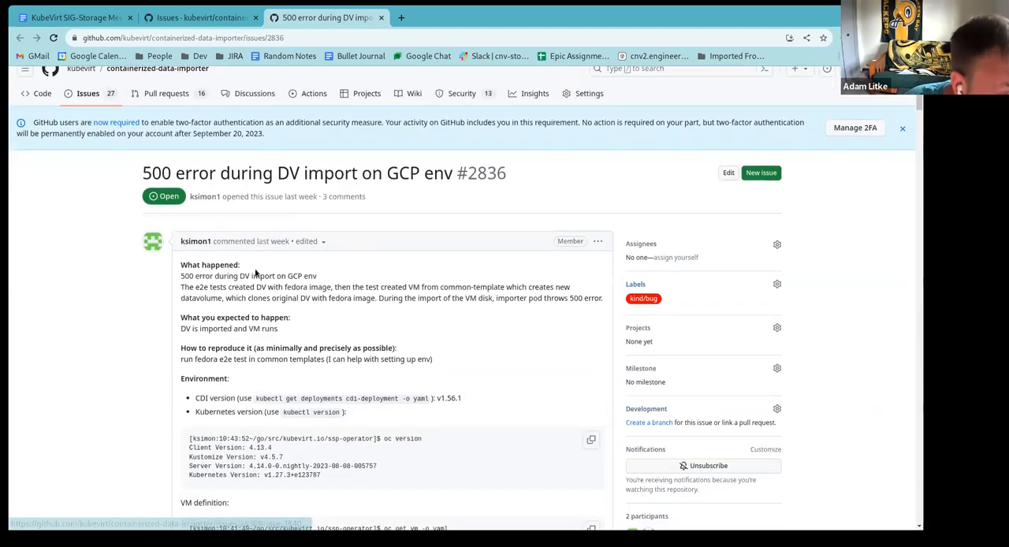
{"action": "scroll", "scroll_direction": "down", "scroll_amount": 3}
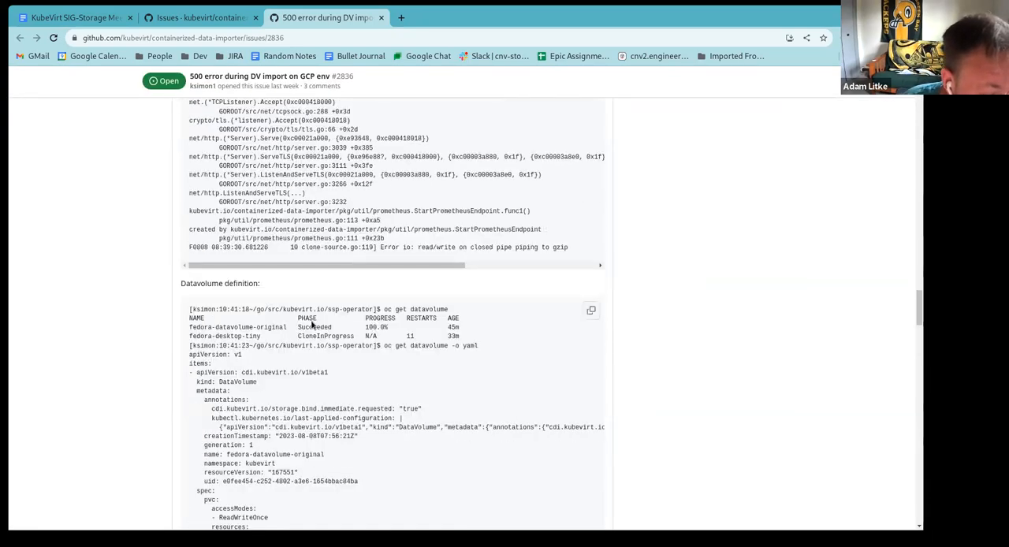
{"action": "scroll", "scroll_direction": "down", "scroll_amount": 3}
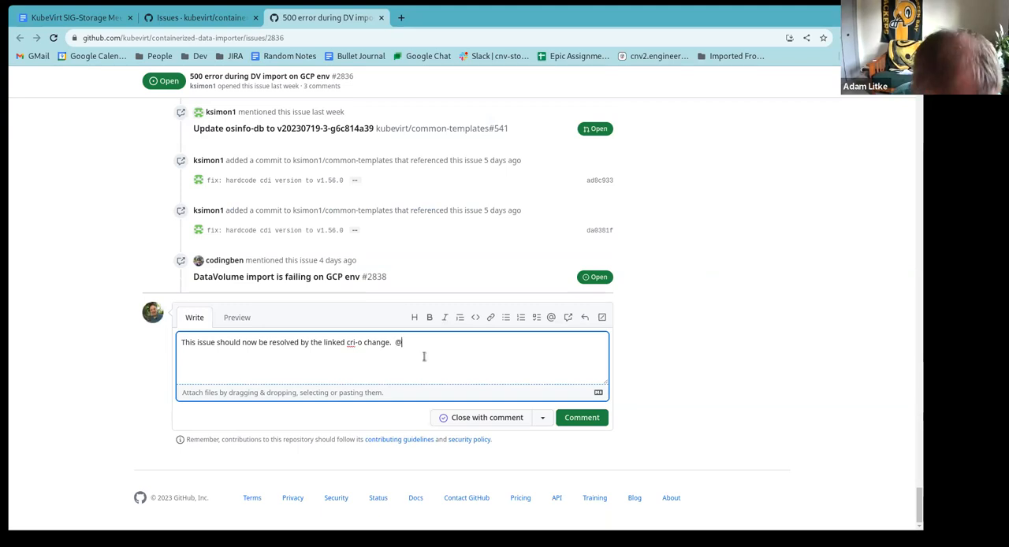
{"action": "type", "text": "ksimon1"}
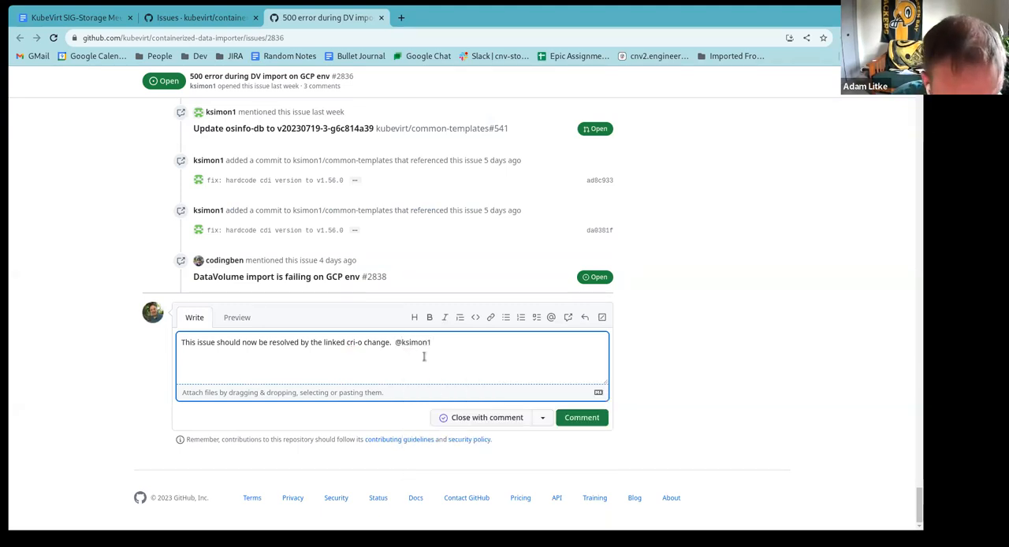
{"action": "type", "text": "Are you"}
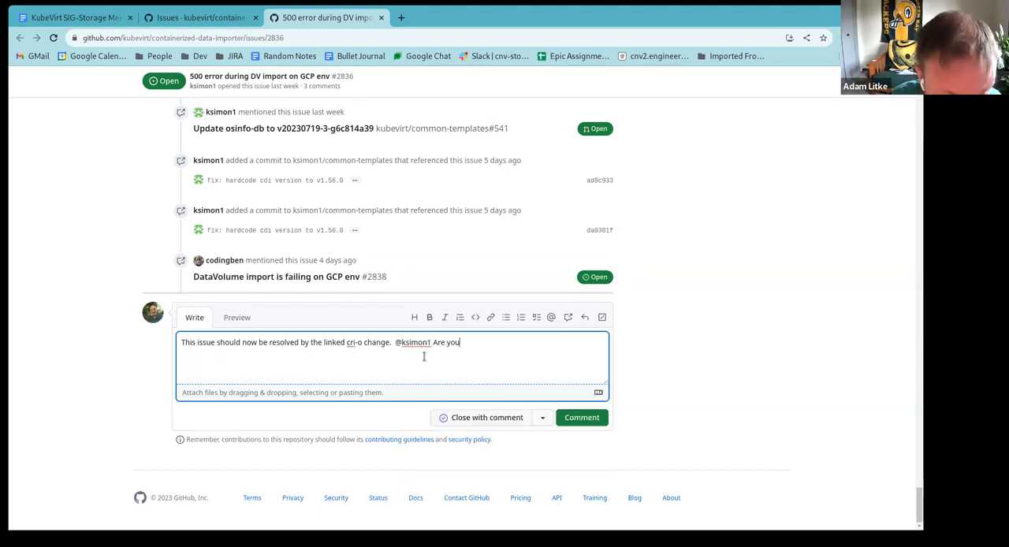
{"action": "type", "text": "okay if we close this issue"}
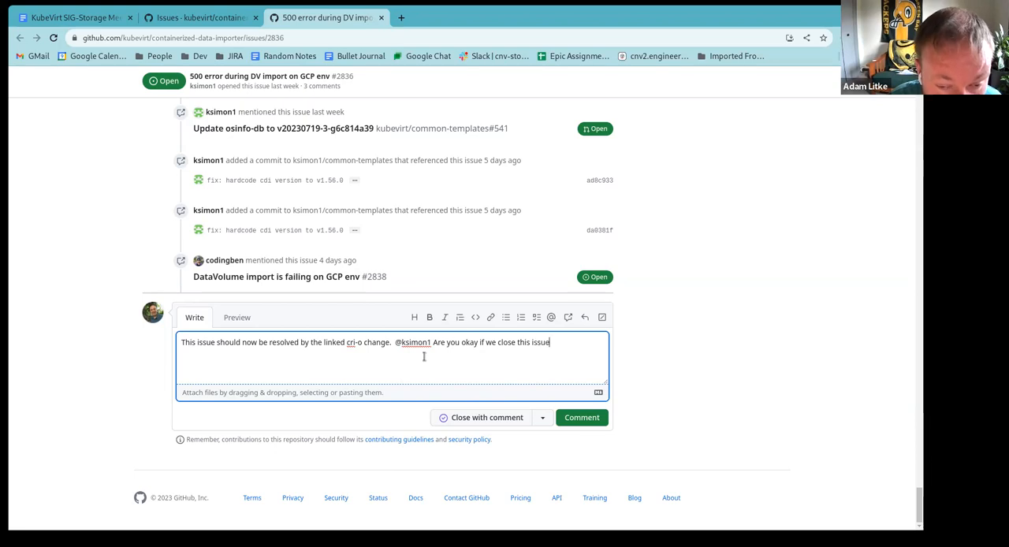
{"action": "type", "text": "now?"}
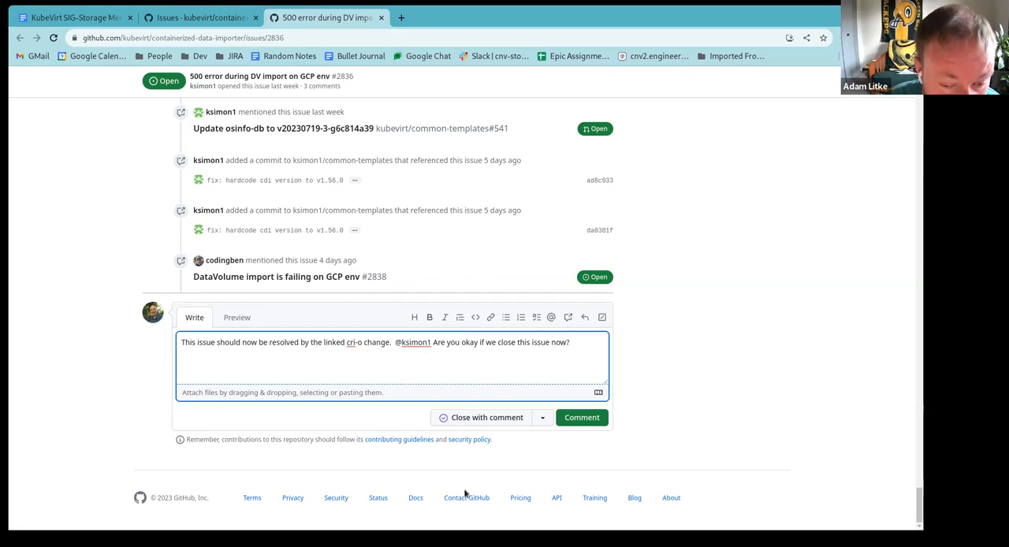
{"action": "left_click", "coordinate": [581, 416]}
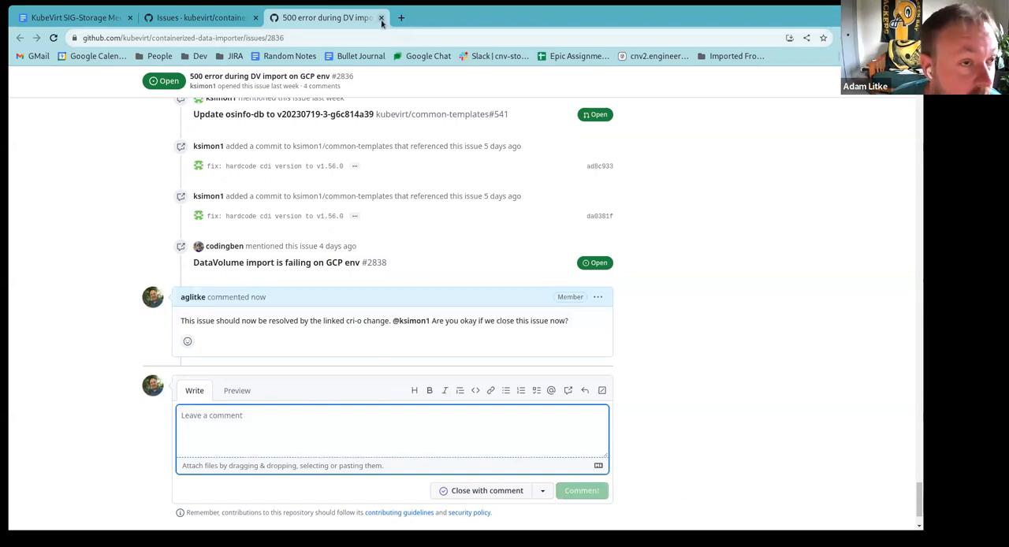
From the open issues list, bring up issue #2838 (DataVolume import failing on GCP) and read its description.
{"action": "left_click", "coordinate": [382, 17]}
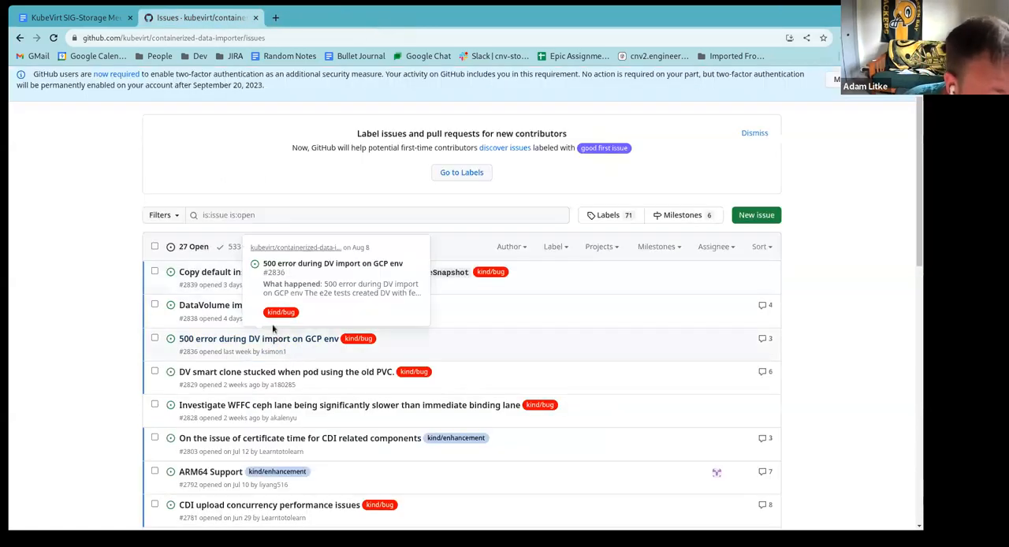
{"action": "mouse_move", "coordinate": [260, 306]}
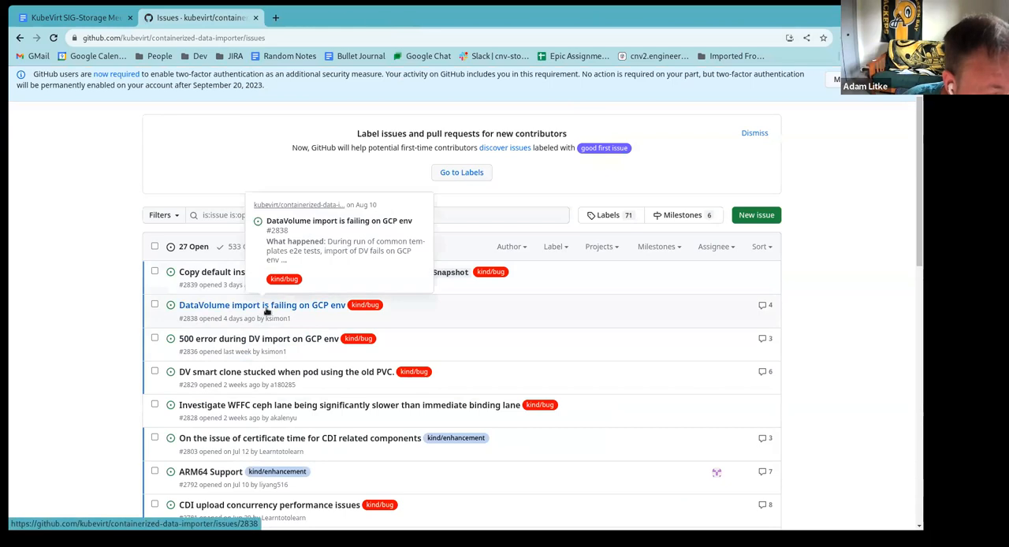
{"action": "left_click", "coordinate": [262, 306]}
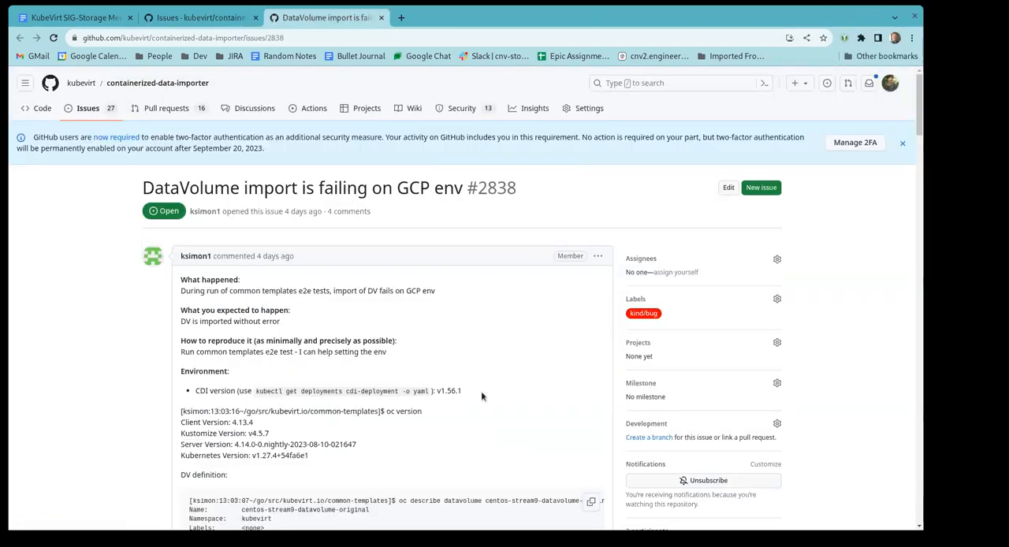
{"action": "mouse_move", "coordinate": [544, 314]}
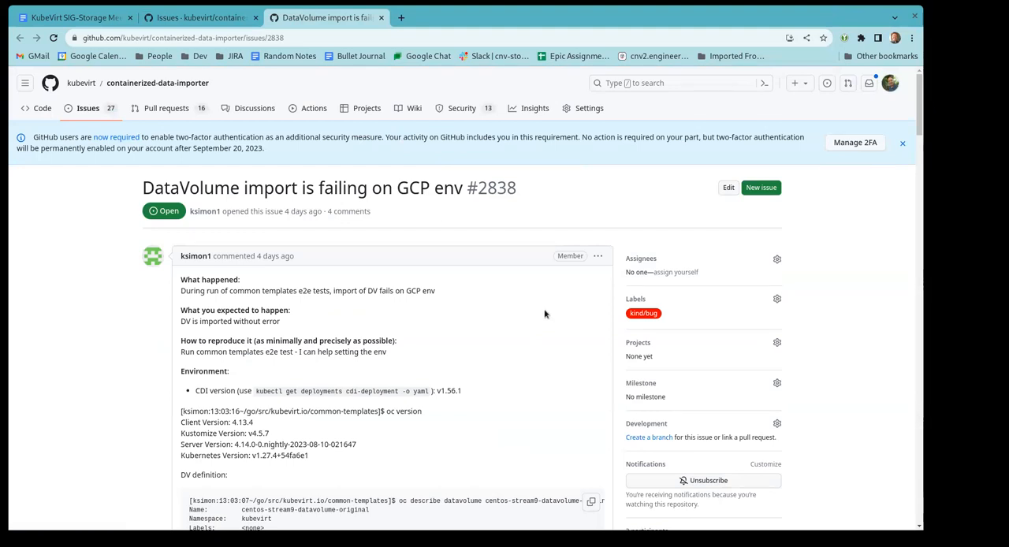
{"action": "scroll", "scroll_direction": "down", "scroll_amount": 3}
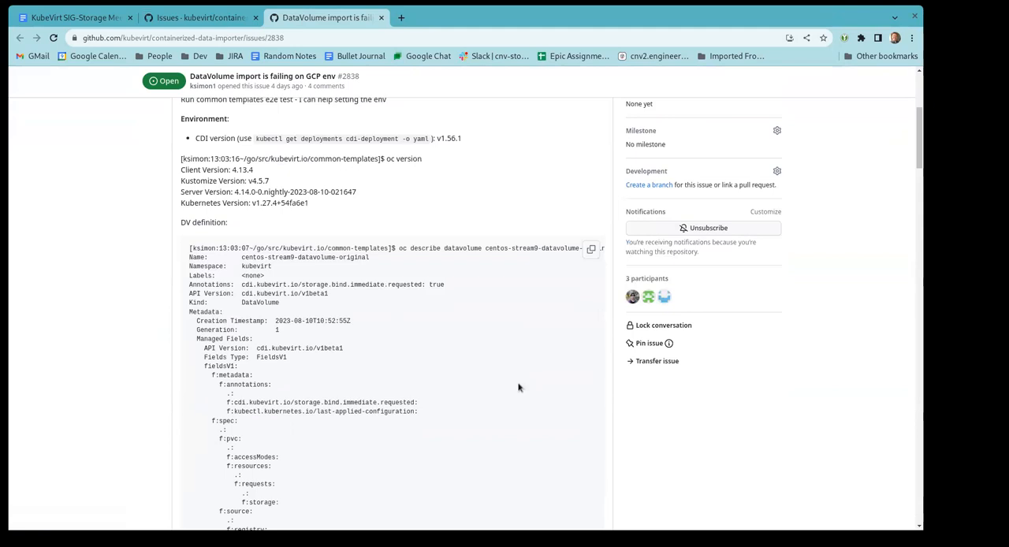
{"action": "scroll", "scroll_direction": "down", "scroll_amount": 3}
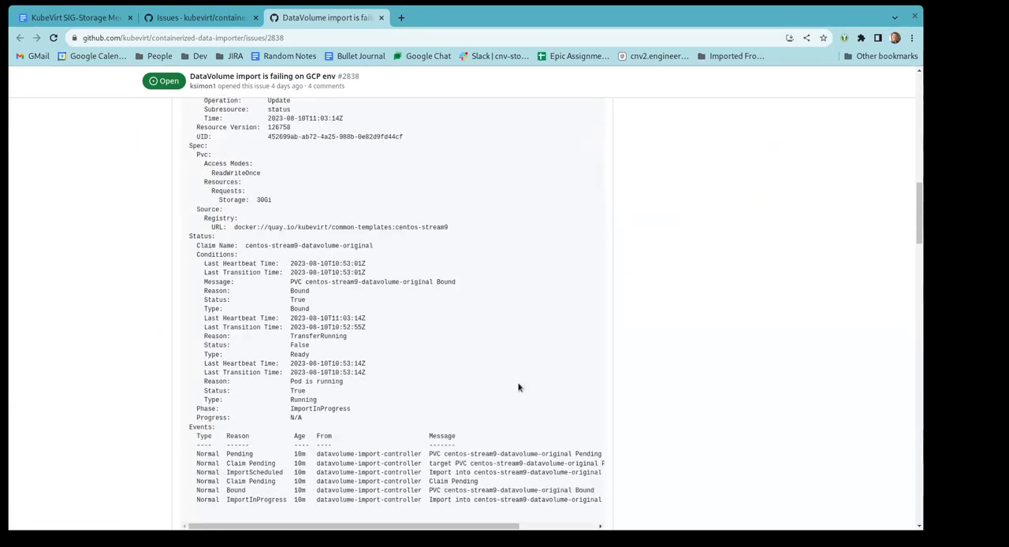
{"action": "scroll", "scroll_direction": "down", "scroll_amount": 3}
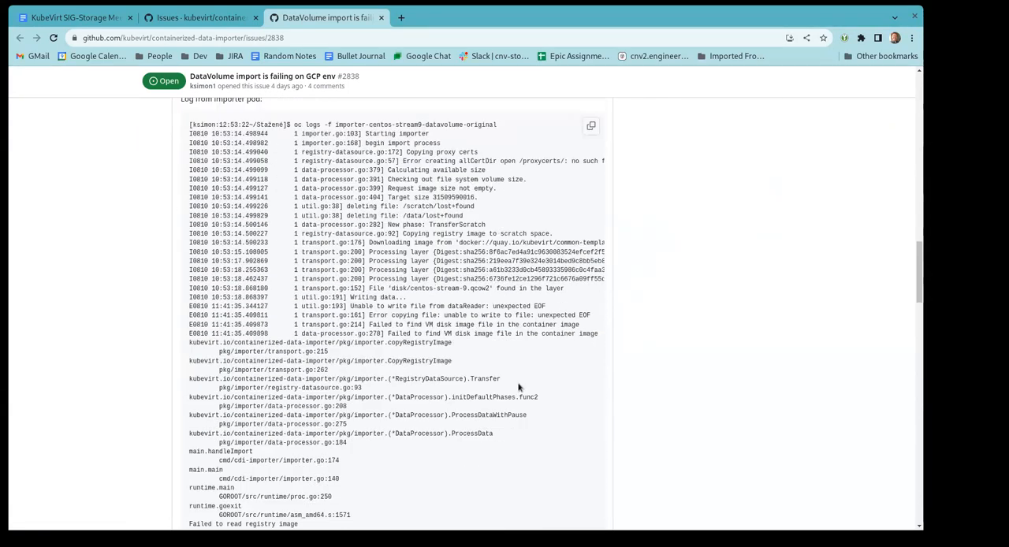
{"action": "scroll", "scroll_direction": "down", "scroll_amount": 3}
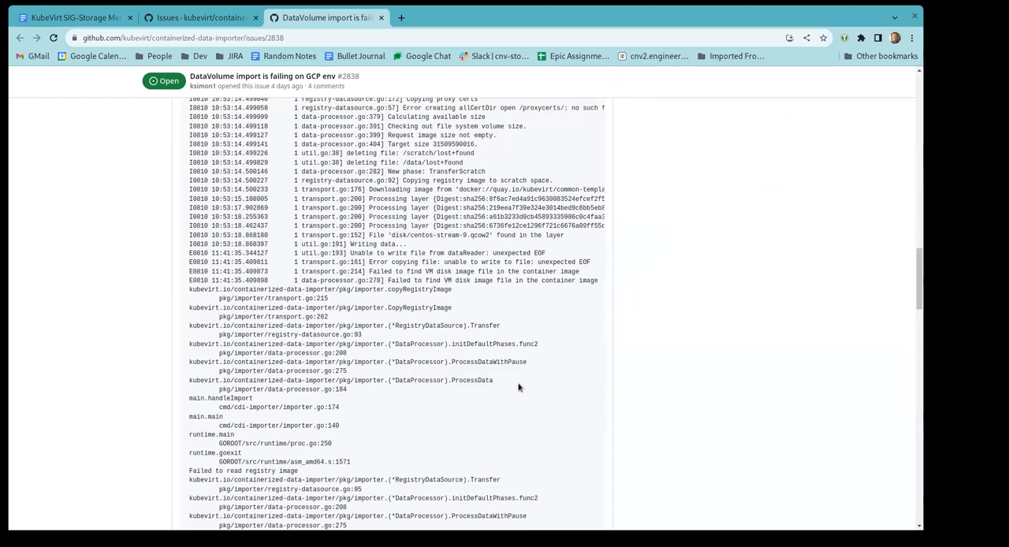
{"action": "mouse_move", "coordinate": [608, 289]}
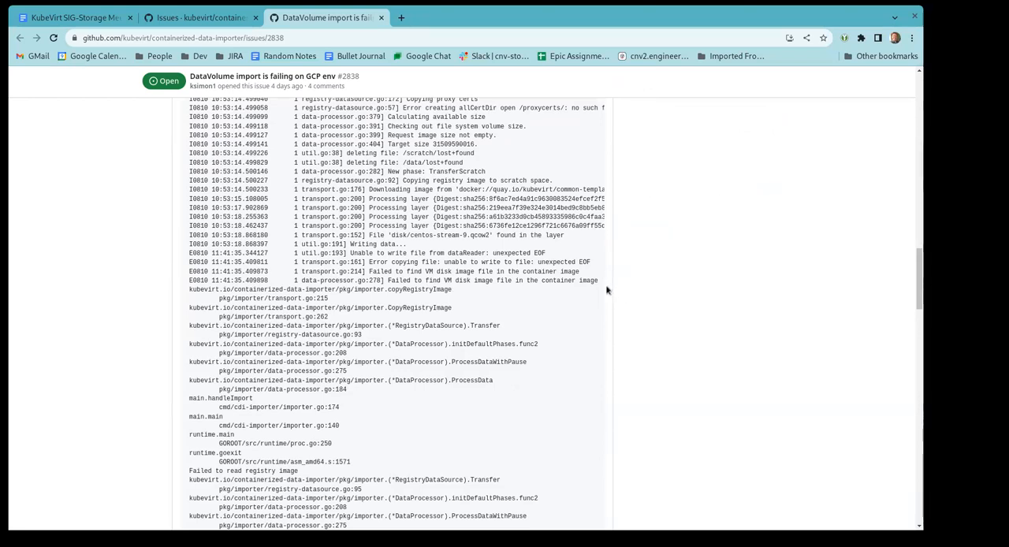
{"action": "mouse_move", "coordinate": [520, 251]}
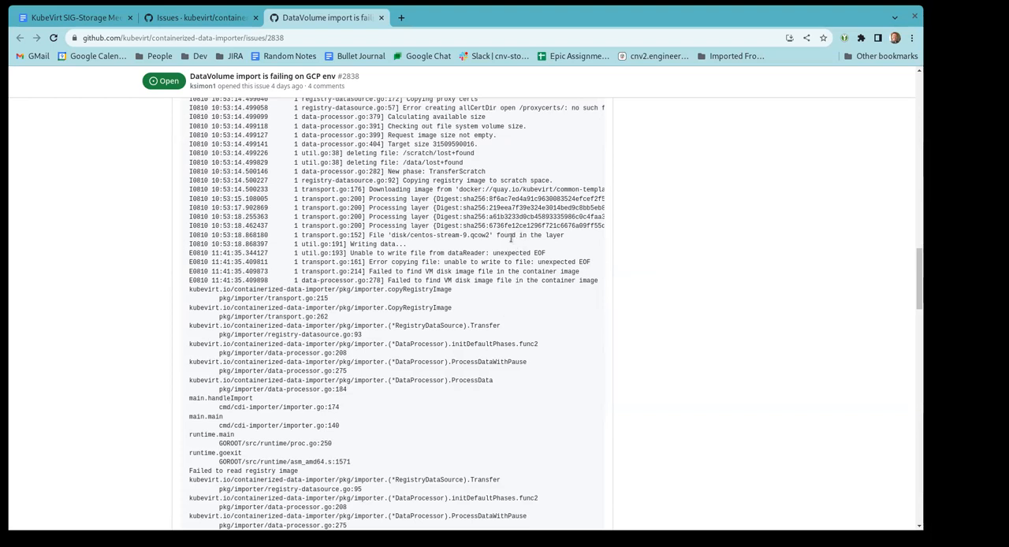
{"action": "mouse_move", "coordinate": [520, 252]}
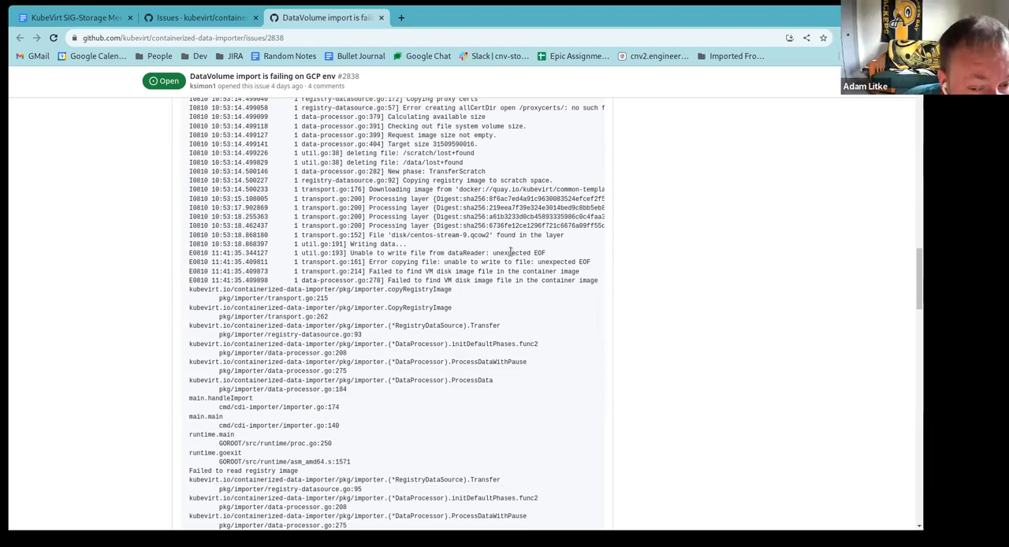
Read through the logs and comments down to ksimon1's latest reply and the comment box.
{"action": "scroll", "scroll_direction": "down", "scroll_amount": 3}
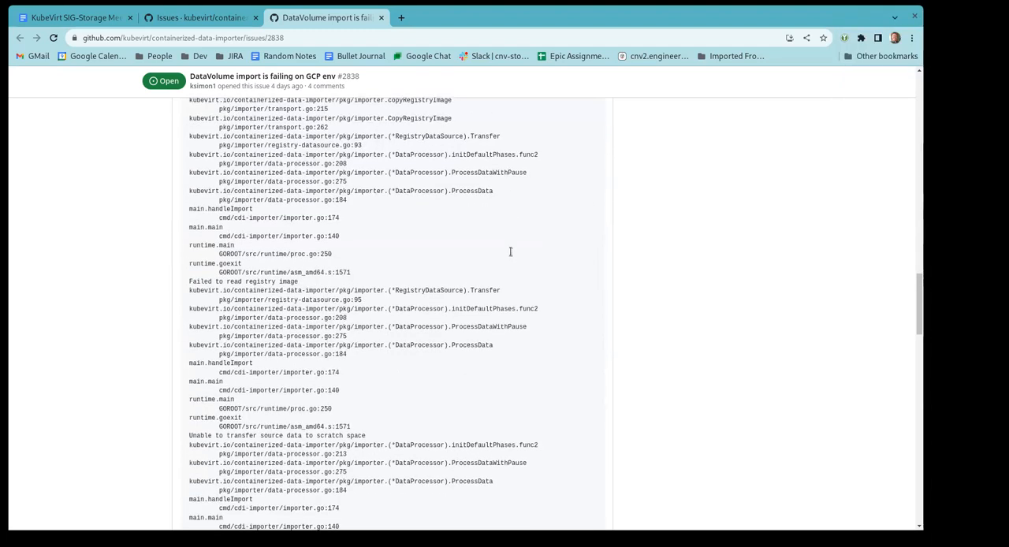
{"action": "scroll", "scroll_direction": "down", "scroll_amount": 3}
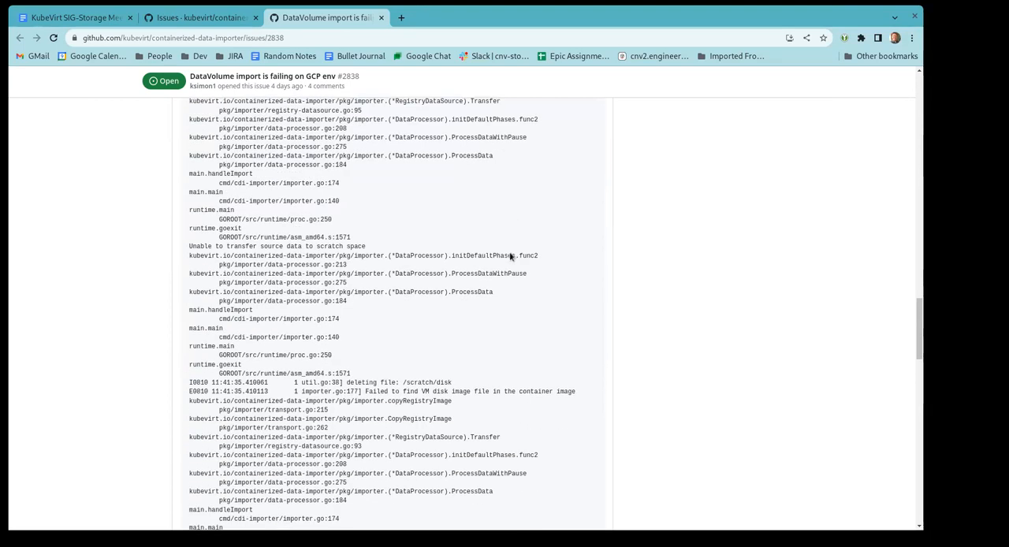
{"action": "scroll", "scroll_direction": "down", "scroll_amount": 3}
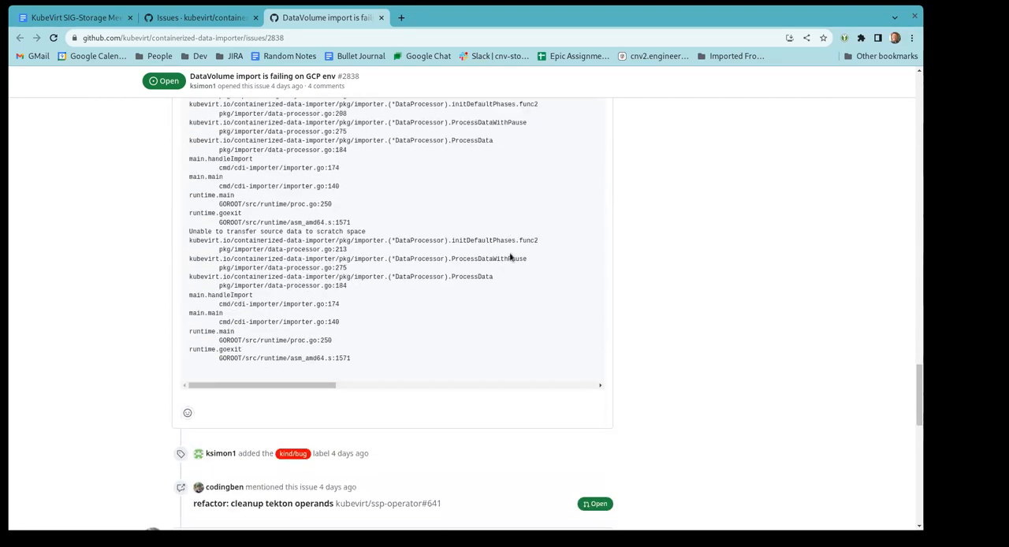
{"action": "scroll", "scroll_direction": "down", "scroll_amount": 3}
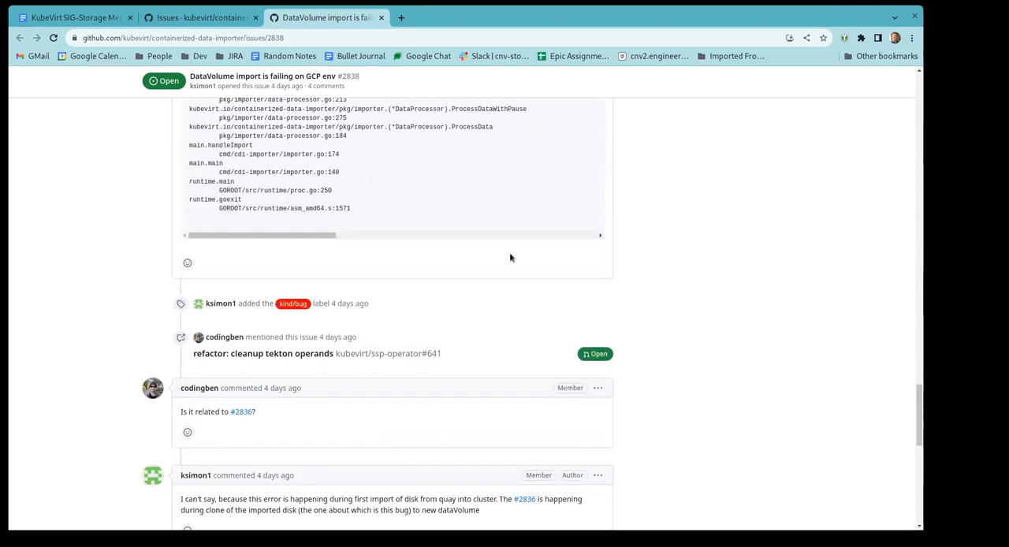
{"action": "scroll", "scroll_direction": "down", "scroll_amount": 3}
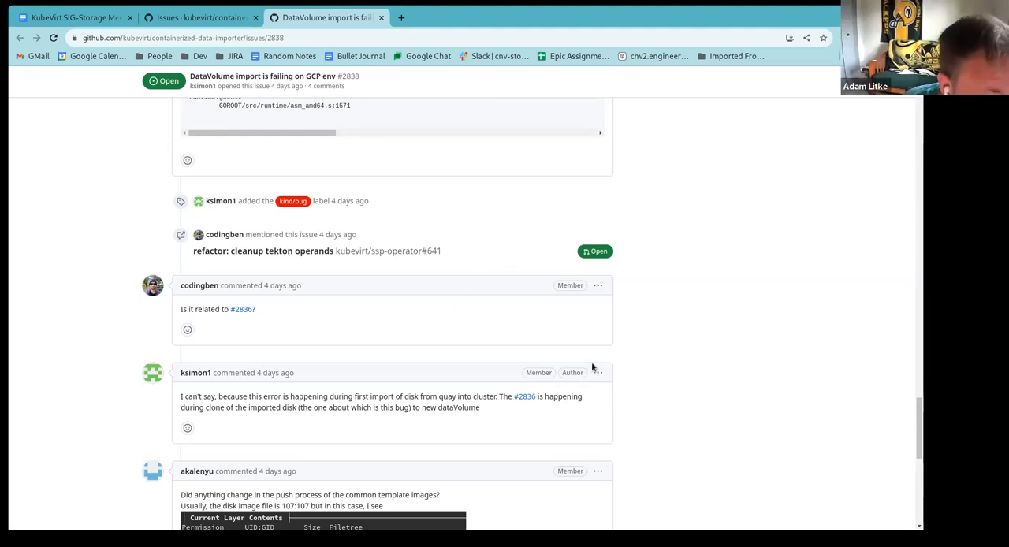
{"action": "scroll", "scroll_direction": "down", "scroll_amount": 3}
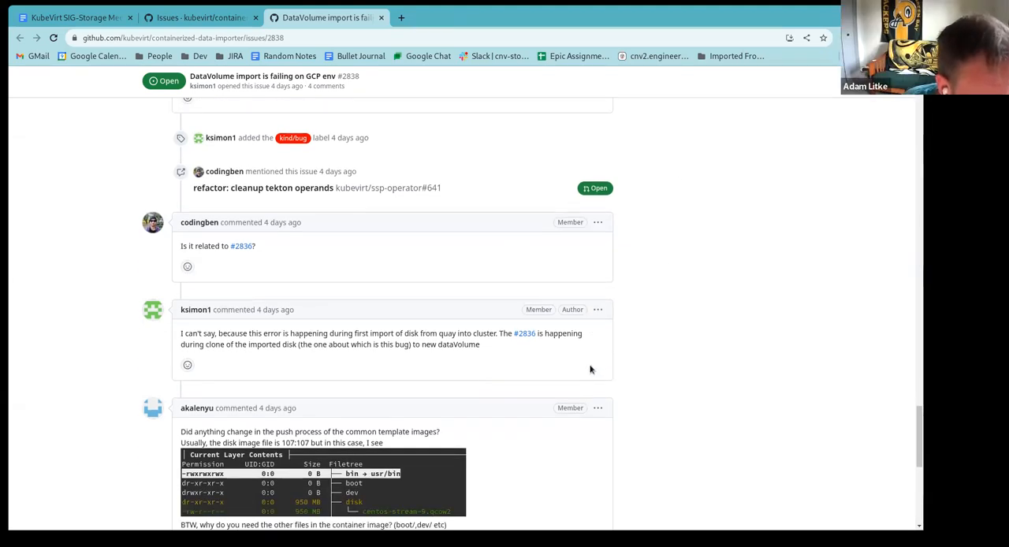
{"action": "scroll", "scroll_direction": "down", "scroll_amount": 3}
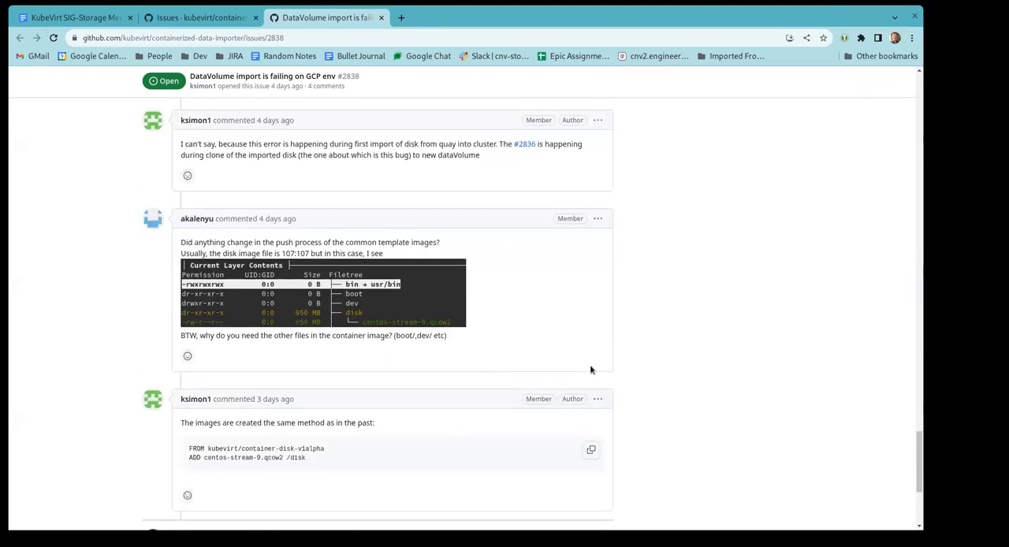
{"action": "mouse_move", "coordinate": [596, 378]}
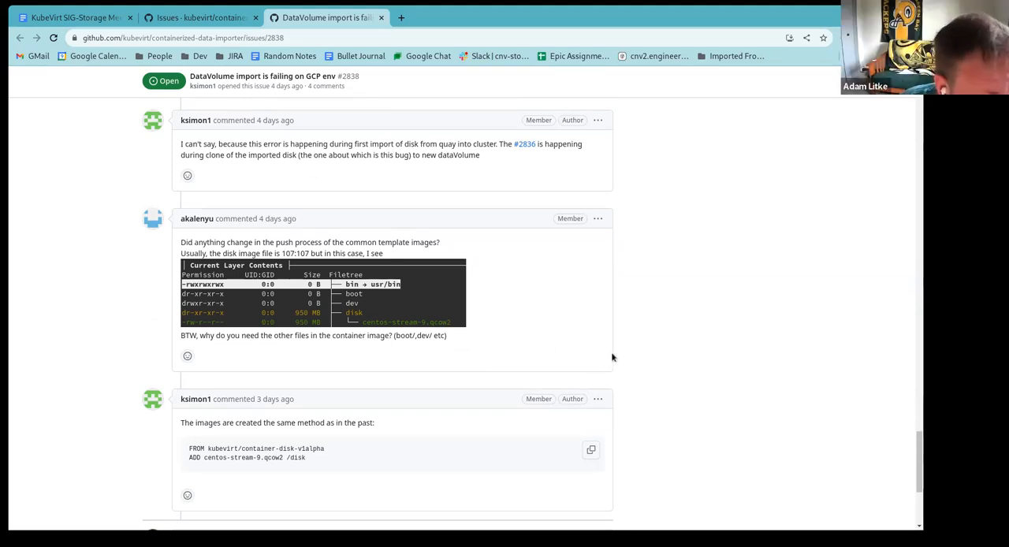
{"action": "mouse_move", "coordinate": [263, 451]}
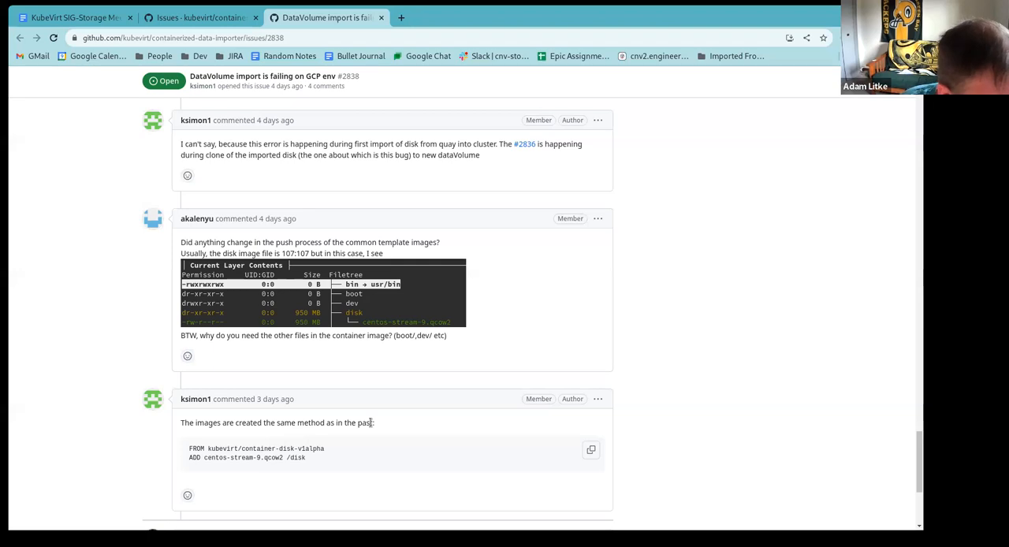
{"action": "scroll", "scroll_direction": "down", "scroll_amount": 3}
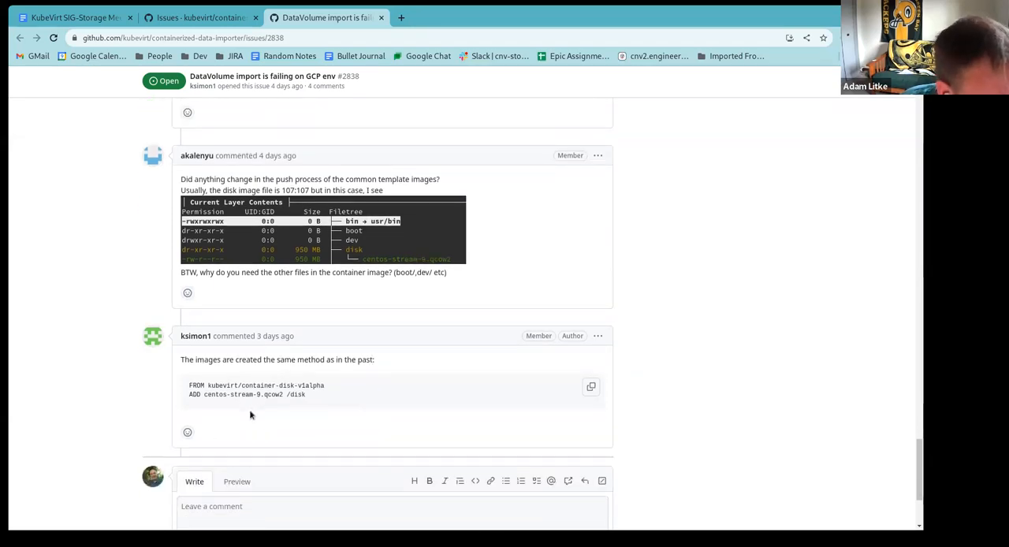
{"action": "scroll", "scroll_direction": "down", "scroll_amount": 3}
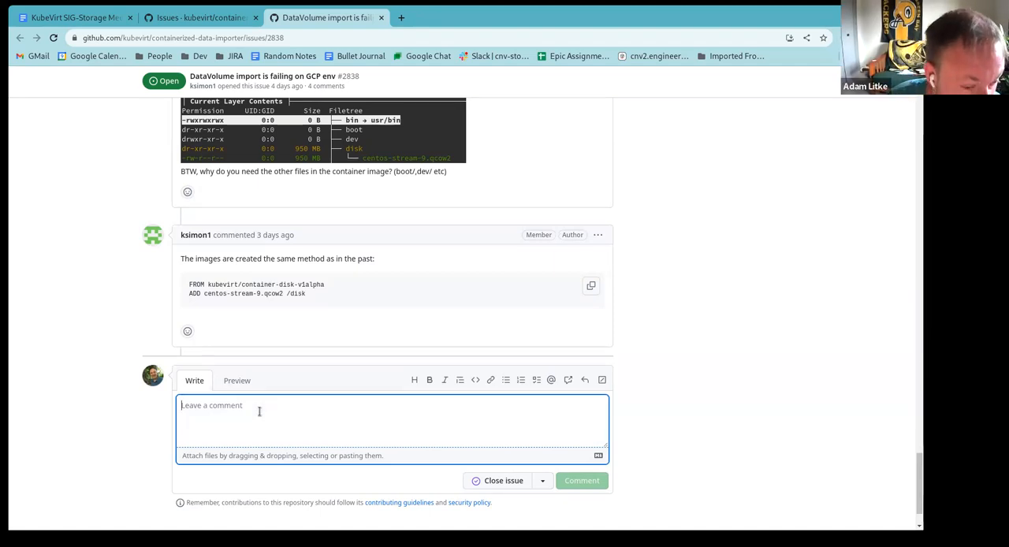
Draft a comment asking if it reproduces with standard containerDisk images, e.g. quay.io/containerdisks/centos-stream:9.
{"action": "type", "text": "A"}
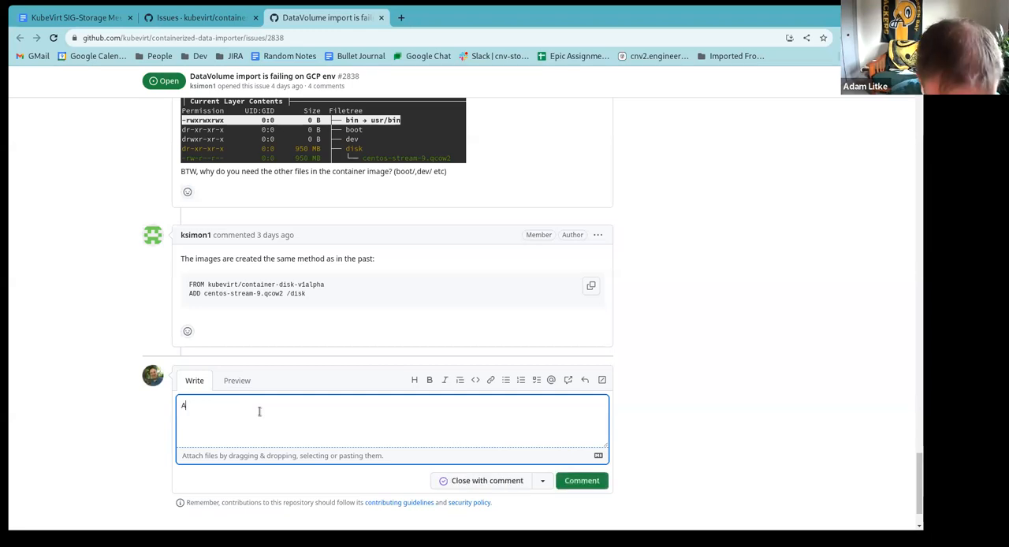
{"action": "type", "text": "re you able to"}
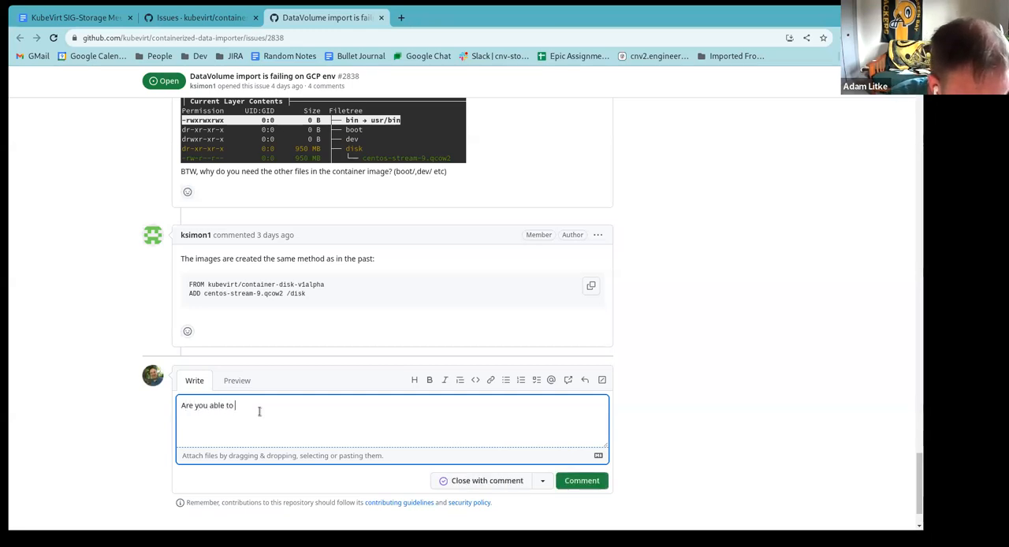
{"action": "type", "text": "repro"}
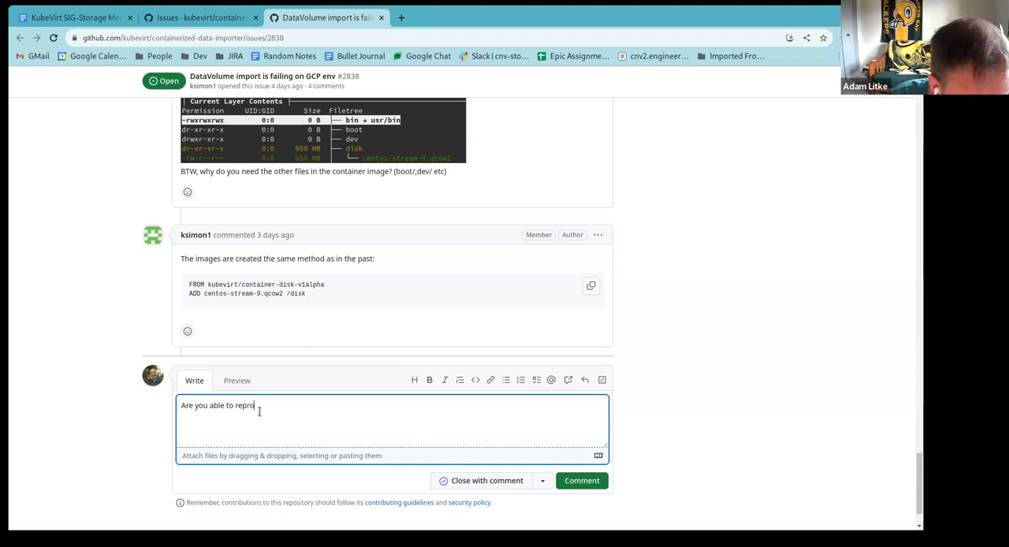
{"action": "type", "text": "duce this with t"}
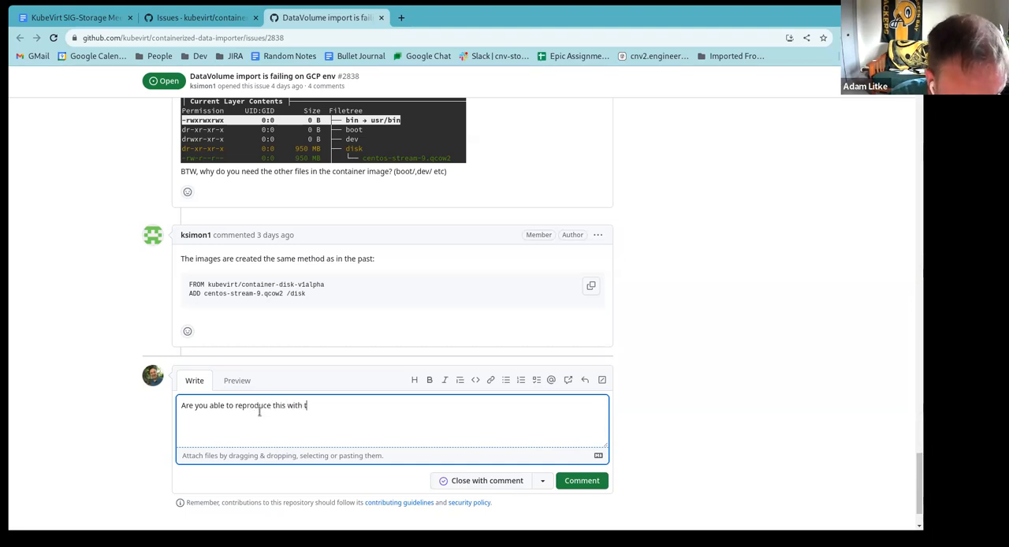
{"action": "type", "text": "he standard"}
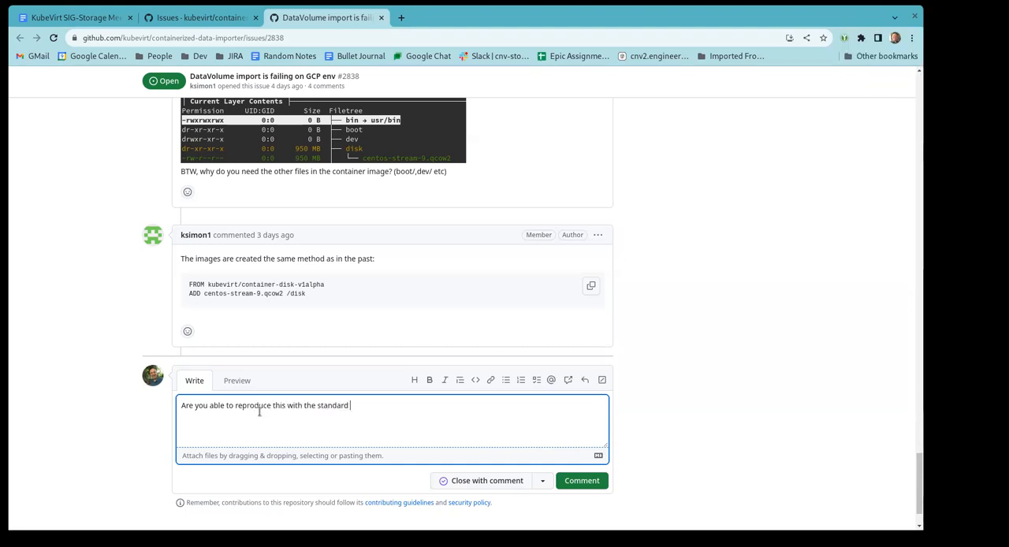
{"action": "type", "text": "containerDisk"}
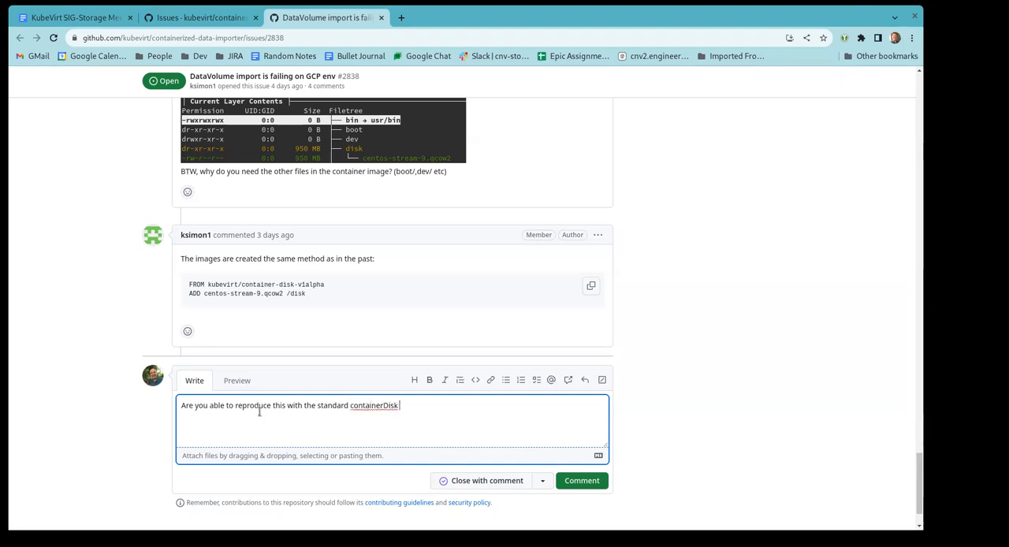
{"action": "type", "text": "images?"}
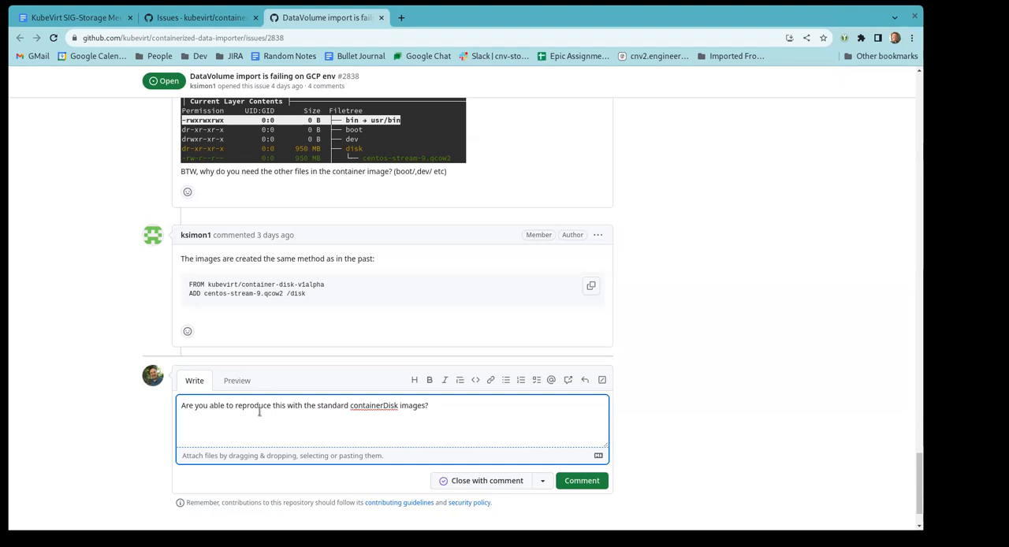
{"action": "type", "text": ":"}
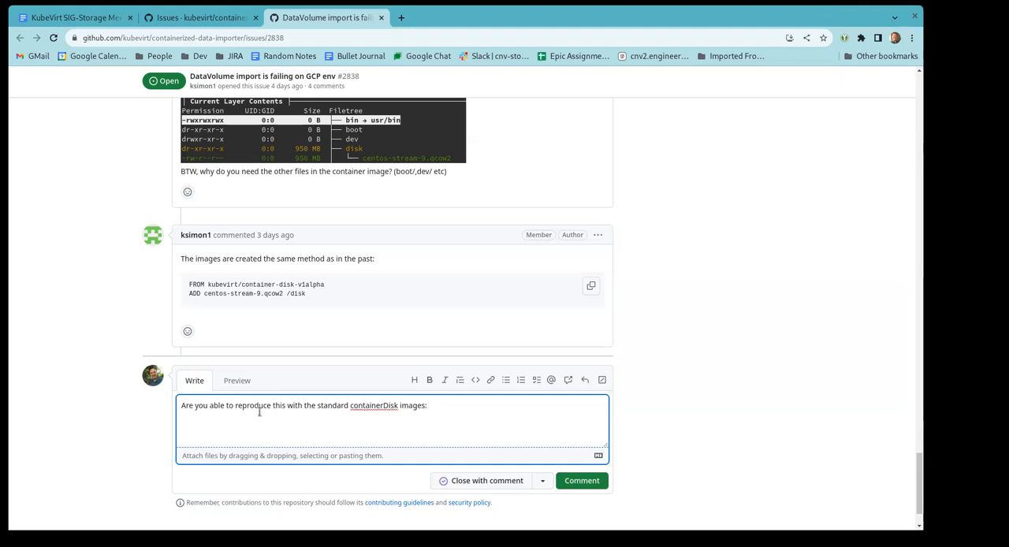
{"action": "type", "text": "(ie."}
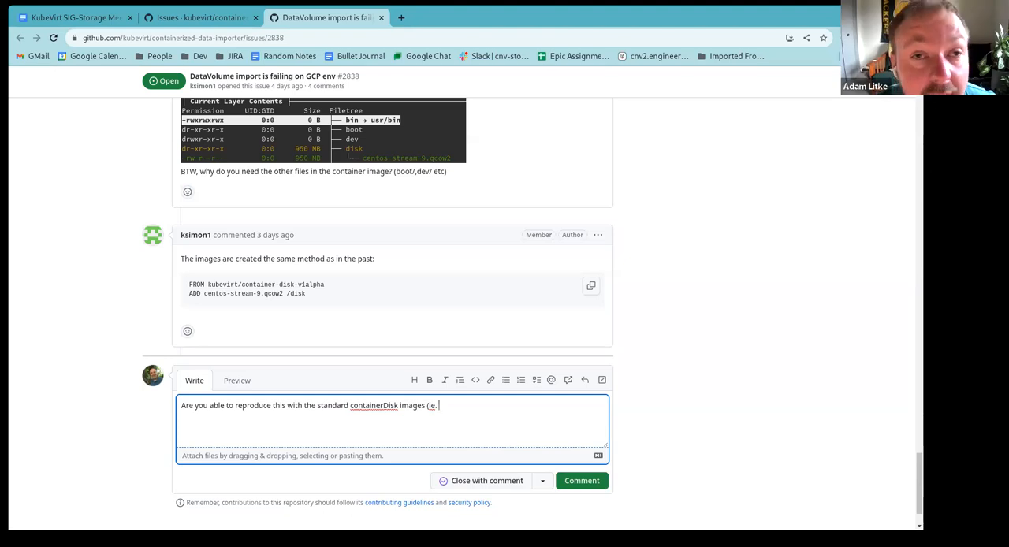
{"action": "type", "text": "."}
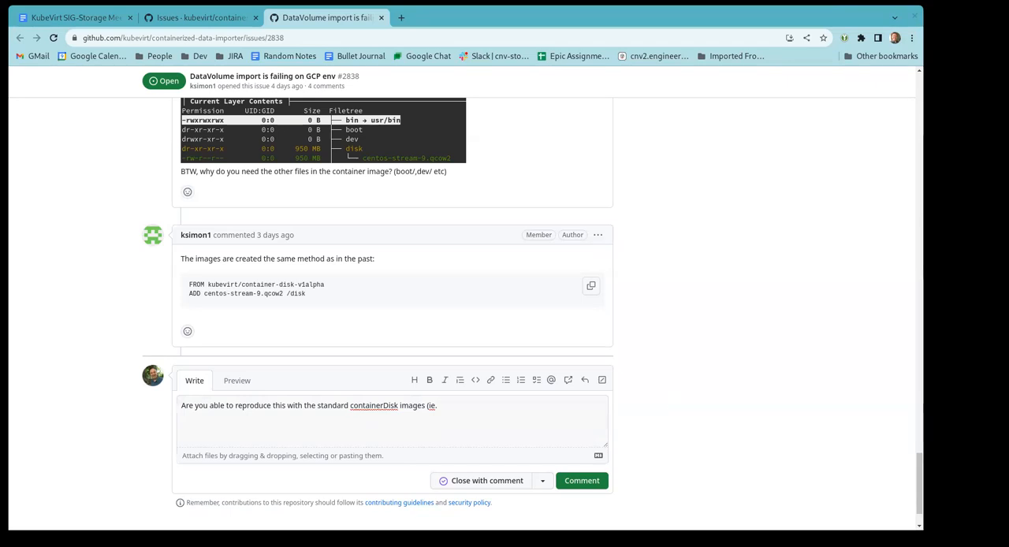
{"action": "mouse_move", "coordinate": [406, 530]}
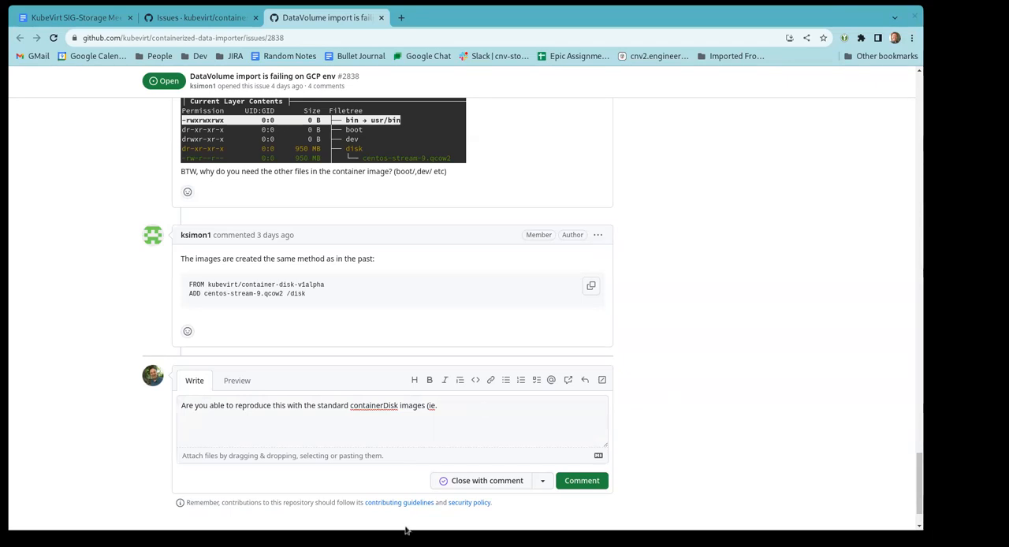
{"action": "type", "text": "quay.io/containerdisks/centos-stream:9)"}
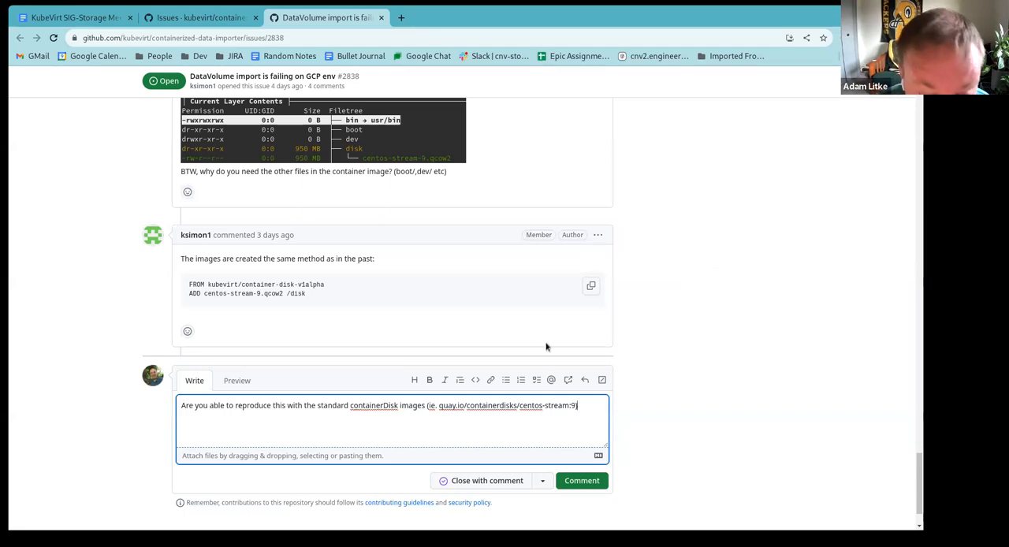
{"action": "mouse_move", "coordinate": [542, 367]}
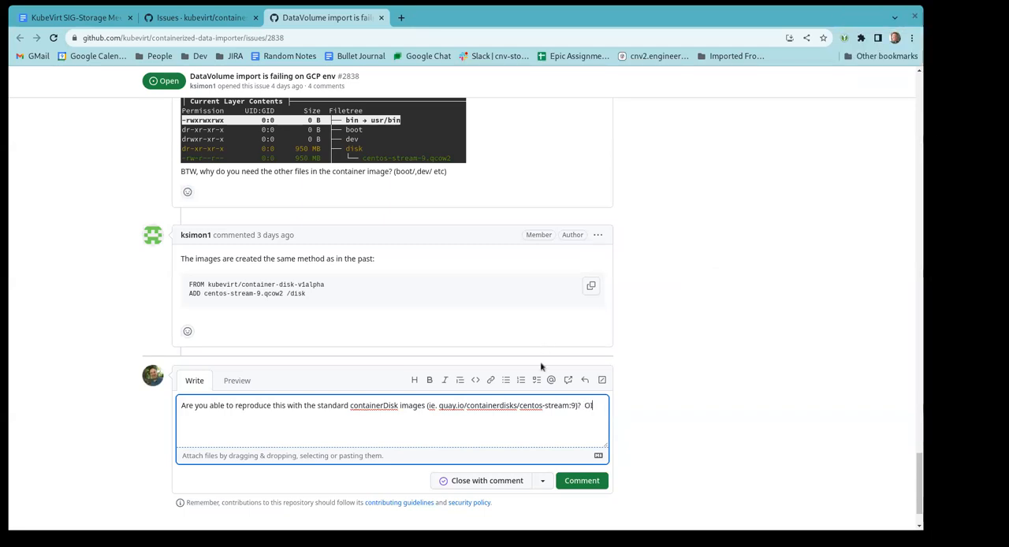
Add that if so this looks like an issue with that specific containerDisk, and post the comment on #2838.
{"action": "type", "text": "If so."}
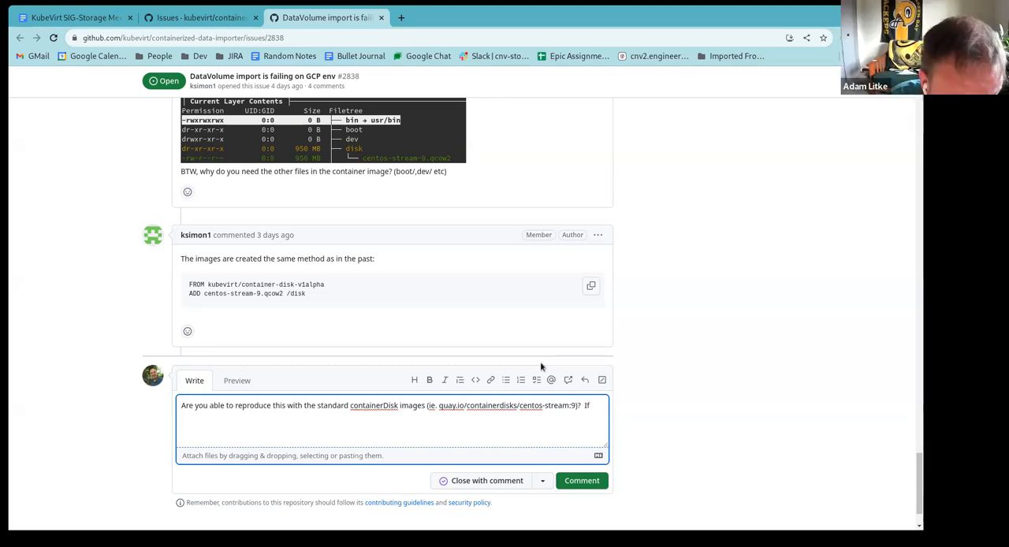
{"action": "type", "text": "T"}
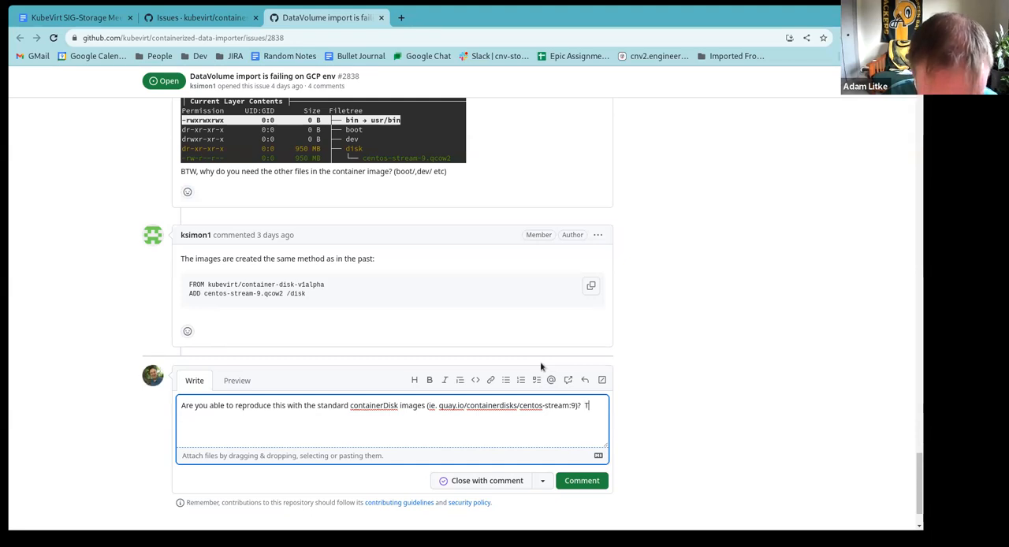
{"action": "type", "text": "This definitely seems li"}
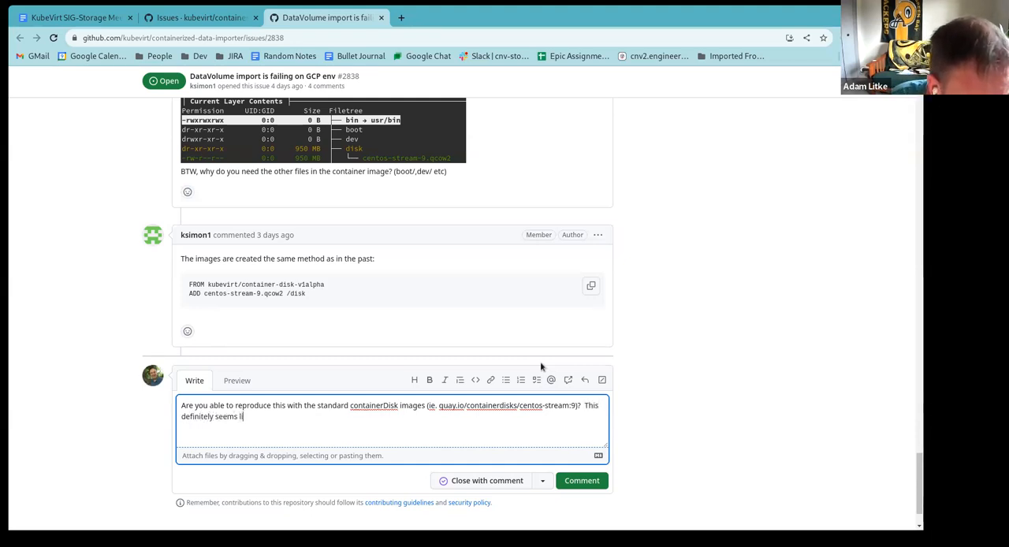
{"action": "type", "text": "ke an issue with thi"}
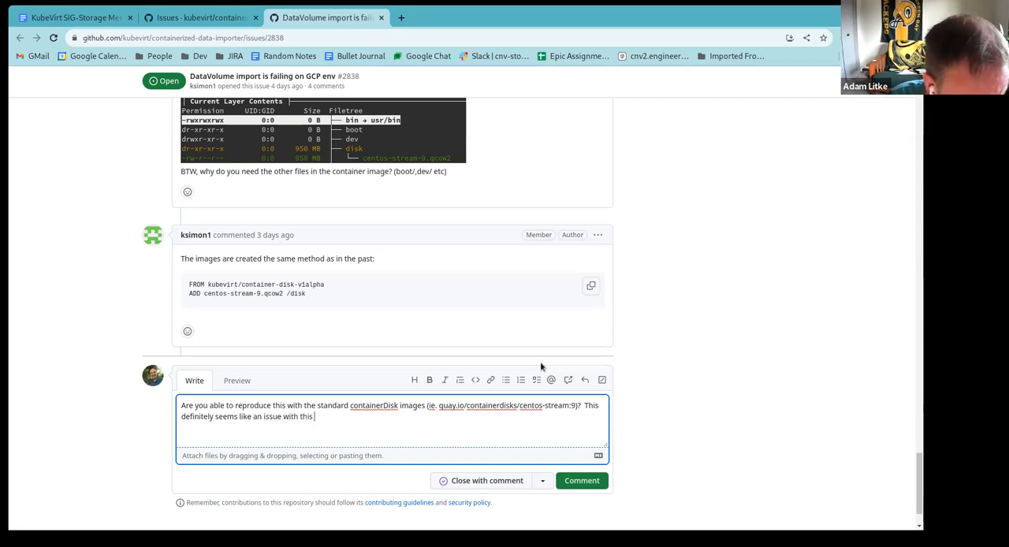
{"action": "type", "text": "specific containerDisk."}
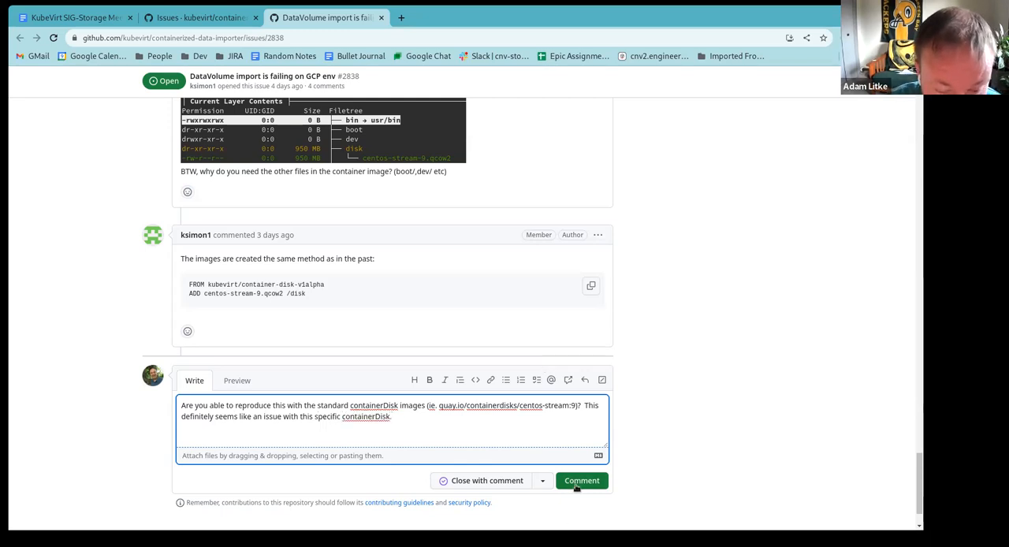
{"action": "left_click", "coordinate": [582, 479]}
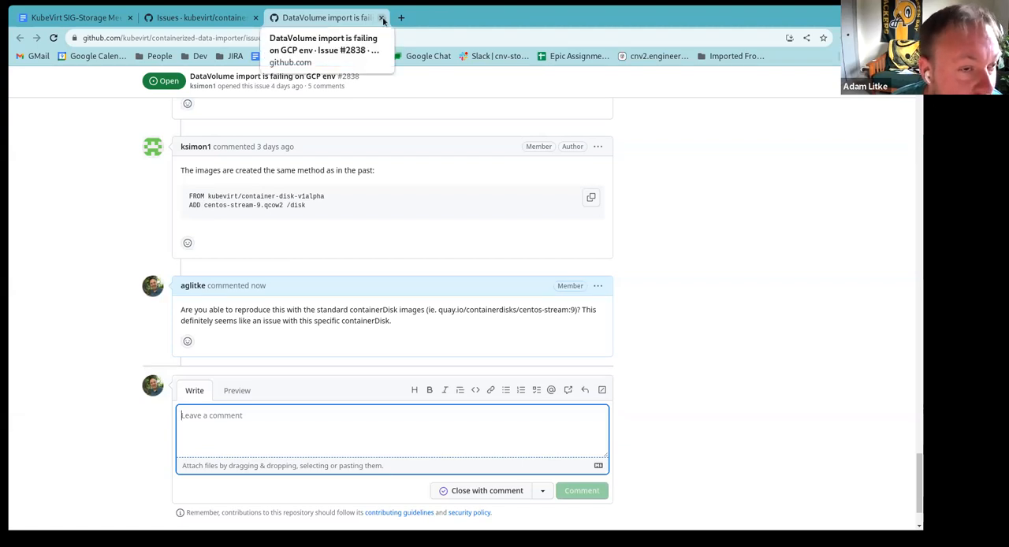
Close the finished issue #2838 page, returning to the open issues list.
{"action": "left_click", "coordinate": [383, 17]}
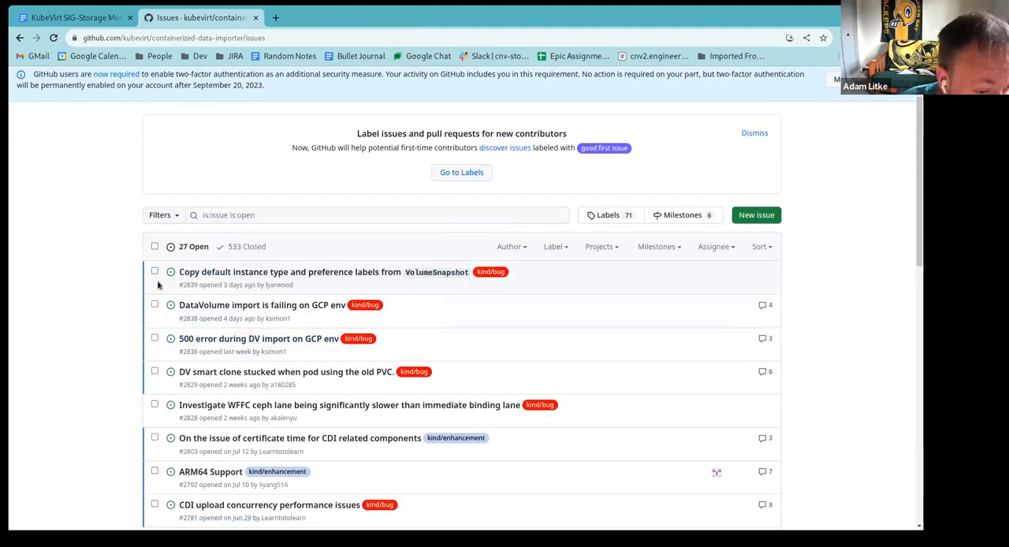
{"action": "mouse_move", "coordinate": [435, 297]}
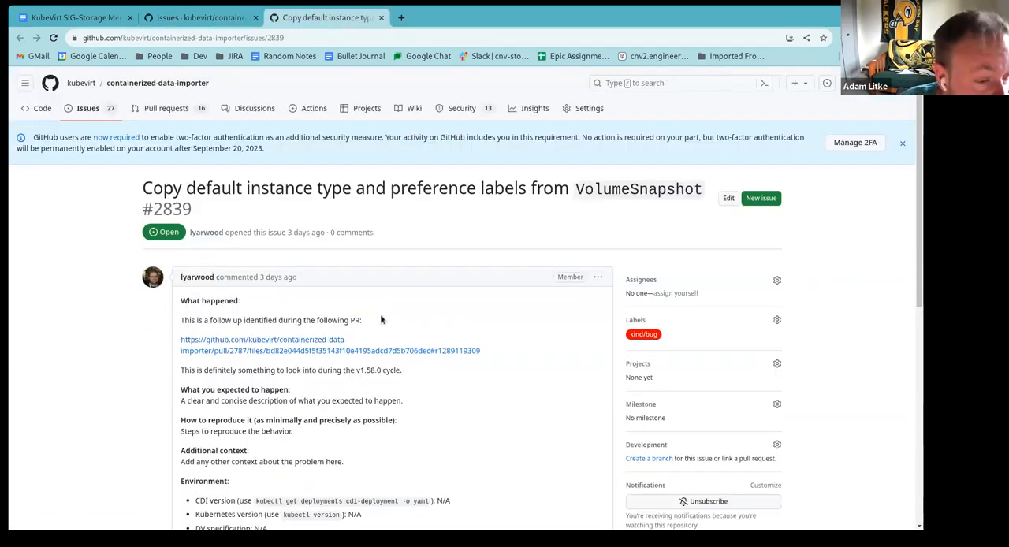
Read through issue #2839's description, environment details and timeline.
{"action": "scroll", "scroll_direction": "down", "scroll_amount": 3}
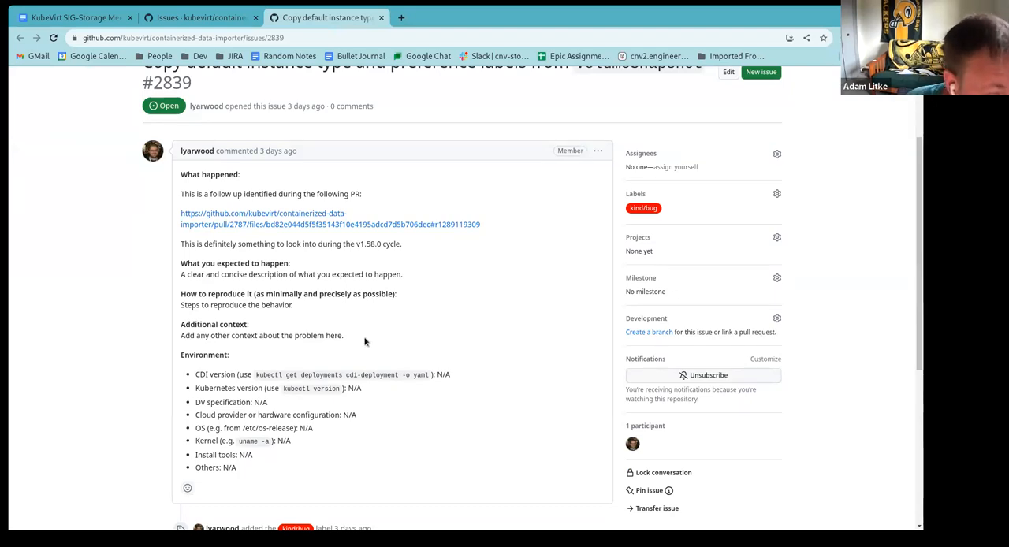
{"action": "scroll", "scroll_direction": "down", "scroll_amount": 3}
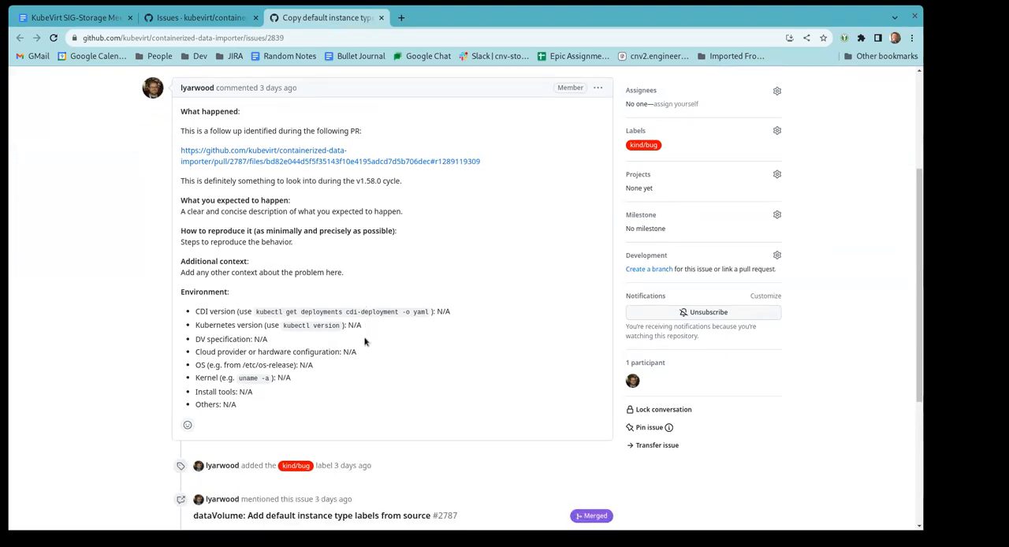
{"action": "scroll", "scroll_direction": "down", "scroll_amount": 3}
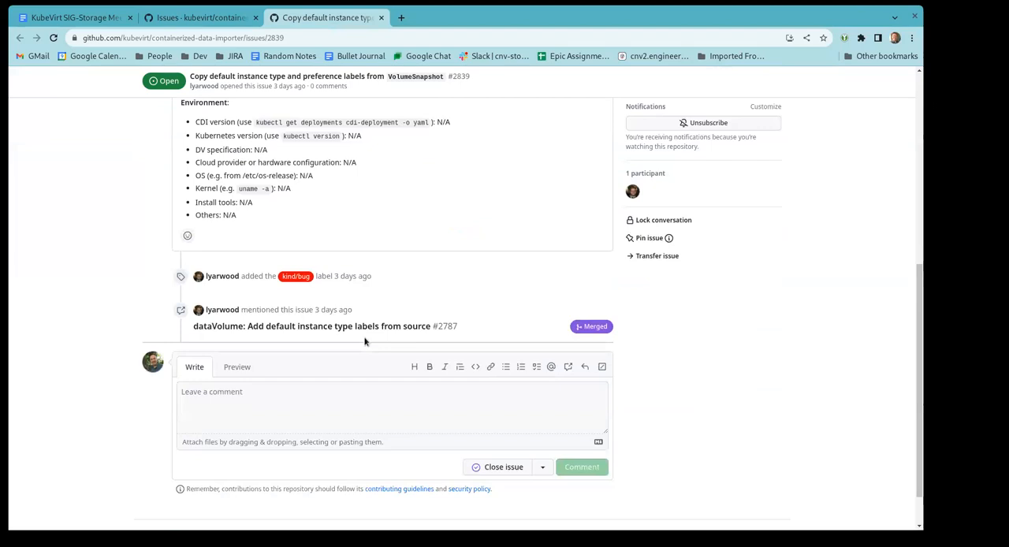
{"action": "scroll", "scroll_direction": "up", "scroll_amount": 3}
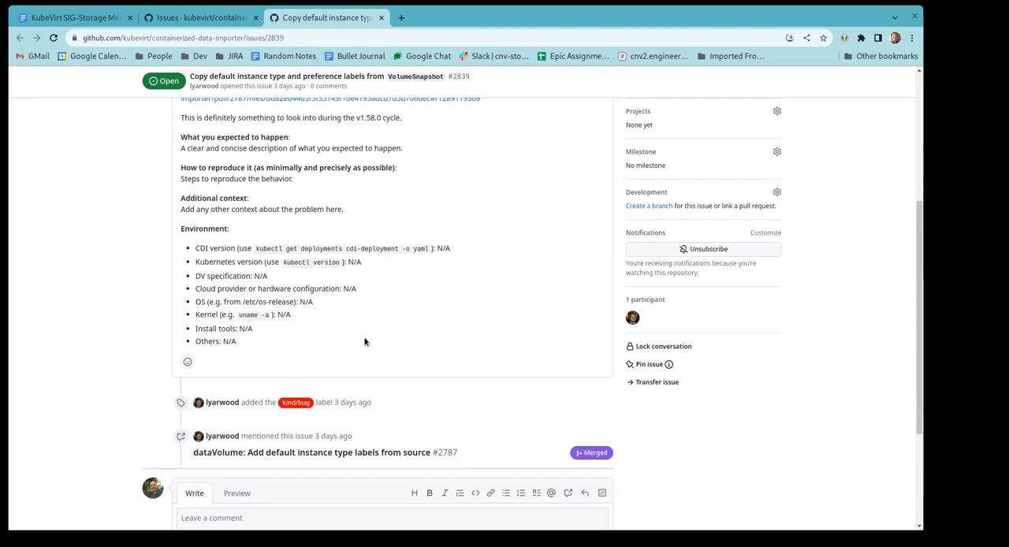
{"action": "scroll", "scroll_direction": "up", "scroll_amount": 3}
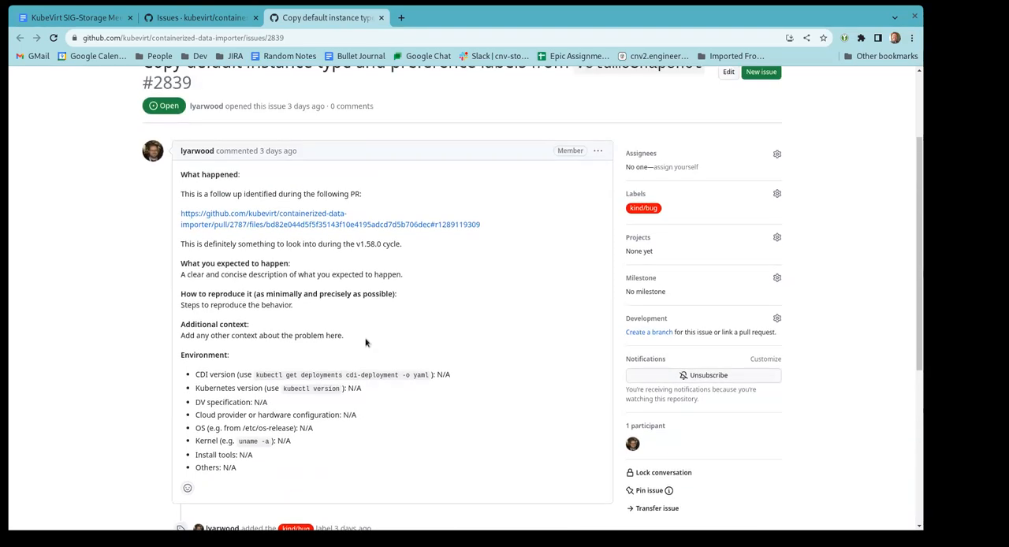
{"action": "mouse_move", "coordinate": [372, 358]}
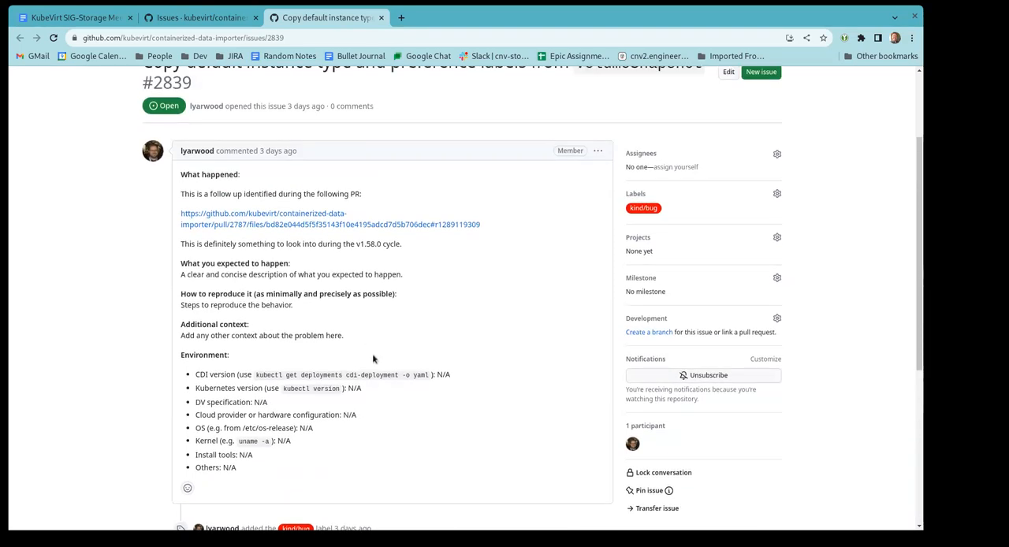
{"action": "mouse_move", "coordinate": [371, 370]}
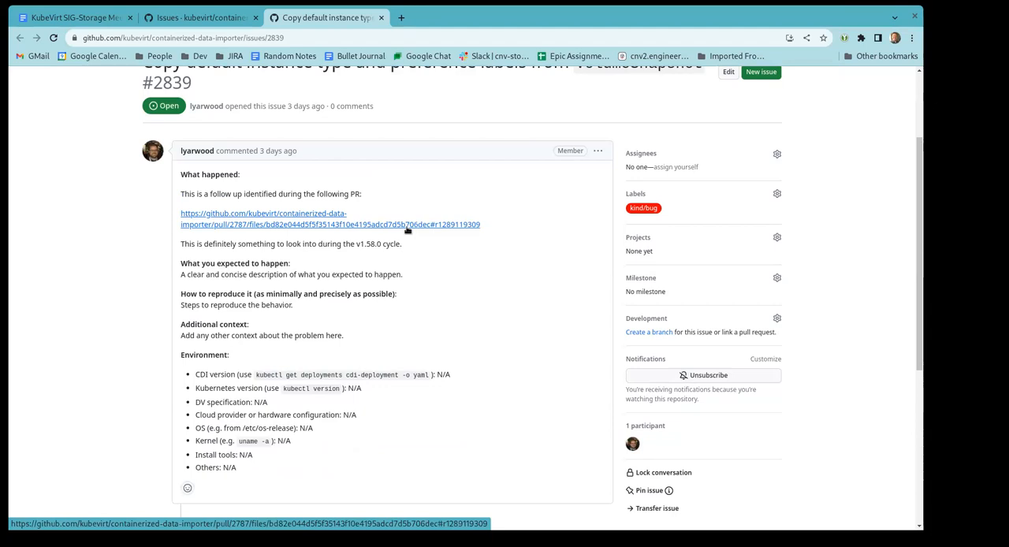
{"action": "mouse_move", "coordinate": [250, 229]}
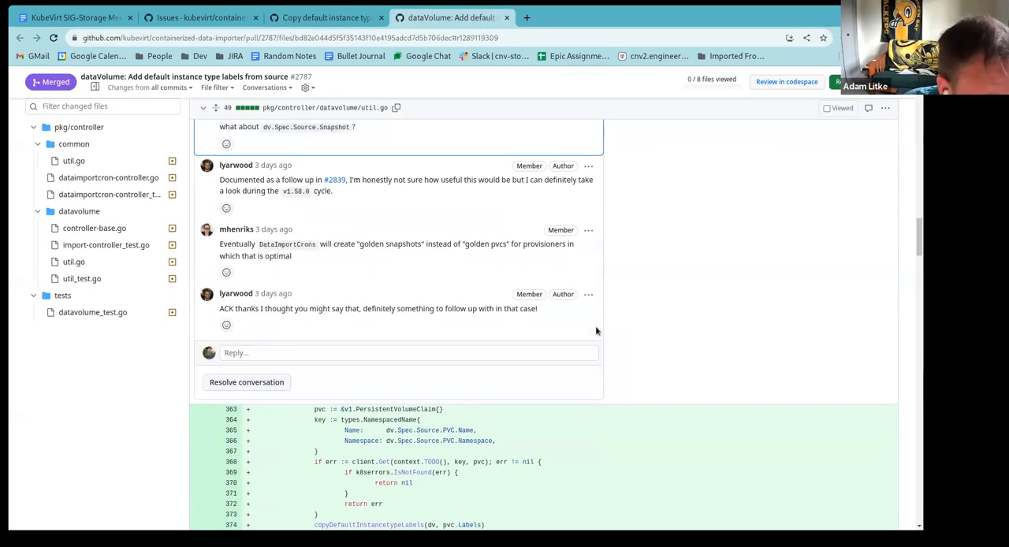
Scroll through linked PR #2787's diff, then close the issue #2839 page.
{"action": "scroll", "scroll_direction": "down", "scroll_amount": 3}
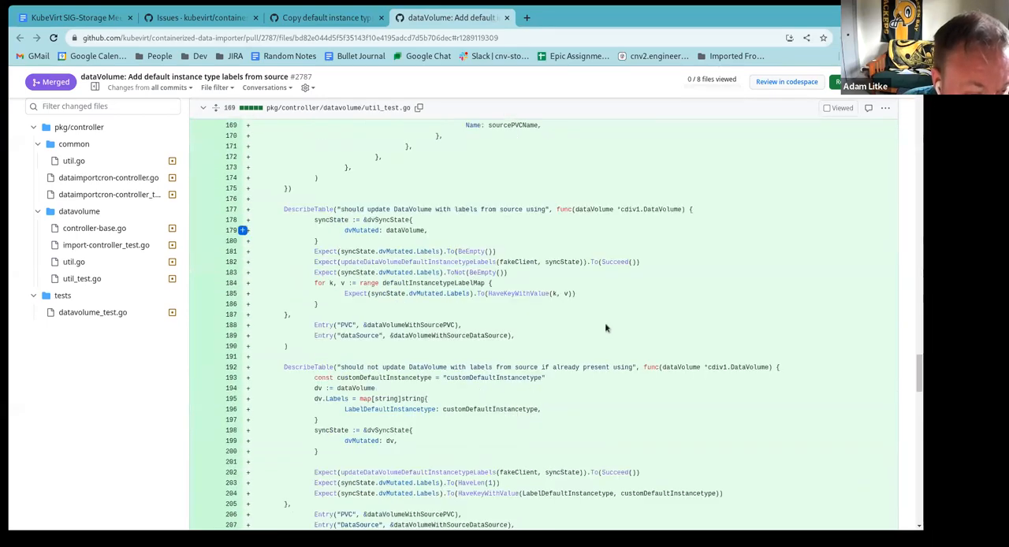
{"action": "scroll", "scroll_direction": "down", "scroll_amount": 3}
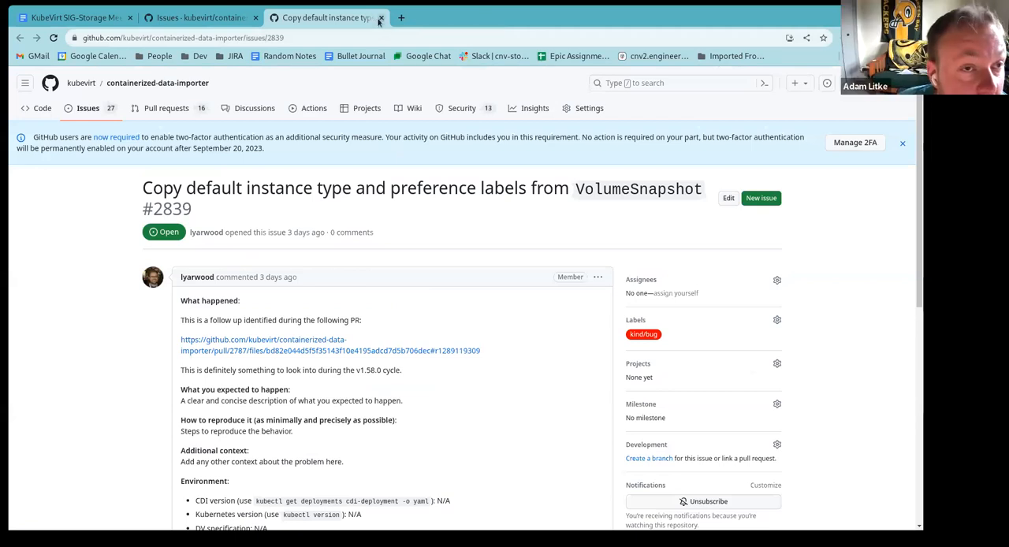
{"action": "left_click", "coordinate": [382, 18]}
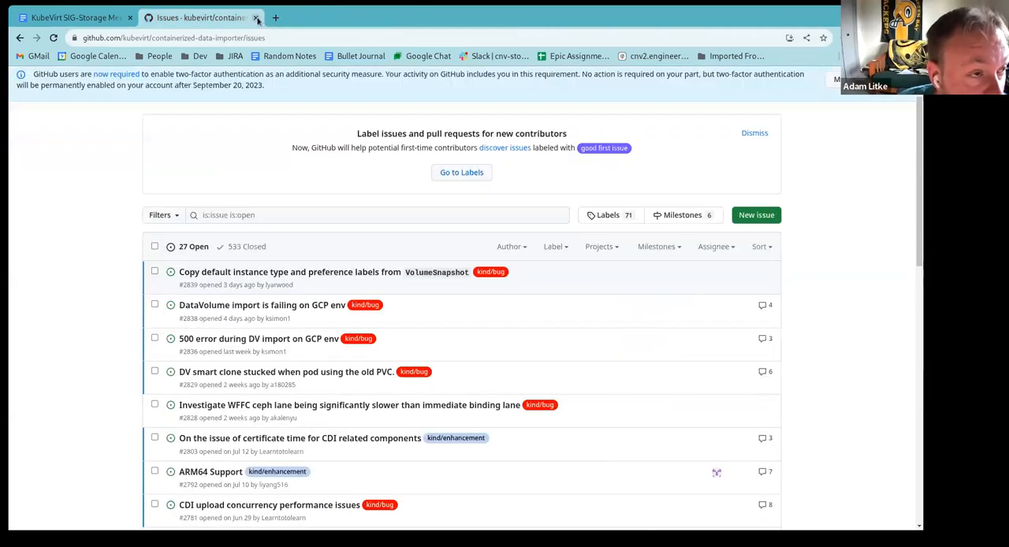